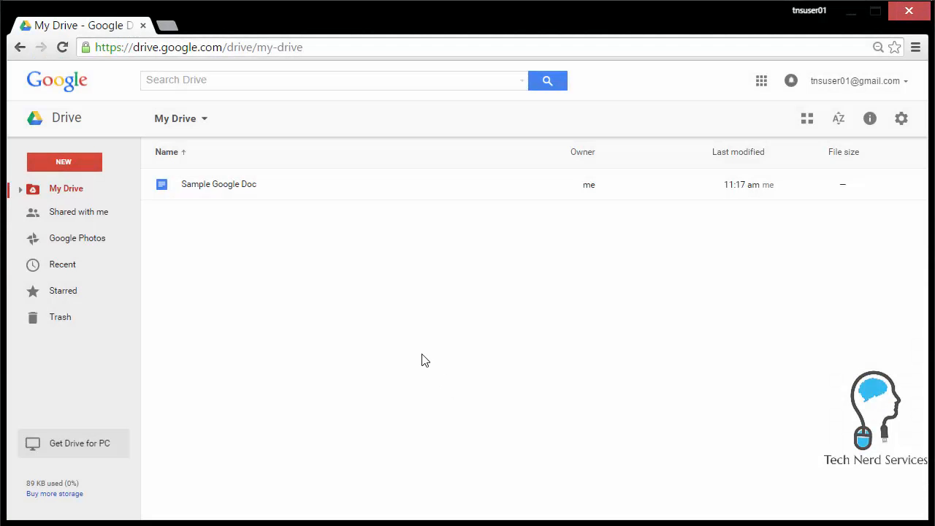
- Share Sample Google Doc with the tnsuser account as Can edit and send the invitation
{"action": "left_click", "coordinate": [220, 184]}
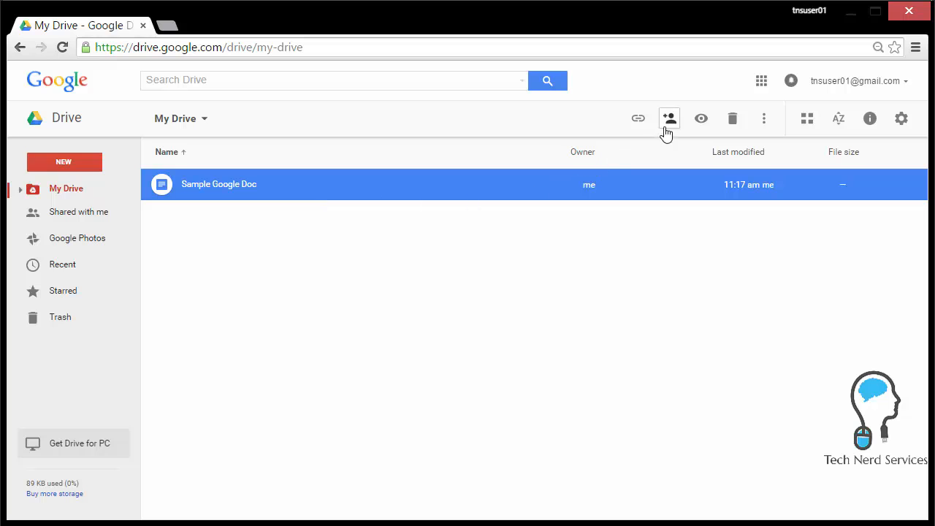
{"action": "left_click", "coordinate": [669, 116]}
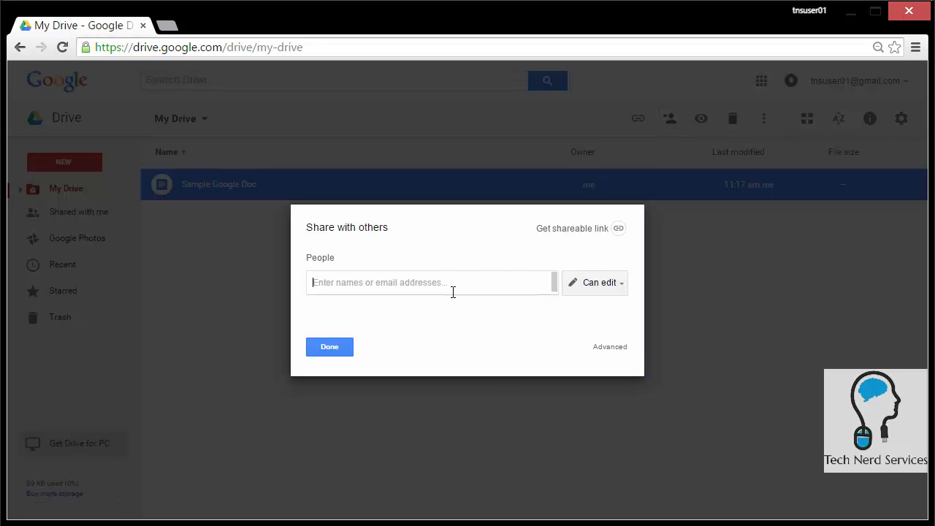
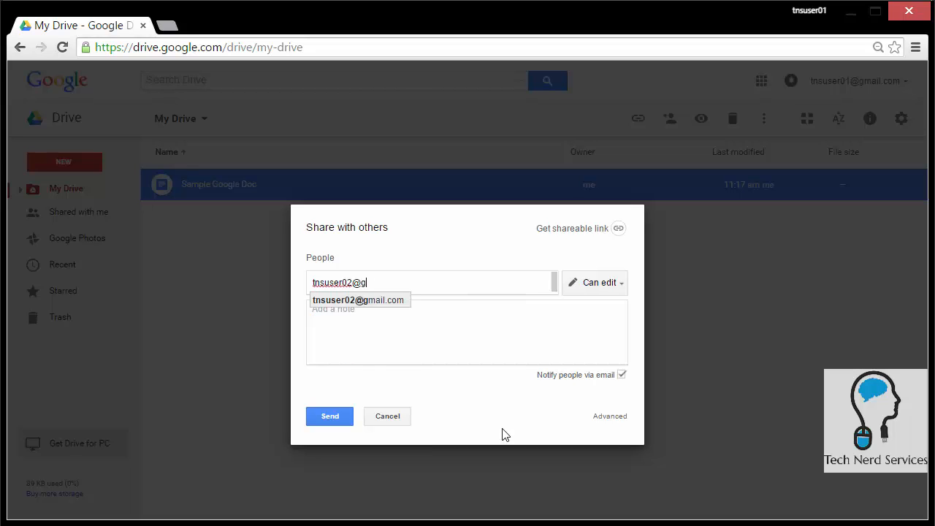
{"action": "left_click", "coordinate": [359, 300]}
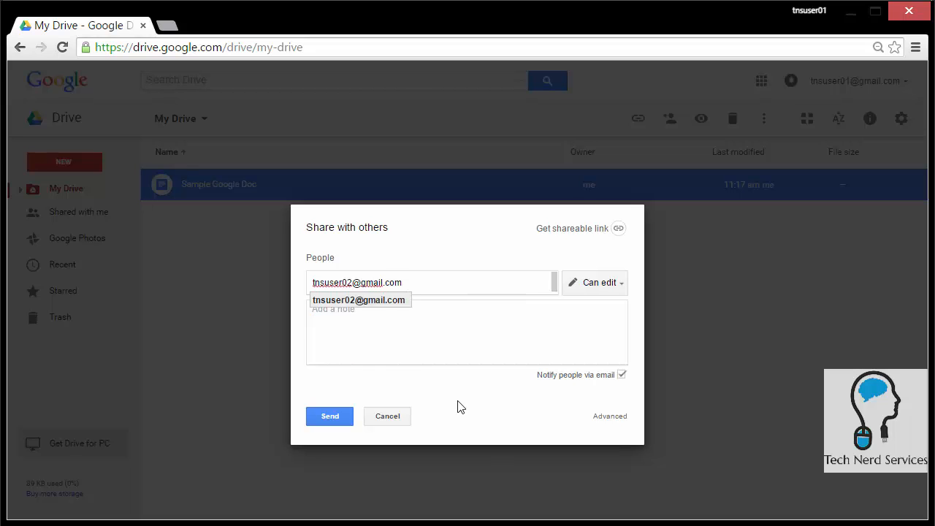
{"action": "left_click", "coordinate": [358, 299]}
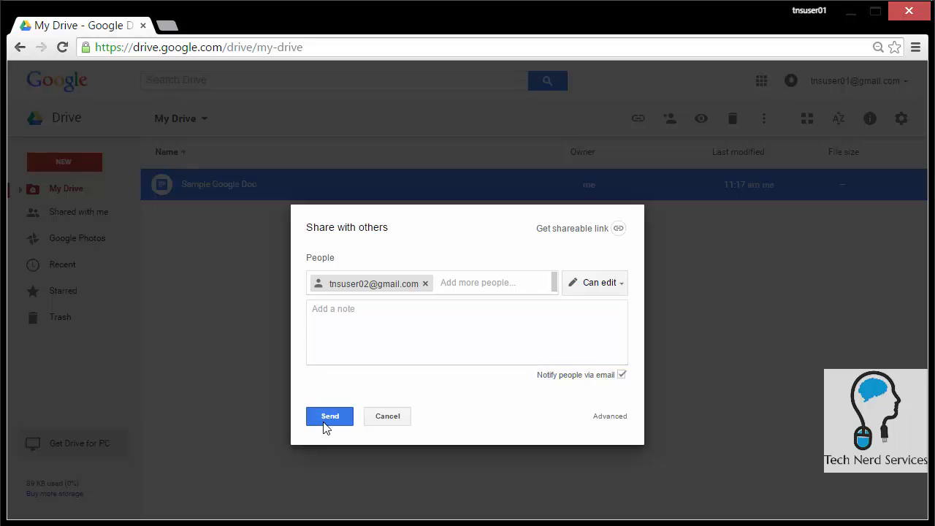
{"action": "left_click", "coordinate": [330, 415]}
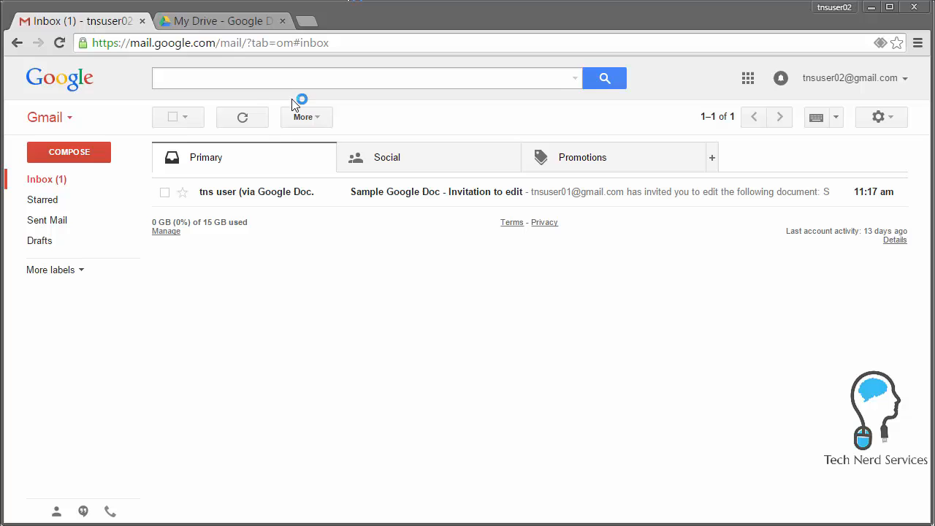
{"action": "mouse_move", "coordinate": [266, 205]}
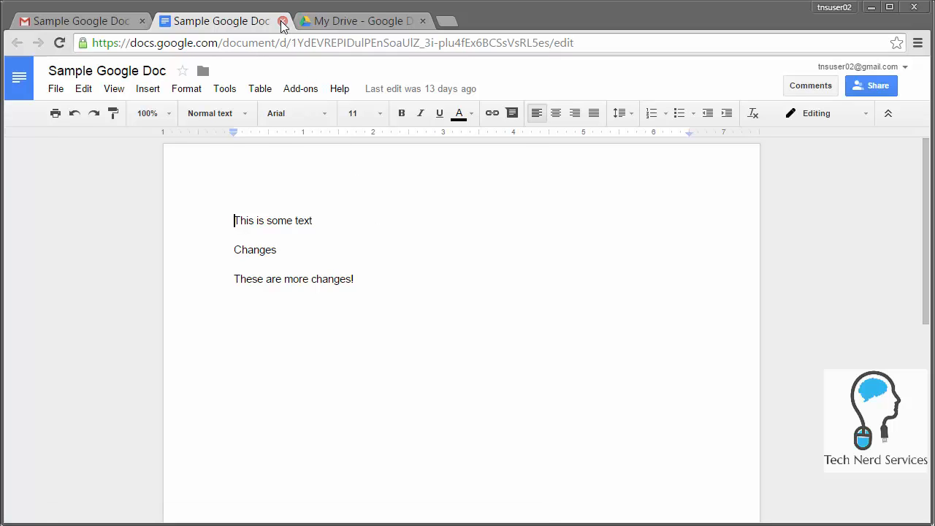
- Close the opened shared doc, trash the invitation email, and switch to Google Drive
{"action": "left_click", "coordinate": [284, 20]}
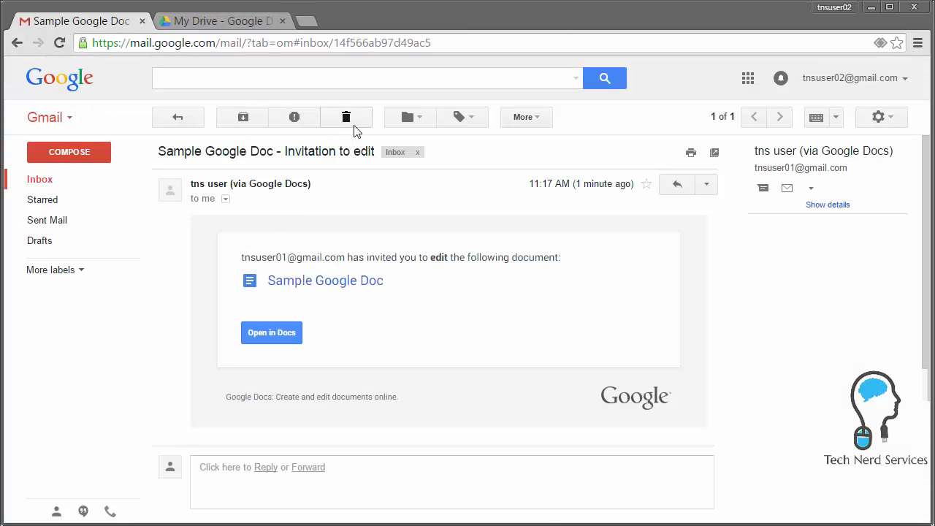
{"action": "mouse_move", "coordinate": [345, 117]}
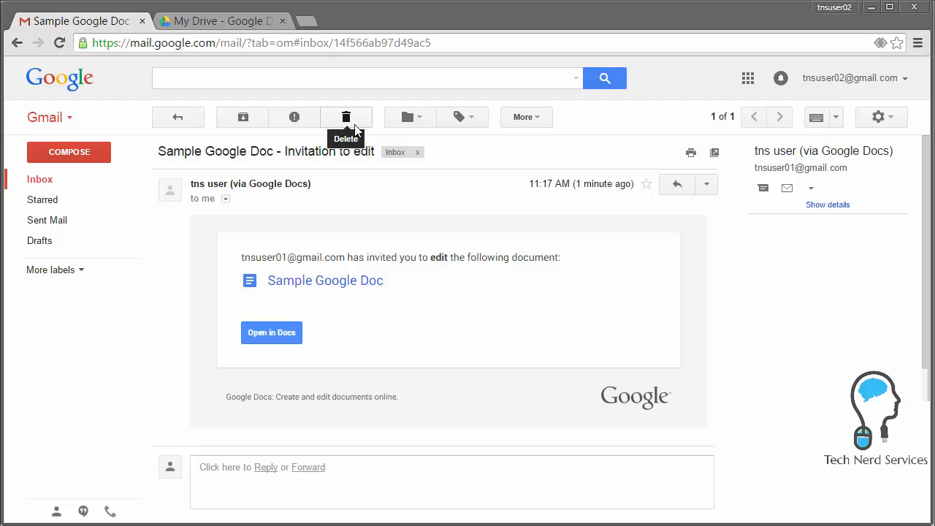
{"action": "left_click", "coordinate": [346, 117]}
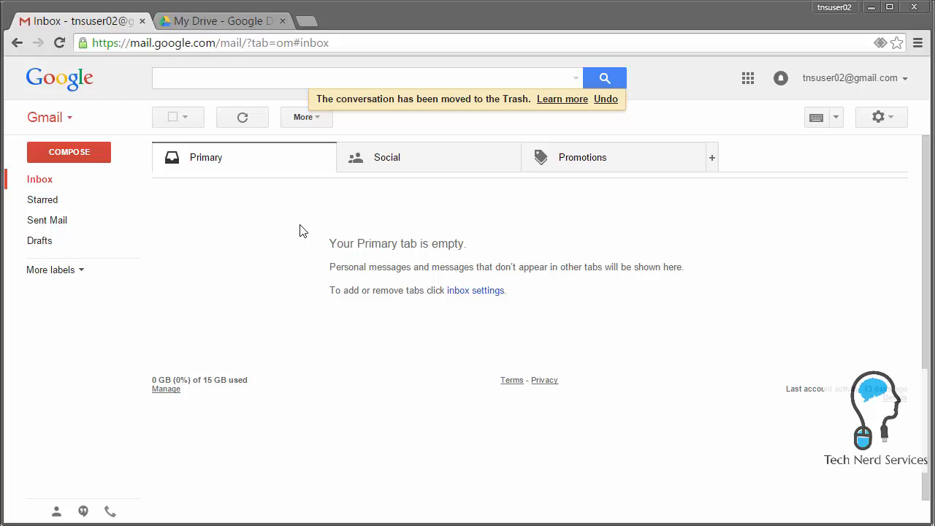
{"action": "left_click", "coordinate": [219, 21]}
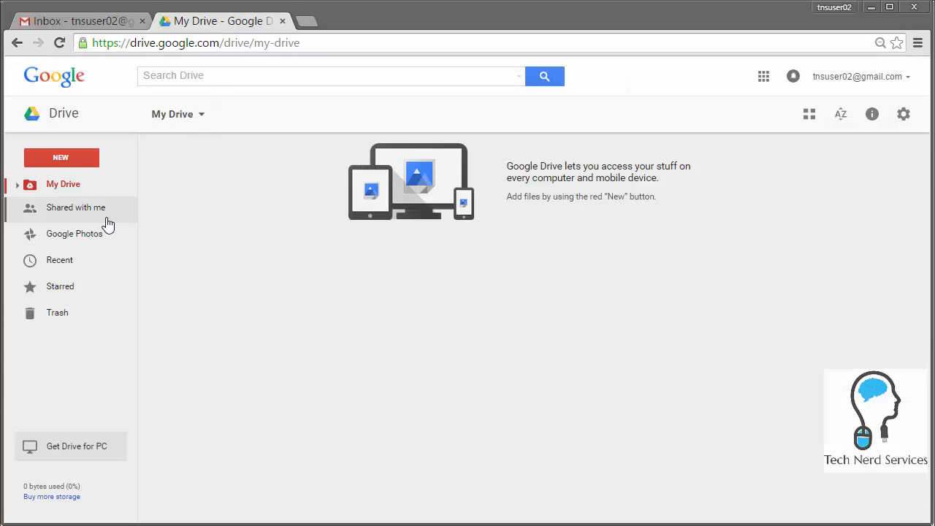
- Add Sample Google Doc from Shared with me to My Drive and reload to see it listed
{"action": "left_click", "coordinate": [76, 208]}
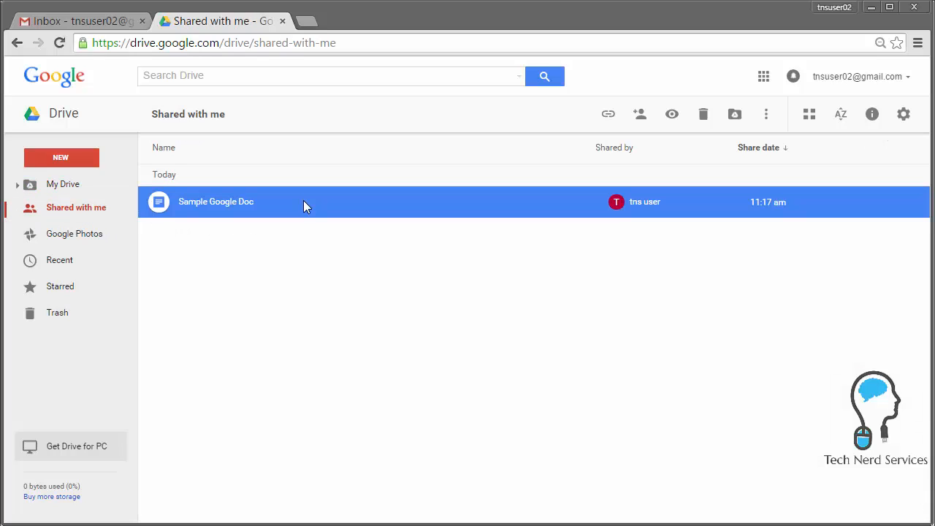
{"action": "mouse_move", "coordinate": [734, 114]}
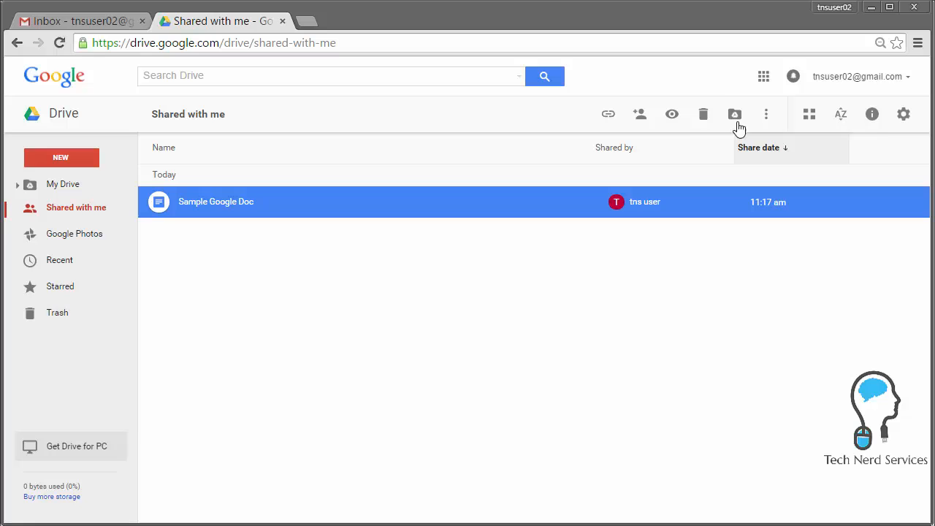
{"action": "mouse_move", "coordinate": [733, 114]}
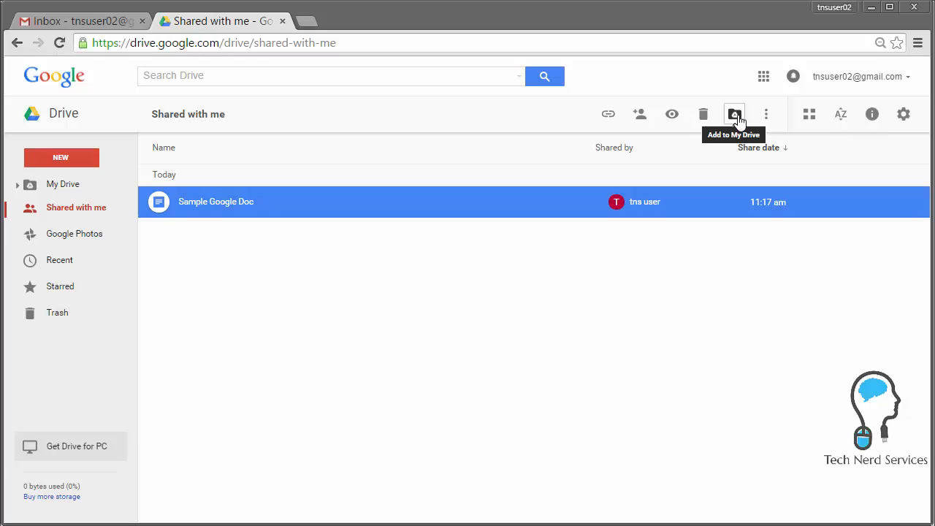
{"action": "left_click", "coordinate": [734, 114]}
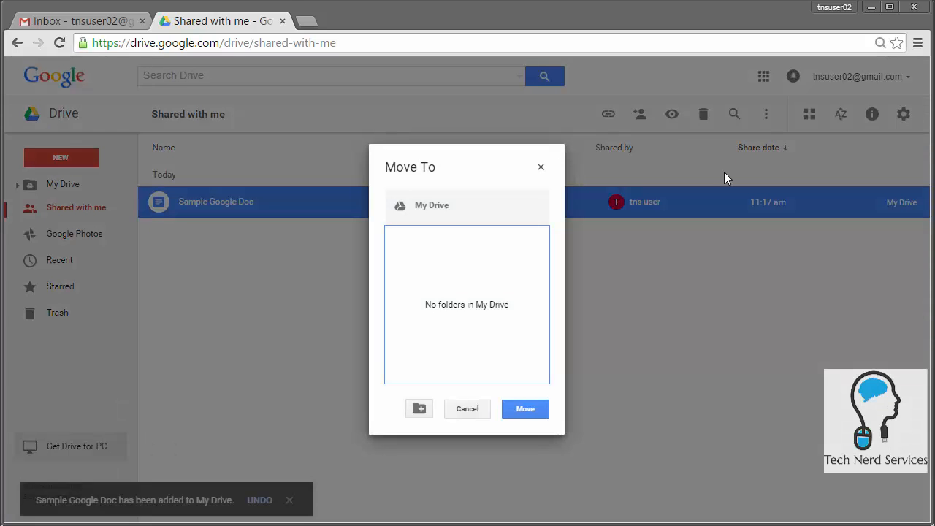
{"action": "mouse_move", "coordinate": [488, 394]}
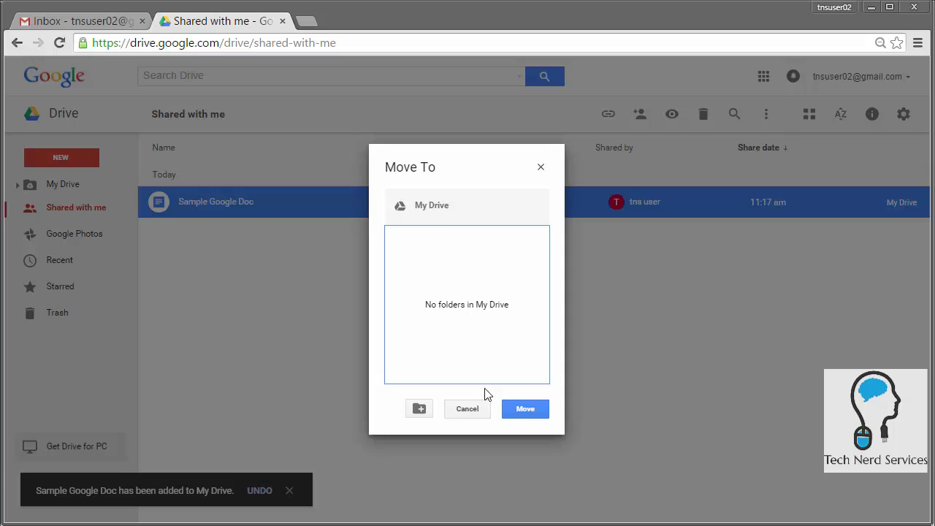
{"action": "left_click", "coordinate": [524, 409]}
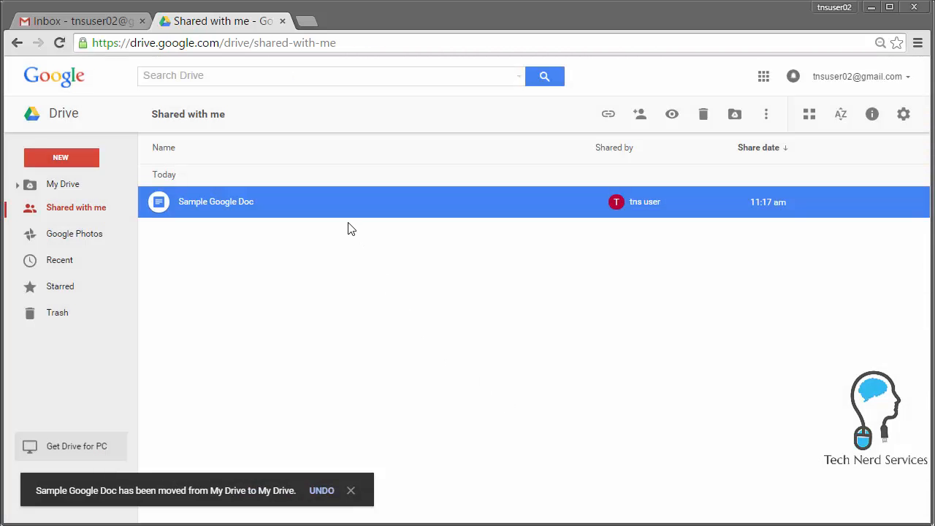
{"action": "mouse_move", "coordinate": [38, 184]}
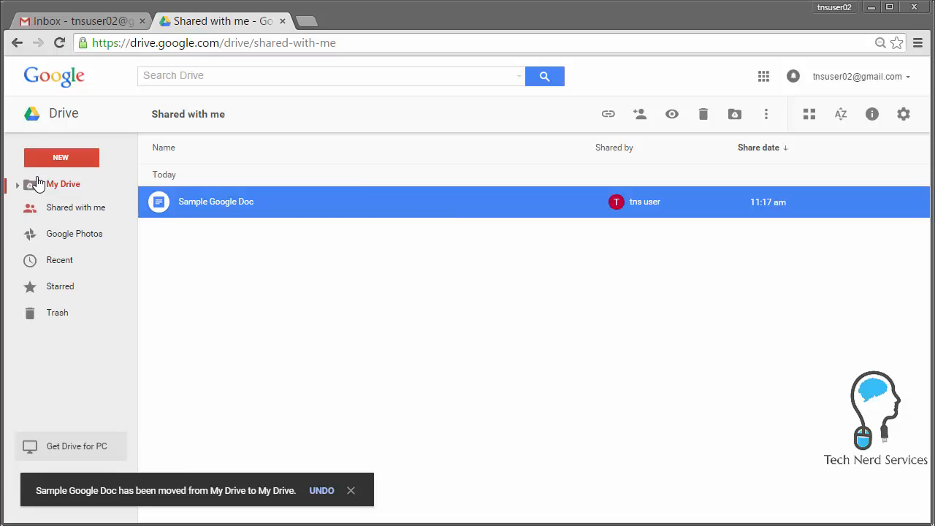
{"action": "left_click", "coordinate": [63, 184]}
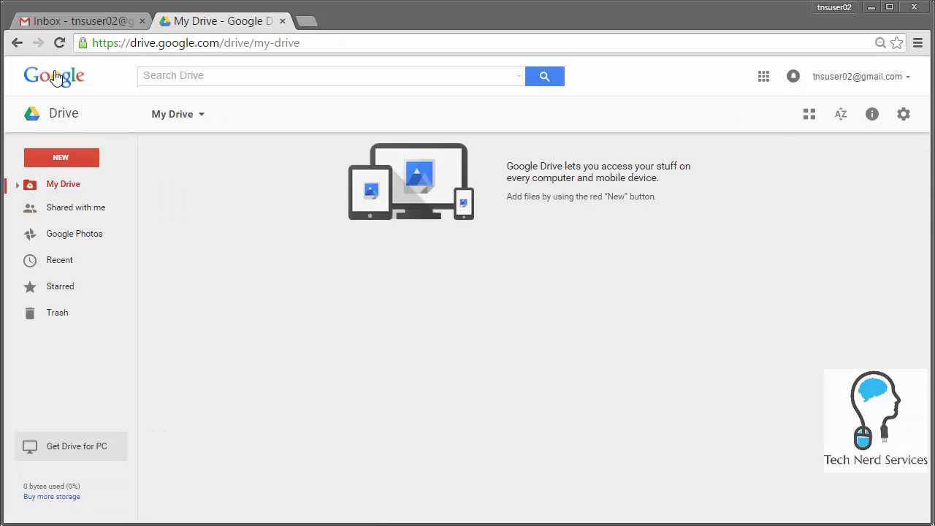
{"action": "left_click", "coordinate": [59, 42]}
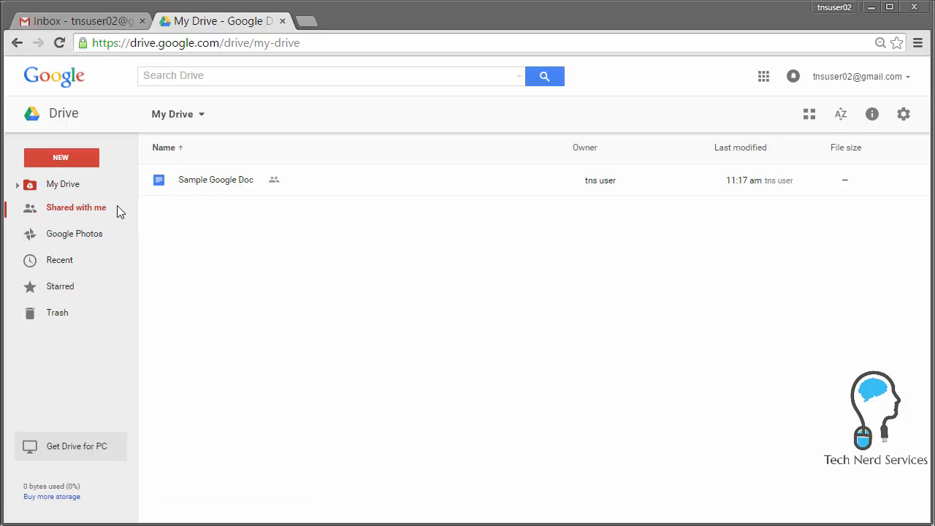
- Remove Sample Google Doc from Shared with me and reload My Drive to confirm it is empty
{"action": "left_click", "coordinate": [76, 207]}
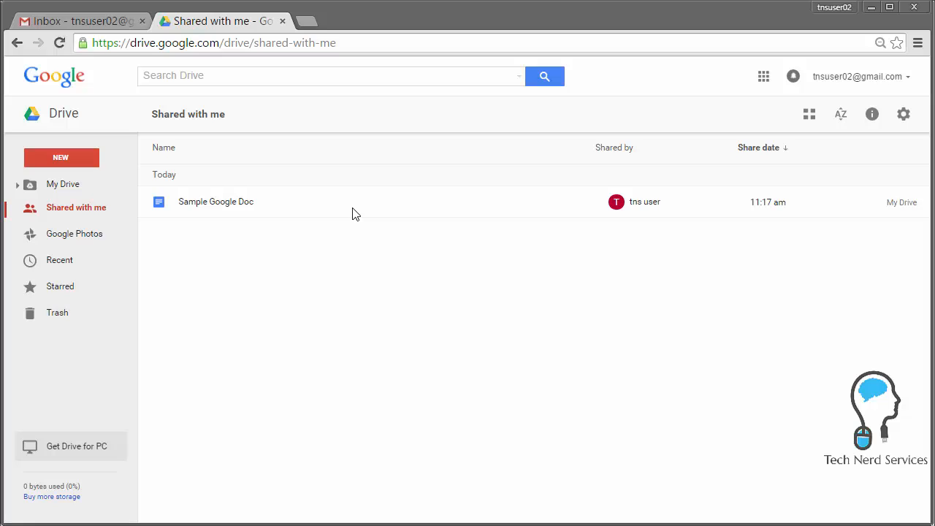
{"action": "right_click", "coordinate": [216, 202]}
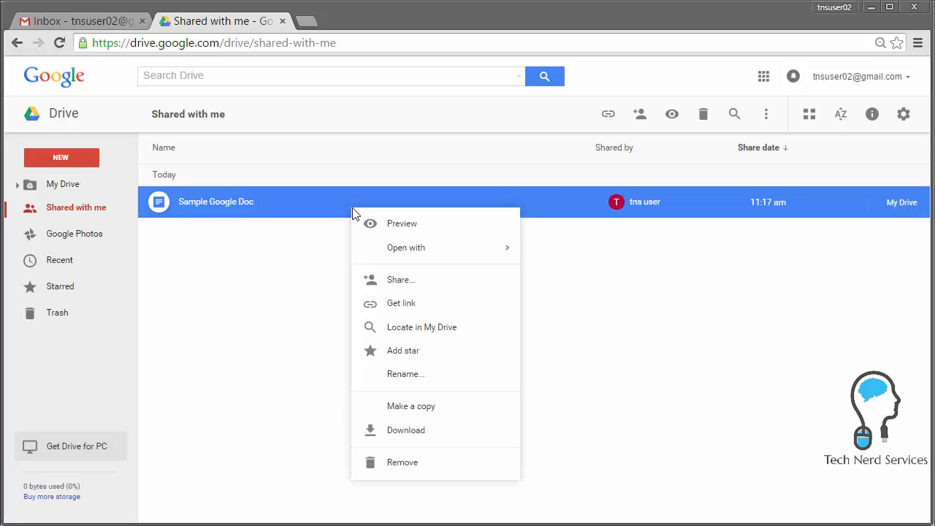
{"action": "mouse_move", "coordinate": [402, 462]}
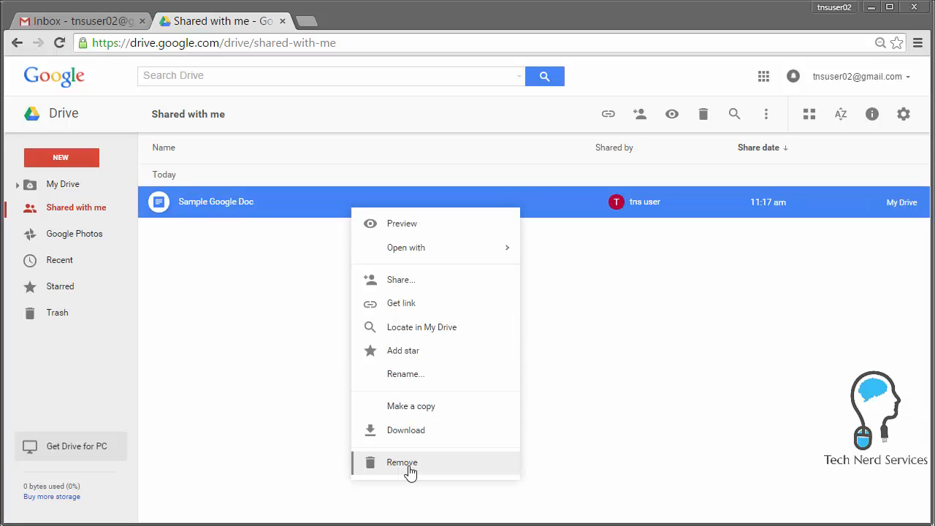
{"action": "mouse_move", "coordinate": [426, 468]}
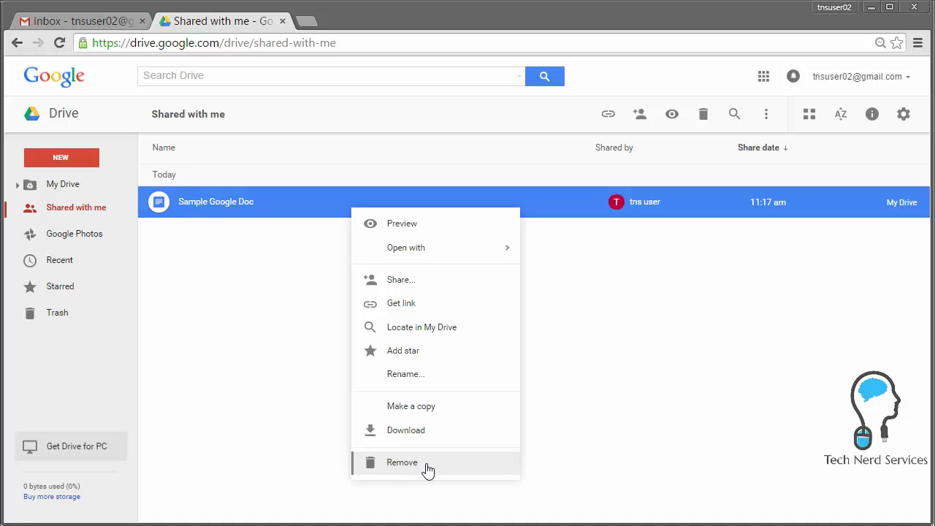
{"action": "left_click", "coordinate": [402, 462]}
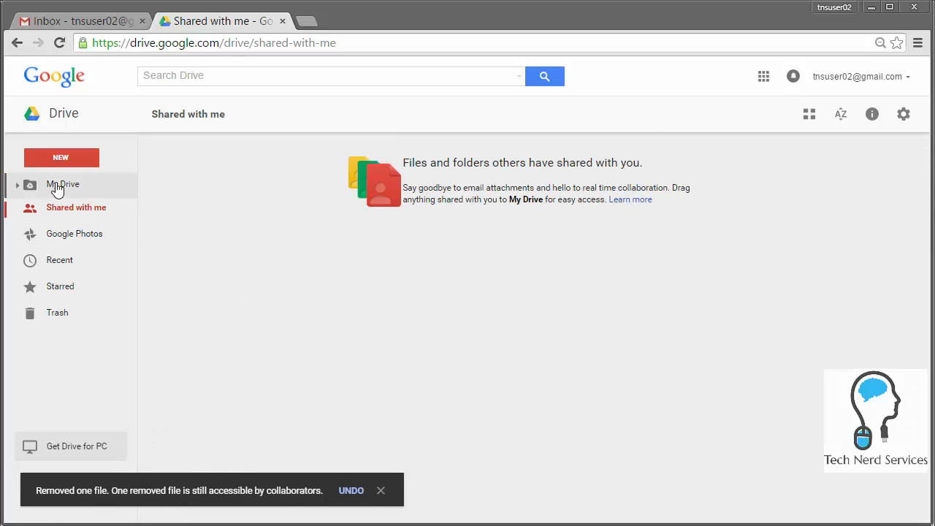
{"action": "left_click", "coordinate": [62, 184]}
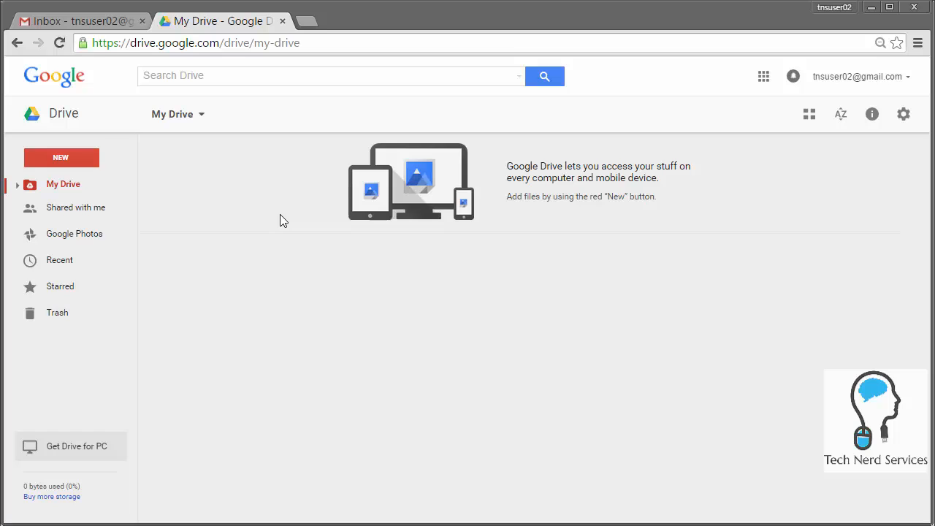
{"action": "mouse_move", "coordinate": [86, 70]}
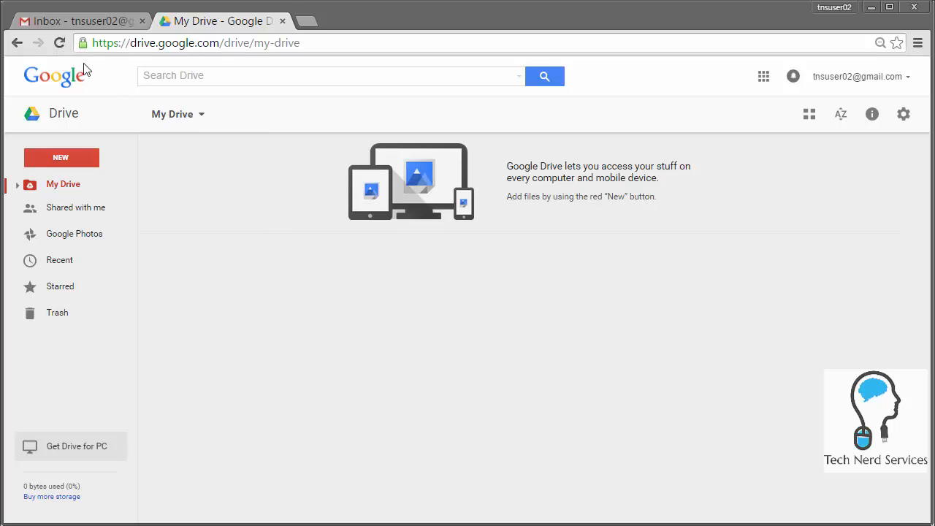
{"action": "left_click", "coordinate": [59, 43]}
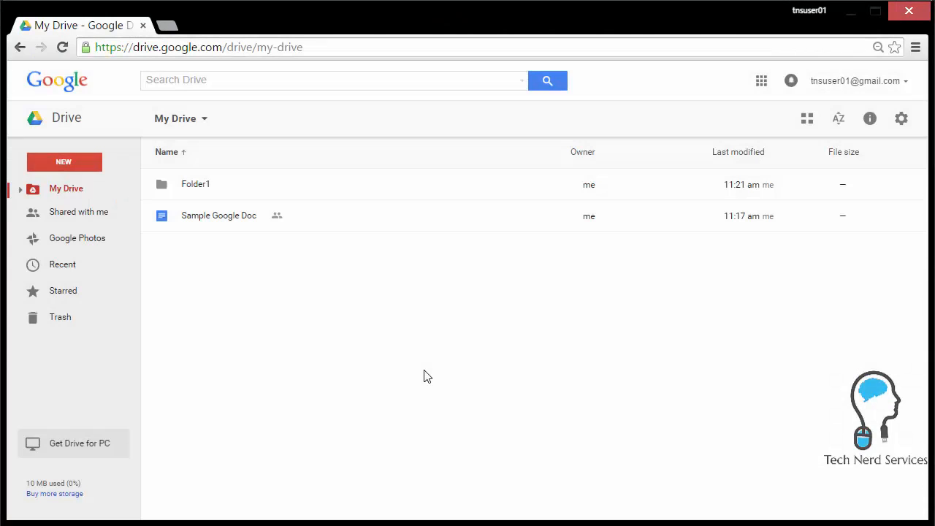
{"action": "mouse_move", "coordinate": [64, 161]}
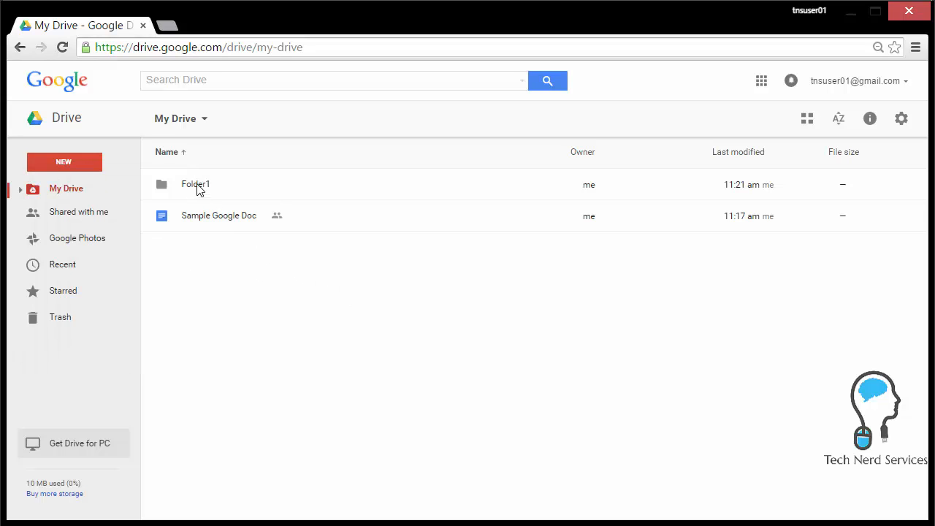
{"action": "mouse_move", "coordinate": [182, 116]}
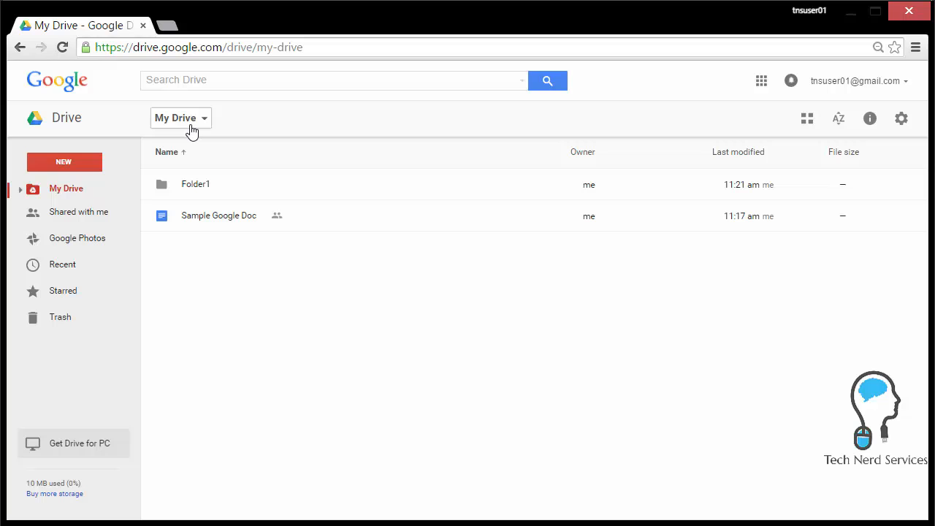
- Inside Folder1, start a file upload from the computer for Doc1.docx
{"action": "double_click", "coordinate": [196, 184]}
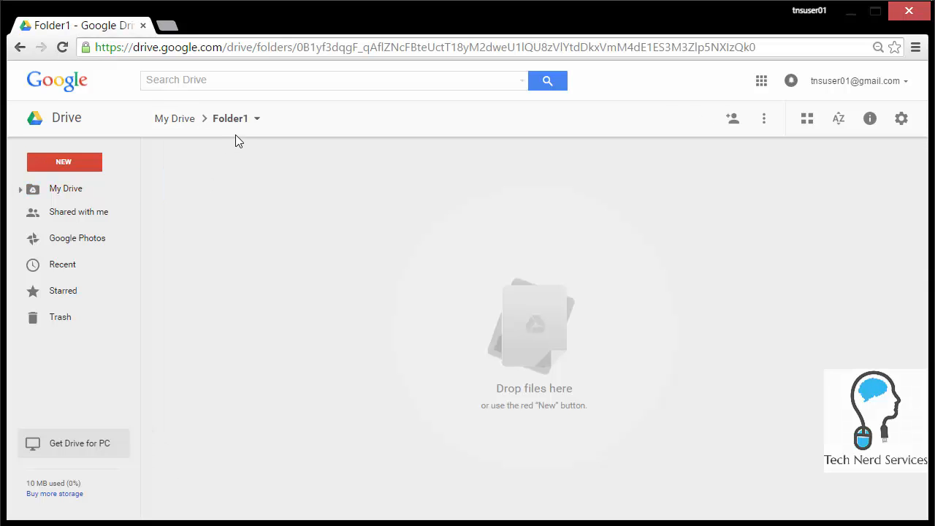
{"action": "left_click", "coordinate": [65, 160]}
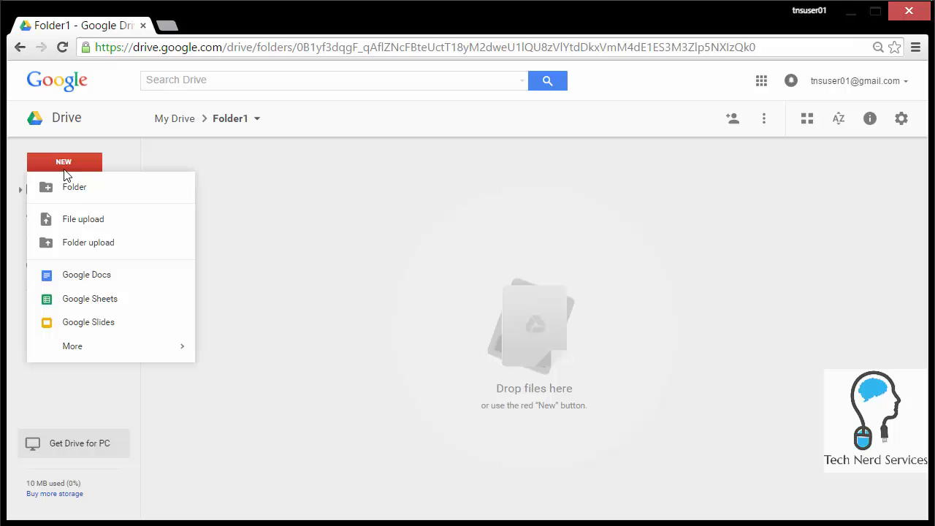
{"action": "left_click", "coordinate": [83, 219]}
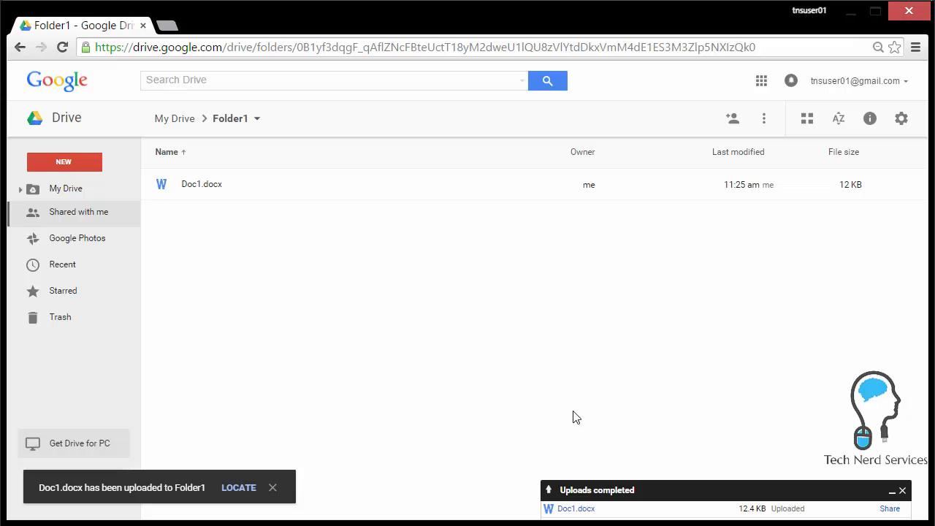
{"action": "mouse_move", "coordinate": [228, 154]}
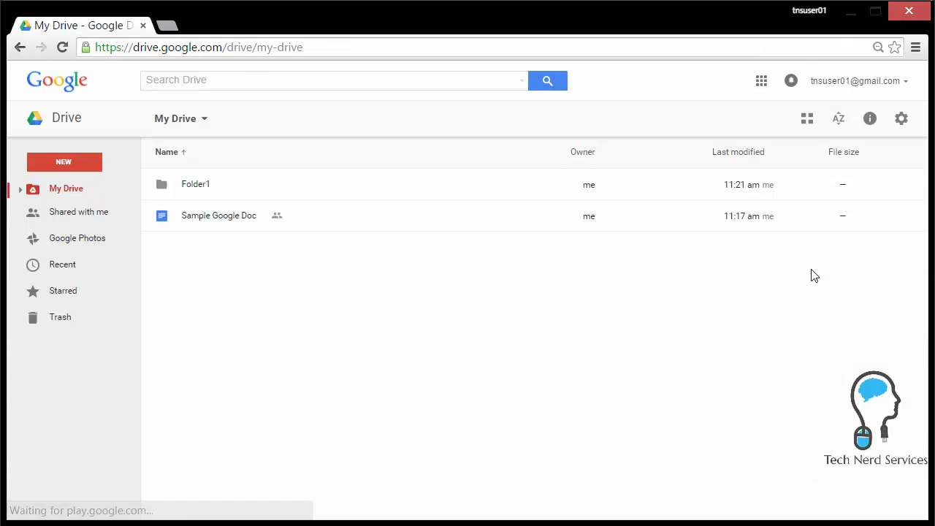
{"action": "mouse_move", "coordinate": [227, 280]}
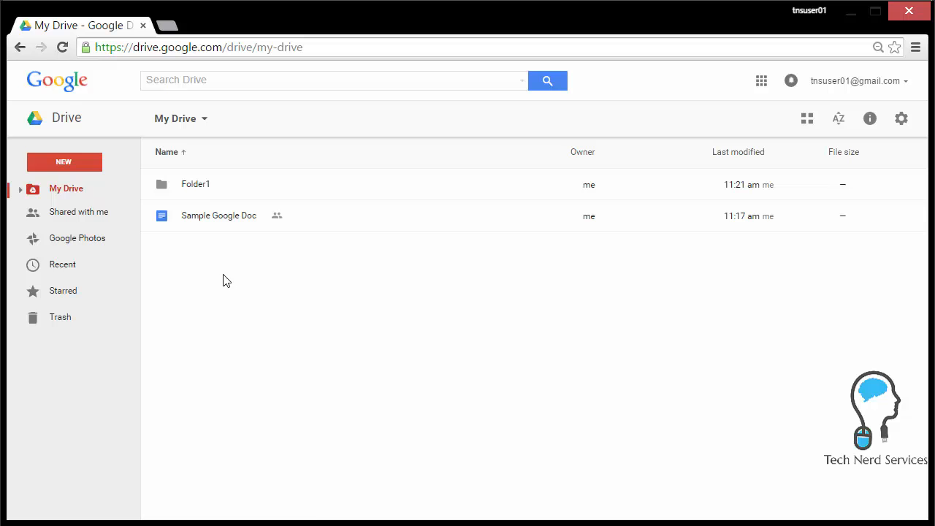
- Open Sample Google Doc from Folder1 and download it as a Microsoft Word (.docx) file
{"action": "left_click", "coordinate": [195, 184]}
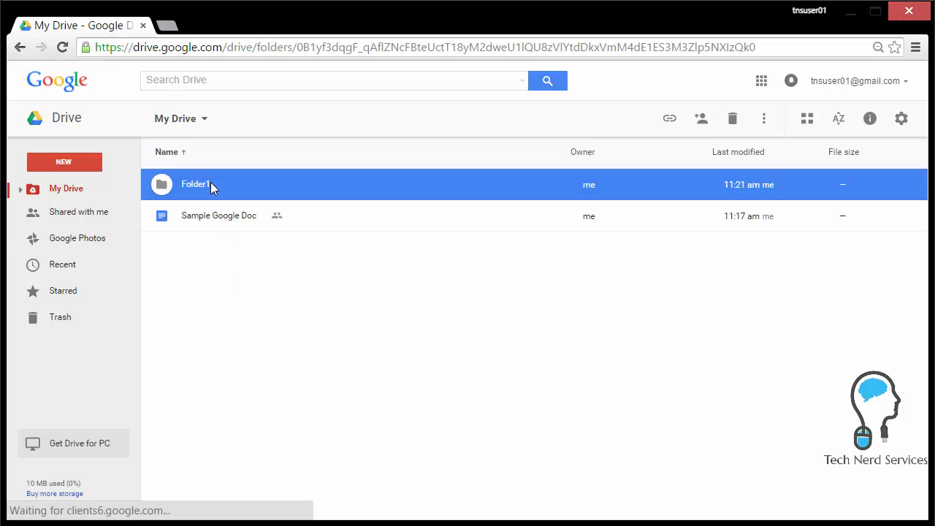
{"action": "double_click", "coordinate": [196, 184]}
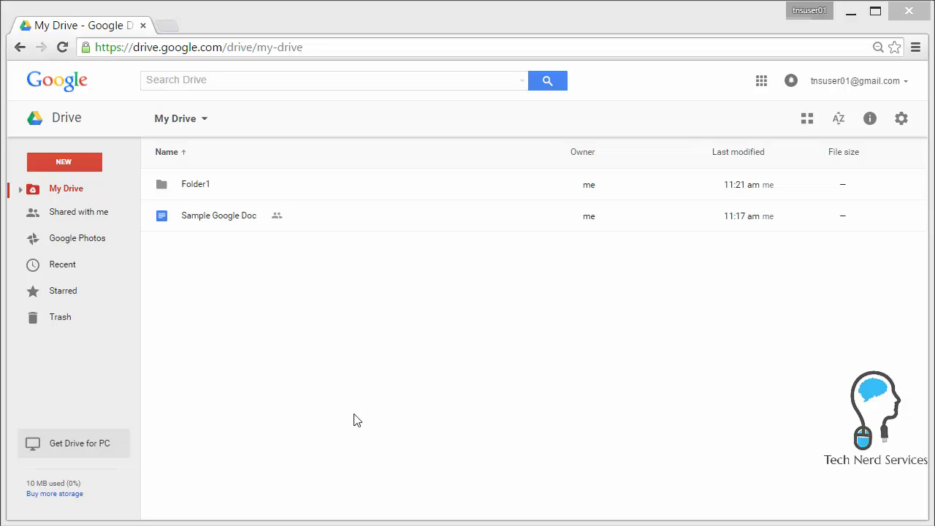
{"action": "mouse_move", "coordinate": [181, 233]}
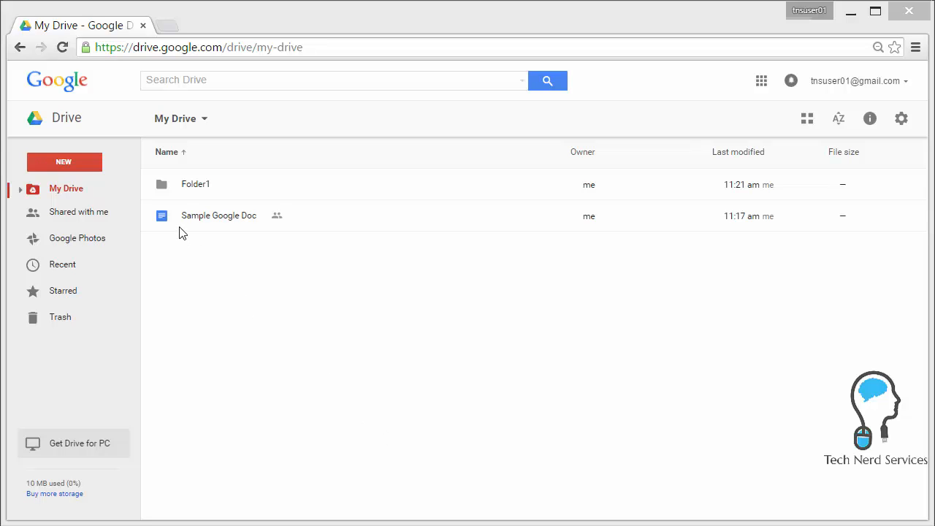
{"action": "double_click", "coordinate": [219, 215]}
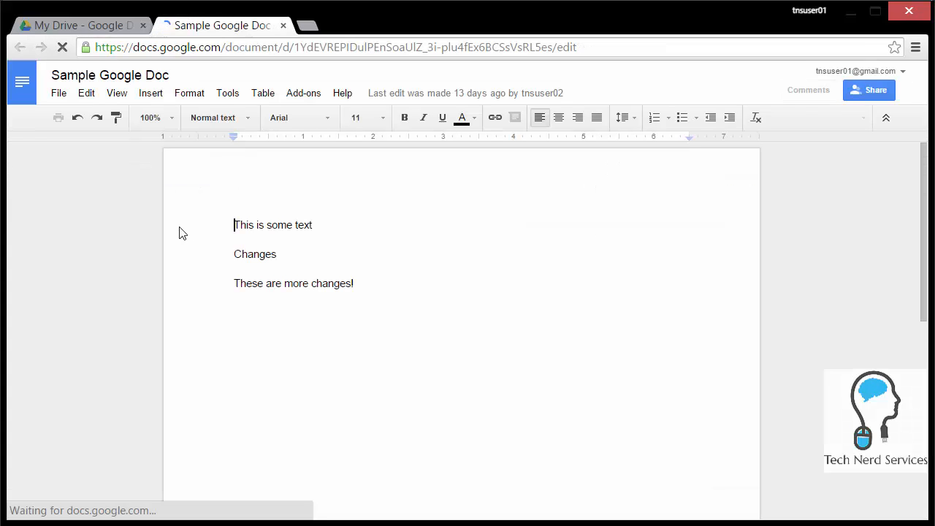
{"action": "left_click", "coordinate": [59, 93]}
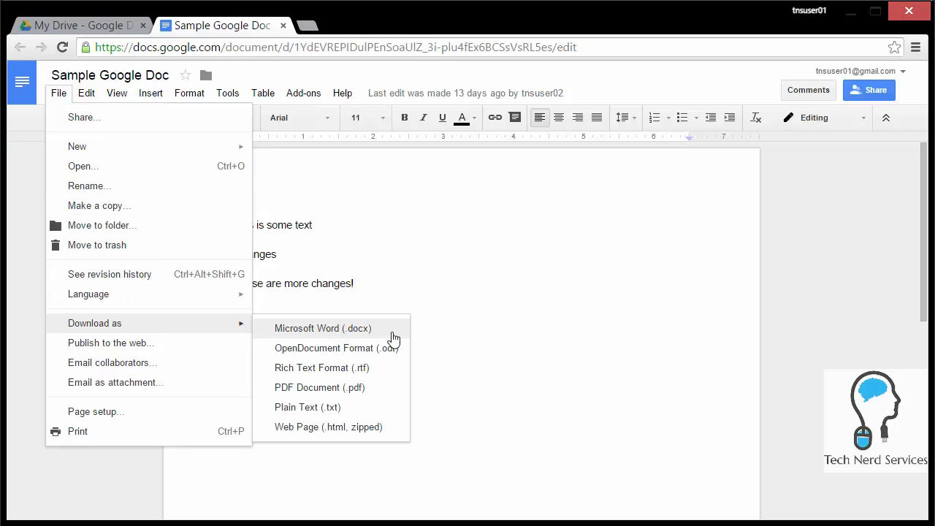
{"action": "left_click", "coordinate": [394, 339]}
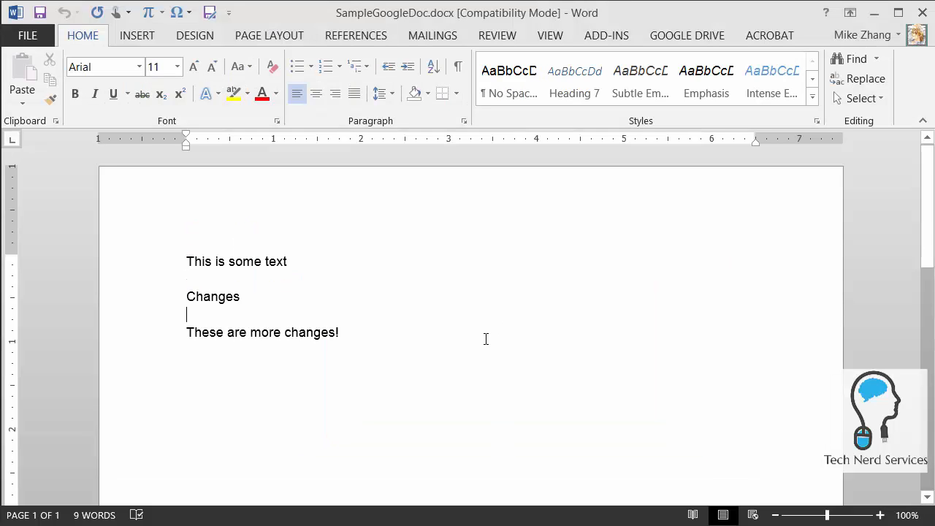
- Type the new line 'This is some Changes' below the existing text in Word
{"action": "type", "text": "This is so"}
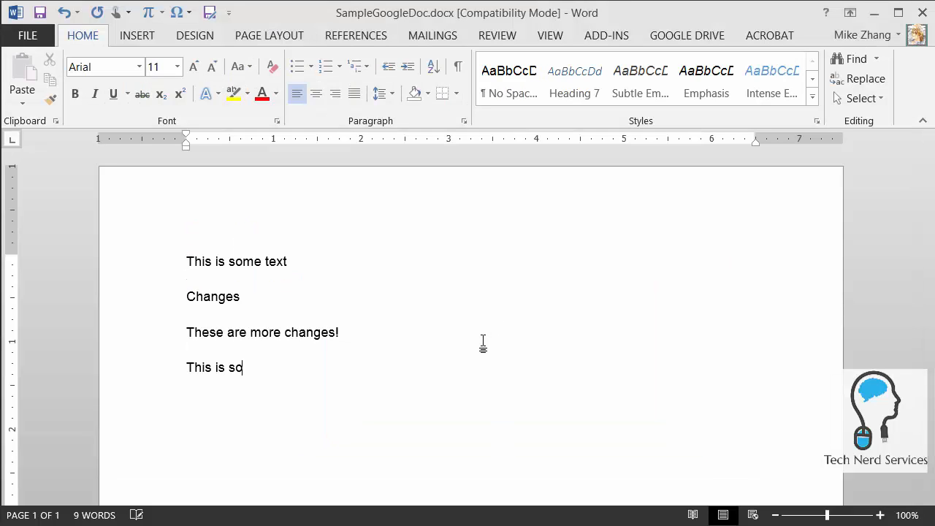
{"action": "type", "text": "me Changes"}
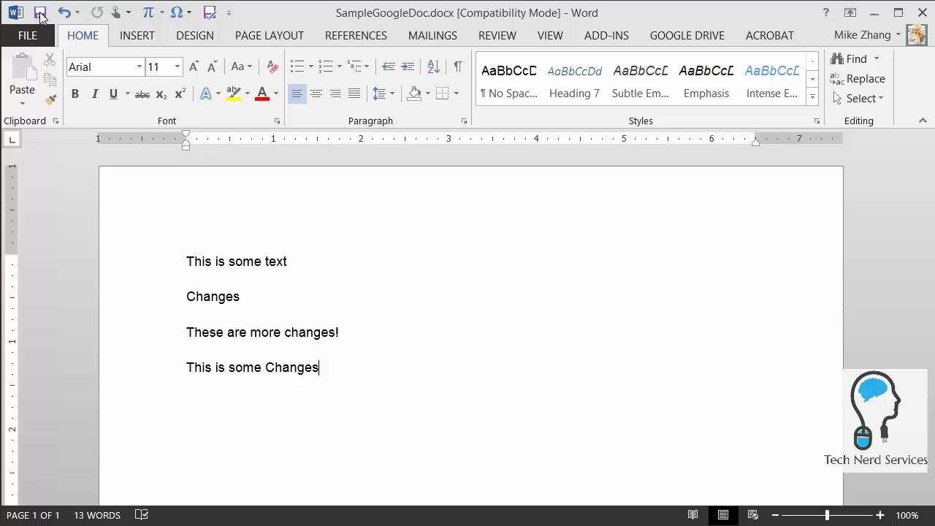
{"action": "mouse_move", "coordinate": [888, 43]}
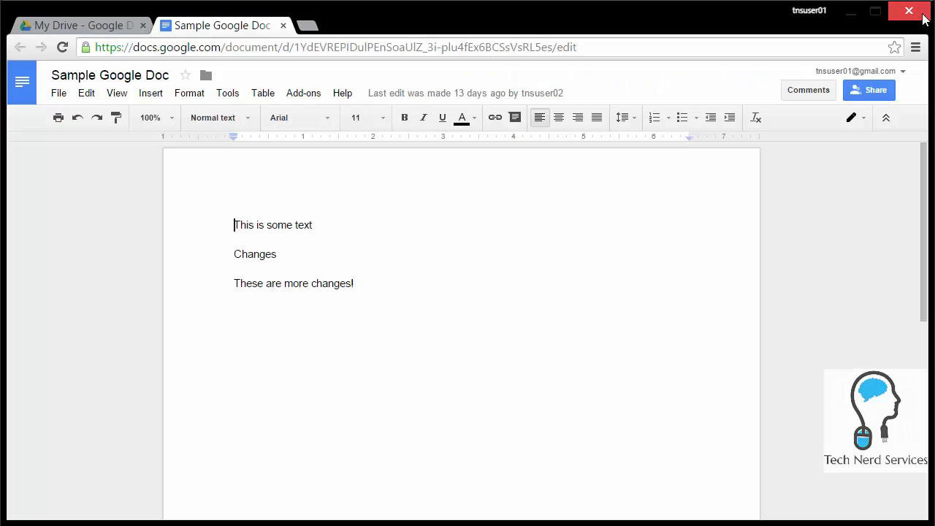
{"action": "mouse_move", "coordinate": [276, 27]}
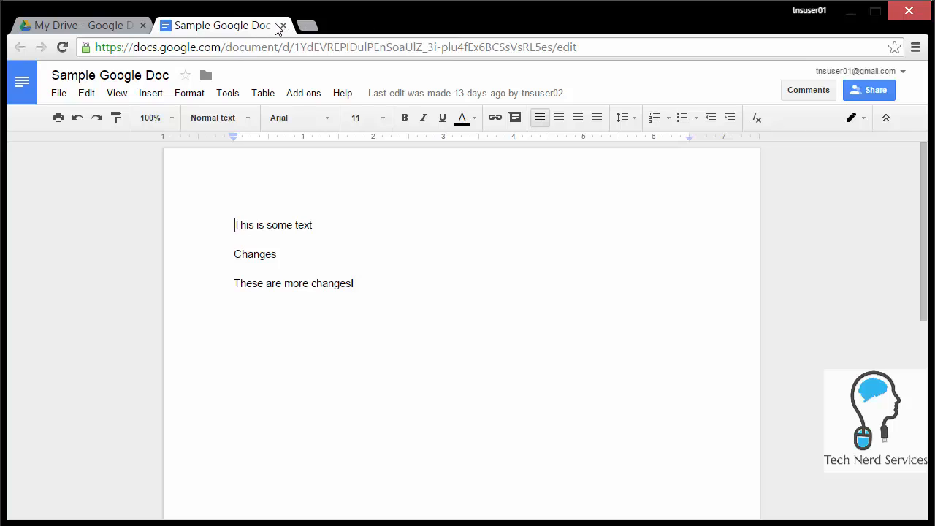
- Close the Sample Google Doc browser tab to return to My Drive
{"action": "left_click", "coordinate": [280, 26]}
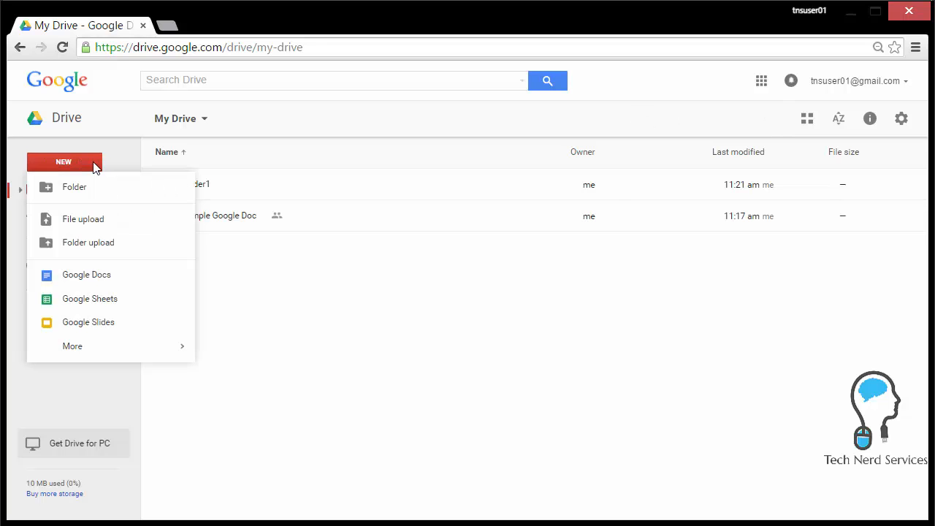
- Upload SampleGoogleDoc.docx from the Examples folder into My Drive
{"action": "left_click", "coordinate": [82, 219]}
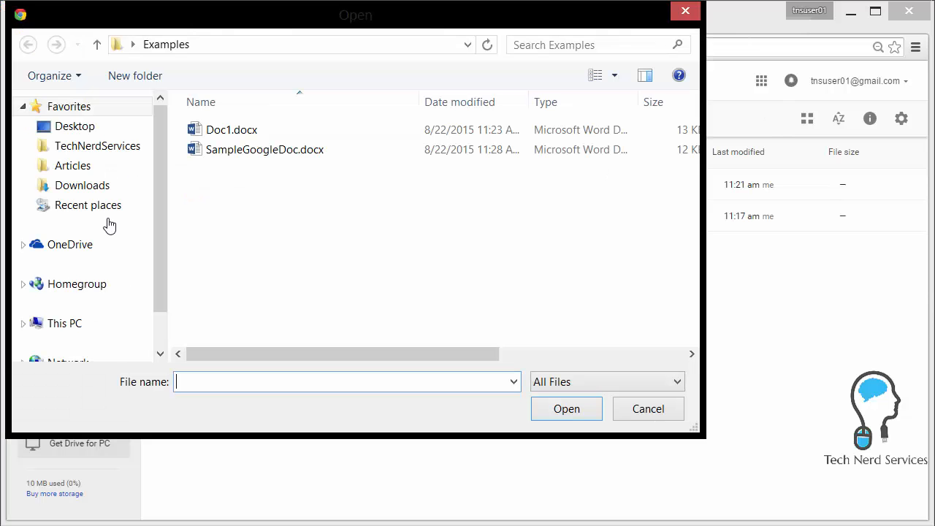
{"action": "left_click", "coordinate": [265, 149]}
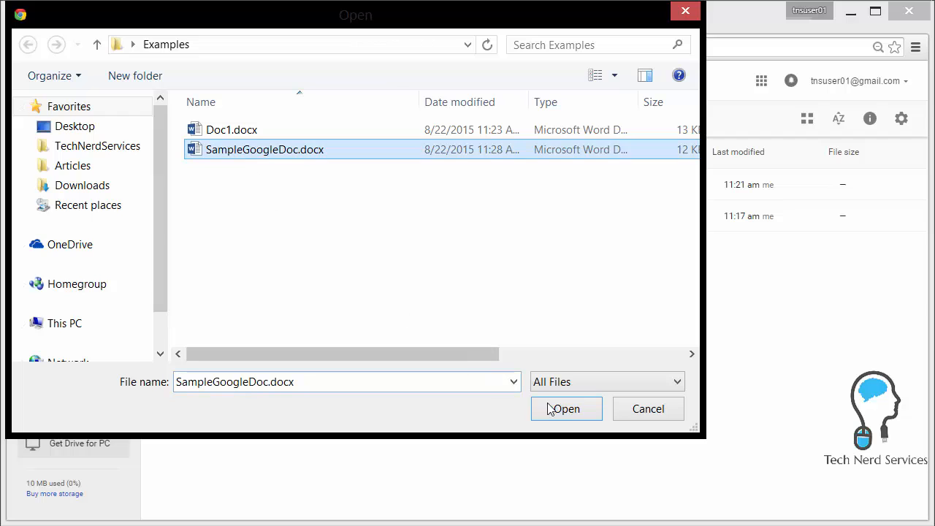
{"action": "left_click", "coordinate": [567, 409]}
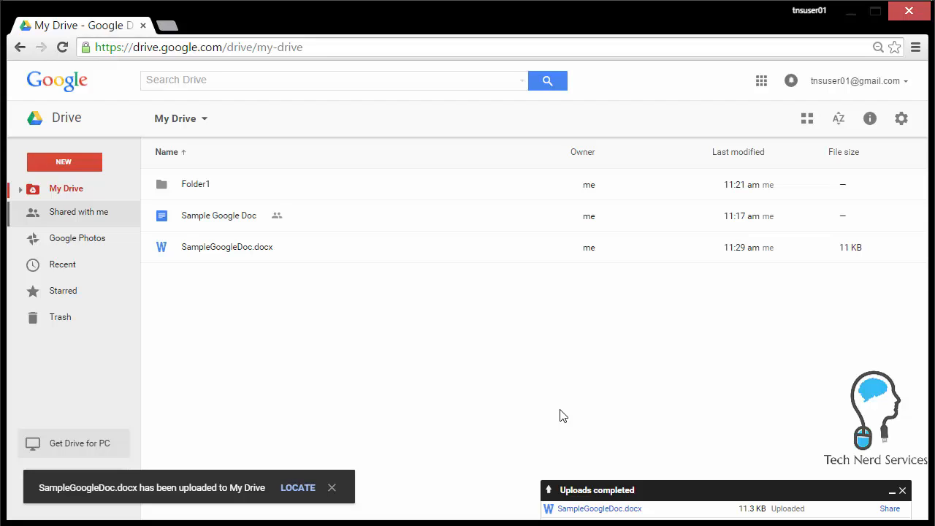
{"action": "mouse_move", "coordinate": [292, 294]}
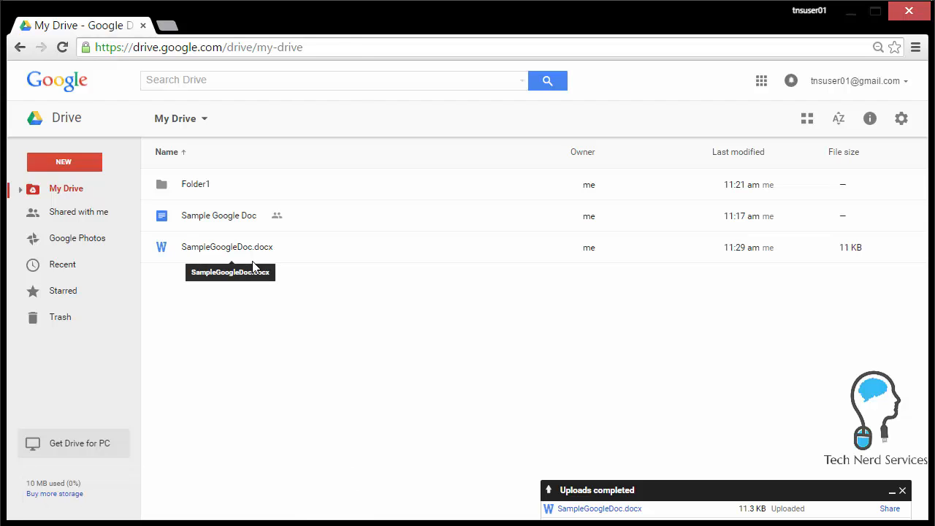
{"action": "mouse_move", "coordinate": [287, 262]}
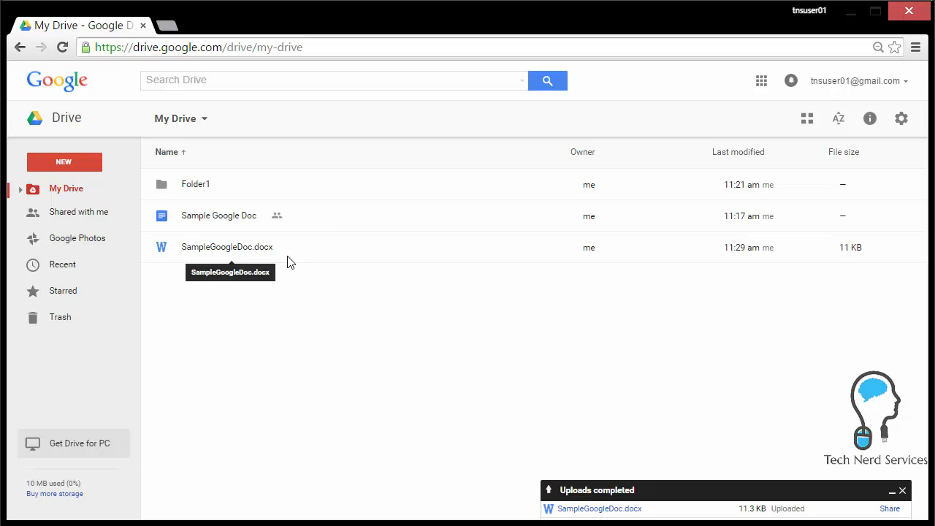
{"action": "mouse_move", "coordinate": [327, 227]}
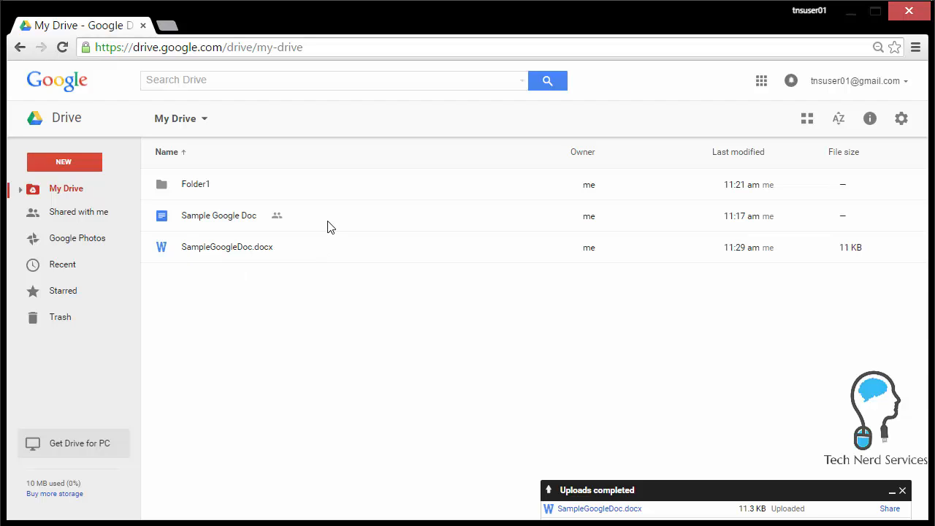
- Check sharing: SampleGoogleDoc.docx is private, Sample Google Doc keeps Can edit access for the second user
{"action": "left_click", "coordinate": [227, 247]}
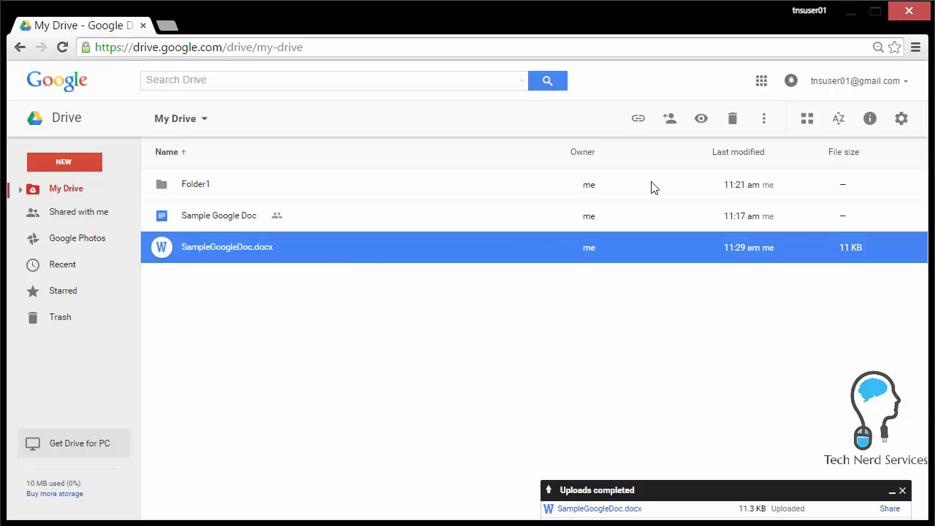
{"action": "left_click", "coordinate": [669, 116]}
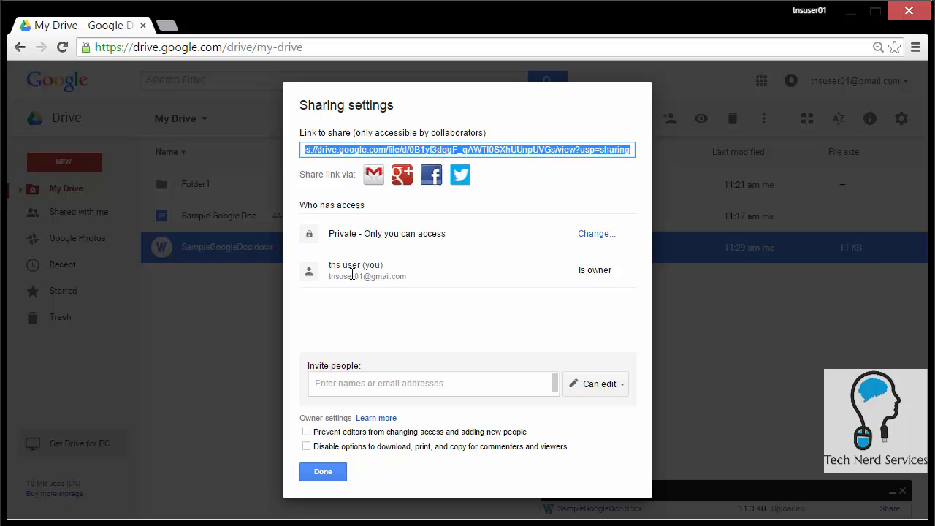
{"action": "mouse_move", "coordinate": [369, 470]}
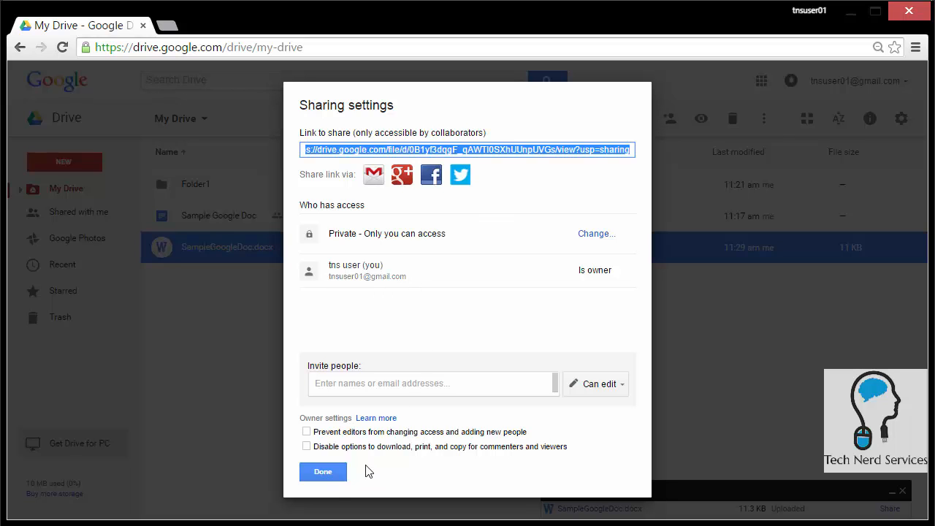
{"action": "left_click", "coordinate": [322, 470]}
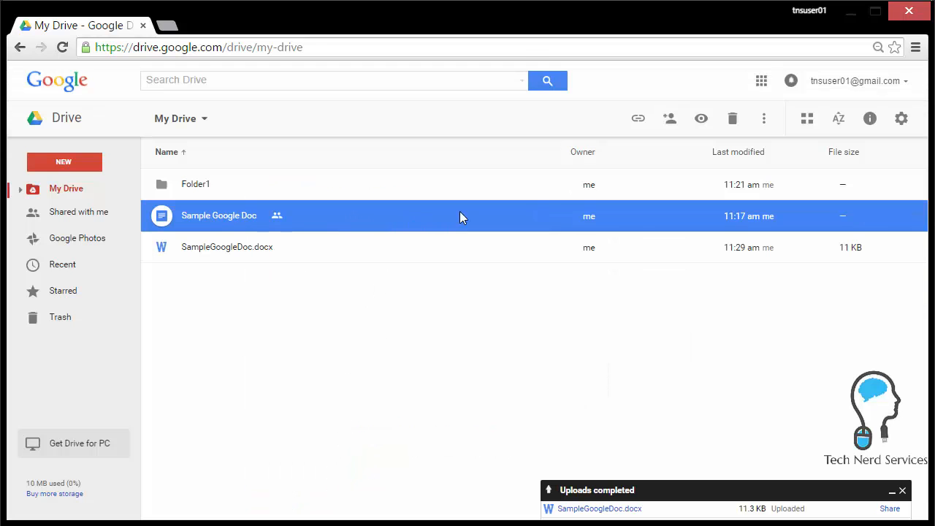
{"action": "left_click", "coordinate": [669, 117]}
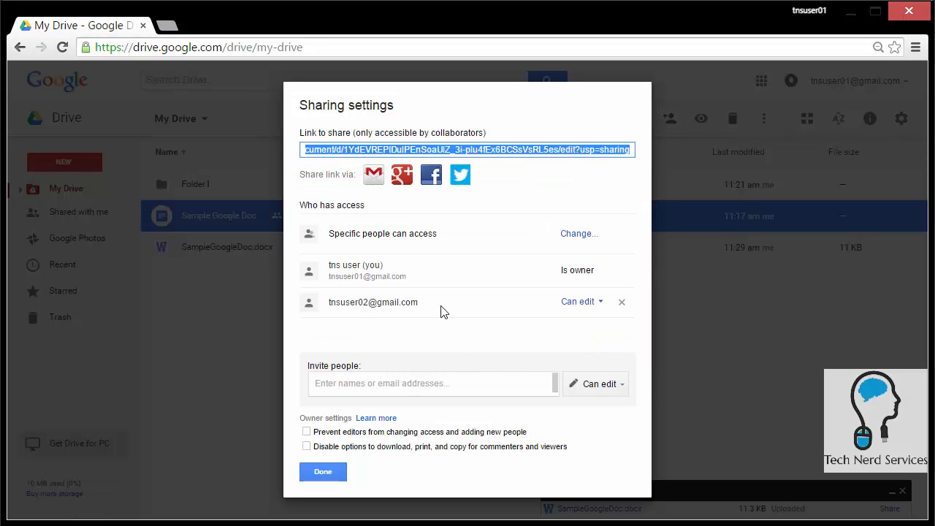
{"action": "mouse_move", "coordinate": [348, 471]}
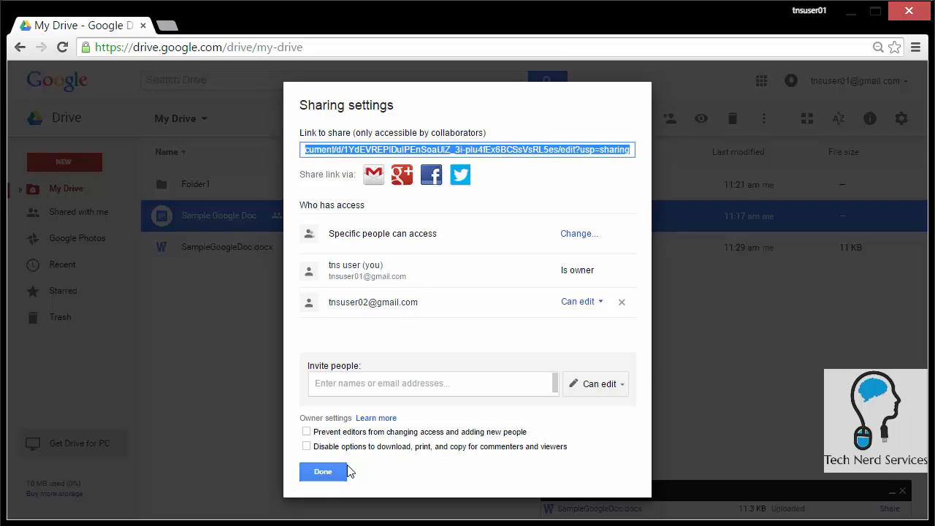
{"action": "left_click", "coordinate": [321, 470]}
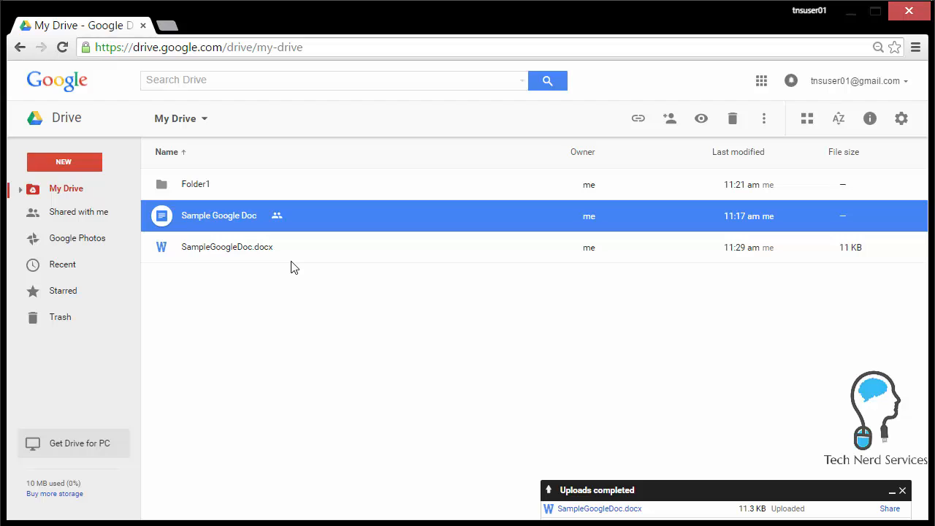
- Remove the uploaded SampleGoogleDoc.docx file from My Drive
{"action": "left_click", "coordinate": [226, 247]}
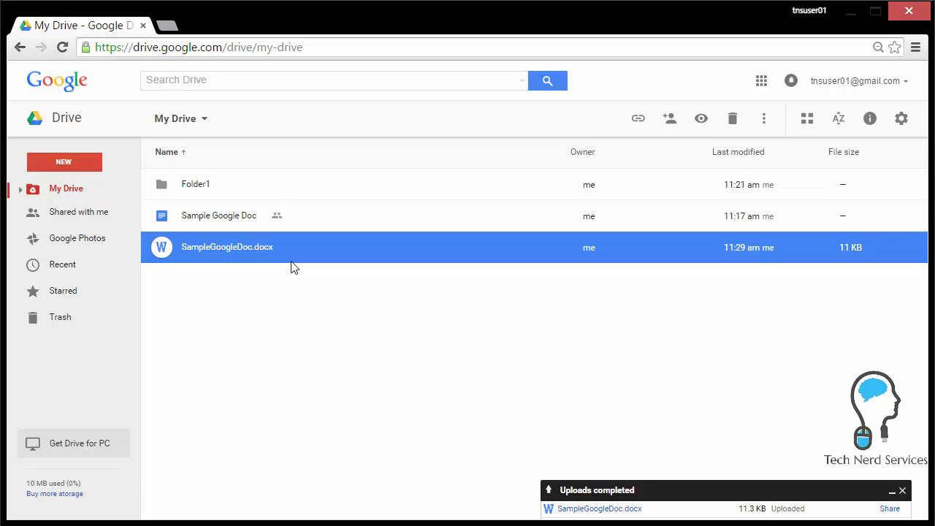
{"action": "left_click", "coordinate": [732, 117]}
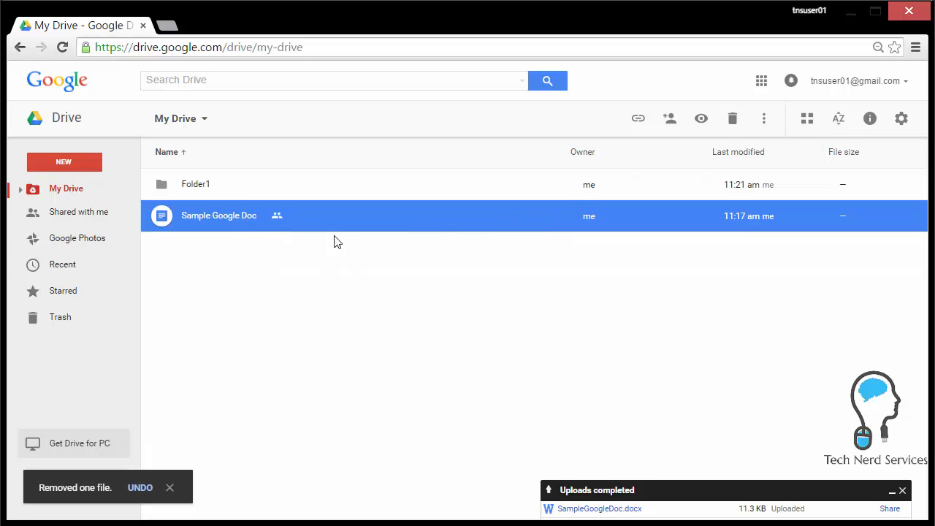
- Add the sentence 'some changes!' to the end of Sample Google Doc
{"action": "double_click", "coordinate": [219, 215]}
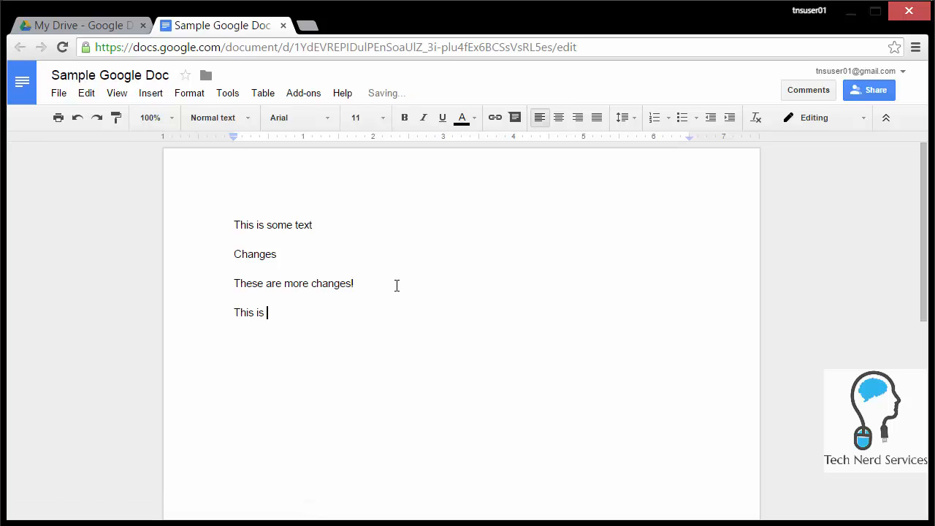
{"action": "type", "text": "some changes!"}
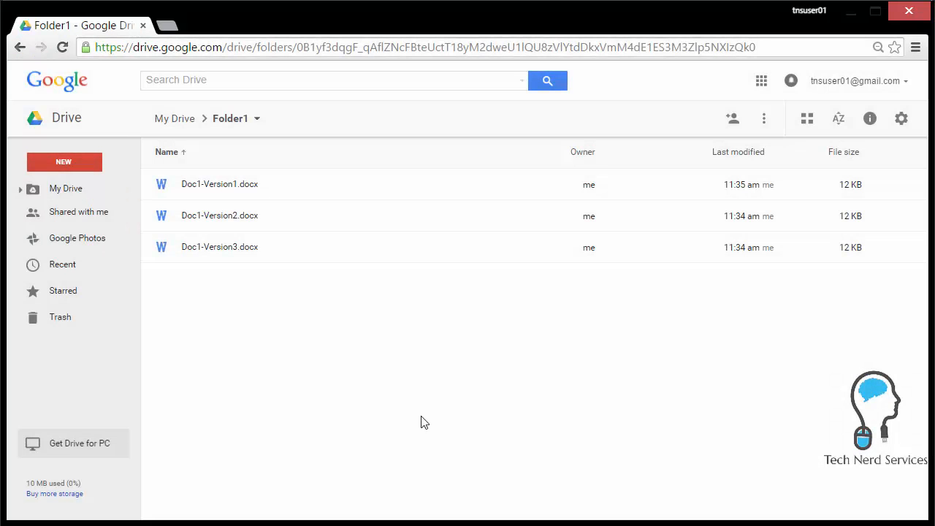
{"action": "mouse_move", "coordinate": [319, 195]}
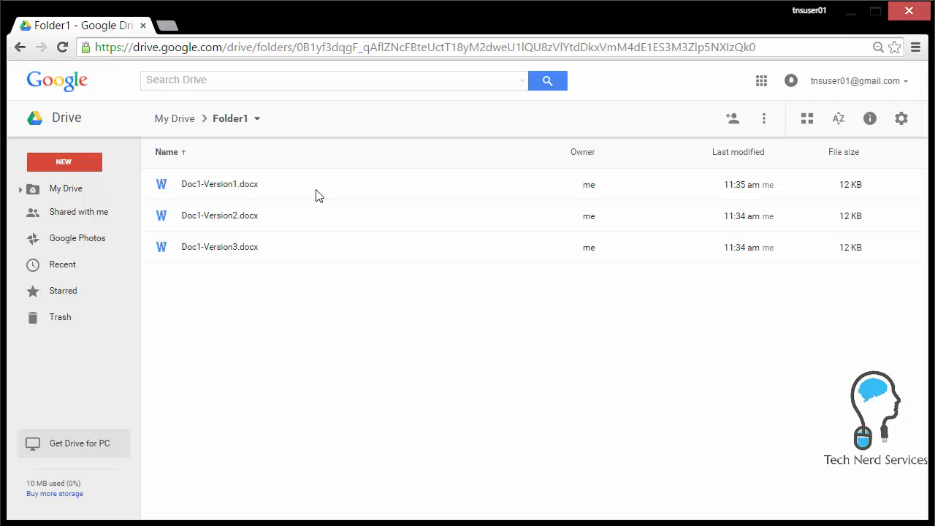
{"action": "mouse_move", "coordinate": [326, 238]}
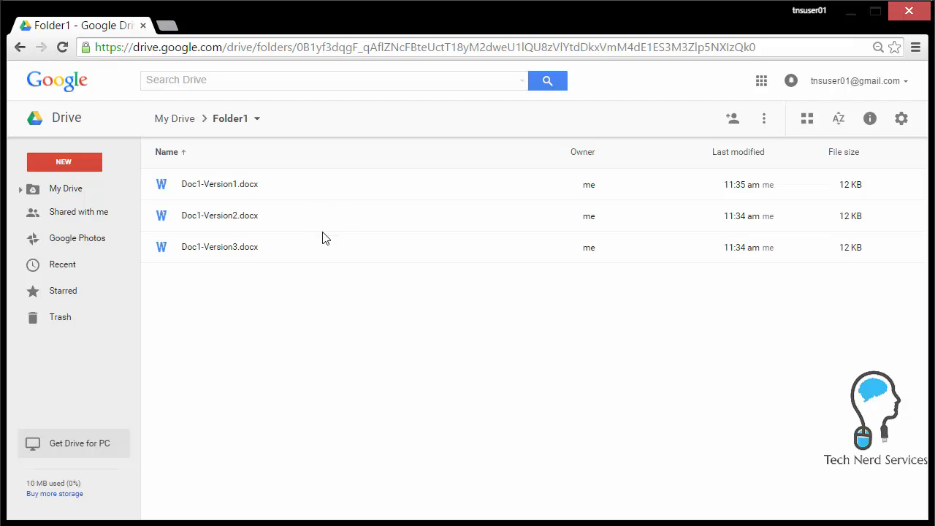
{"action": "mouse_move", "coordinate": [295, 262]}
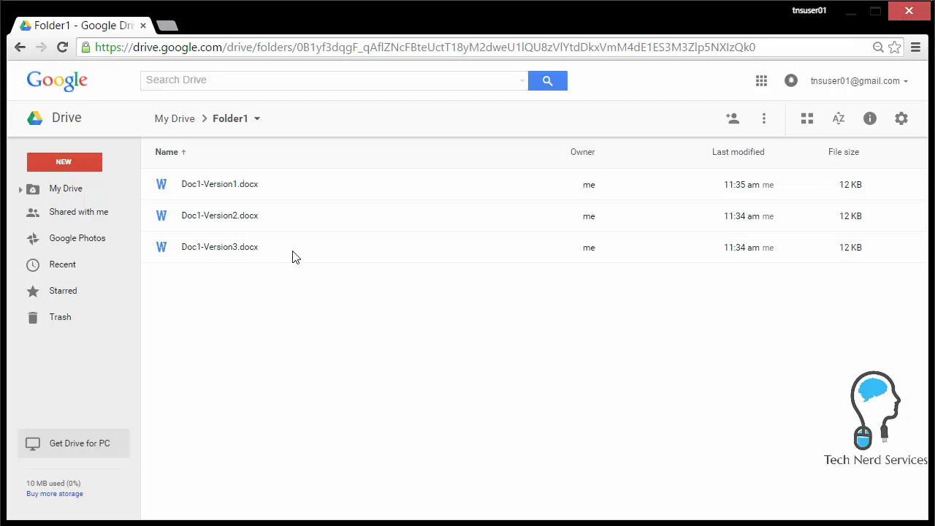
- Remove Doc1-Version1.docx and Doc1-Version2.docx from Folder1, leaving only Doc1-Version3.docx
{"action": "right_click", "coordinate": [220, 184]}
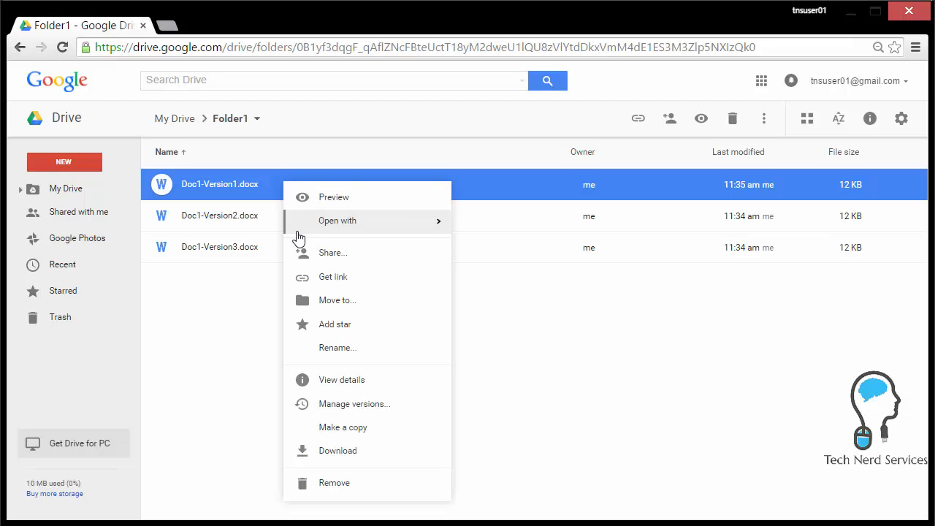
{"action": "left_click", "coordinate": [333, 482]}
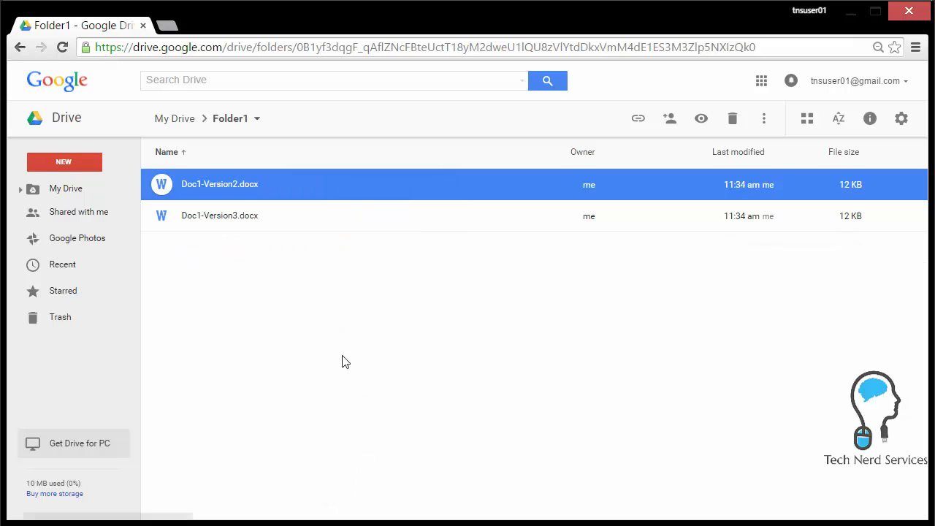
{"action": "left_click", "coordinate": [732, 119]}
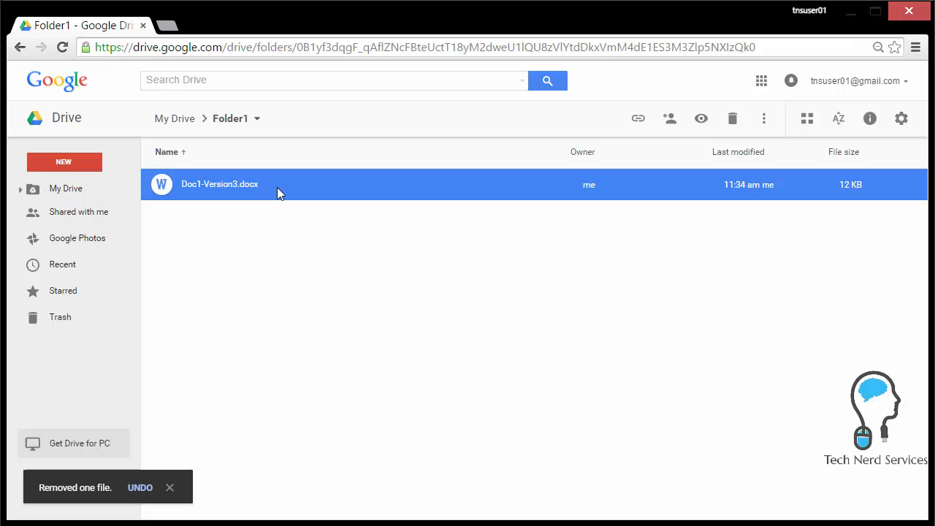
- Start uploading a new version of Doc1-Version3.docx from Manage versions
{"action": "right_click", "coordinate": [278, 184]}
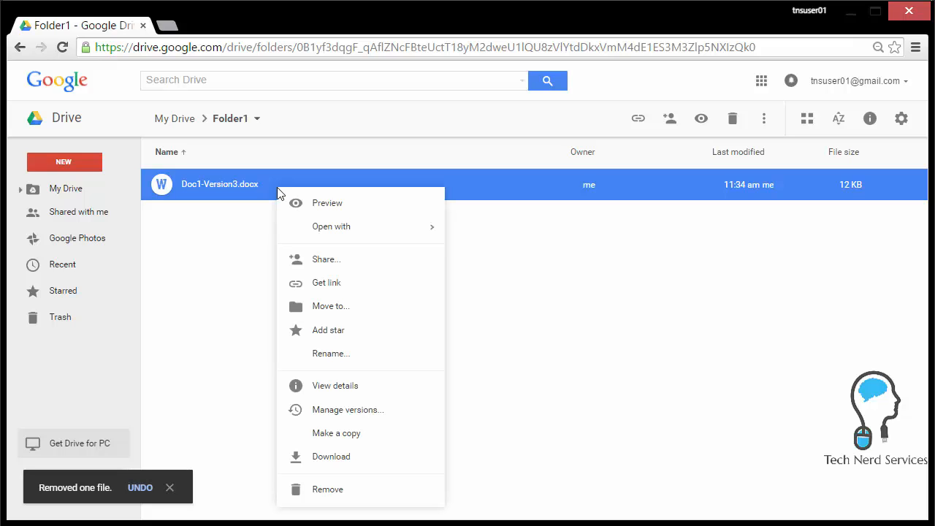
{"action": "mouse_move", "coordinate": [405, 409]}
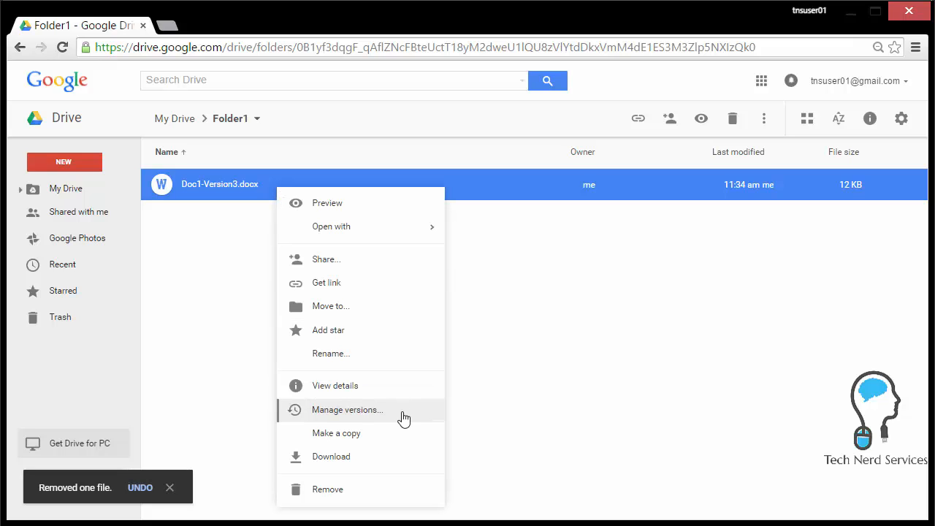
{"action": "left_click", "coordinate": [348, 409]}
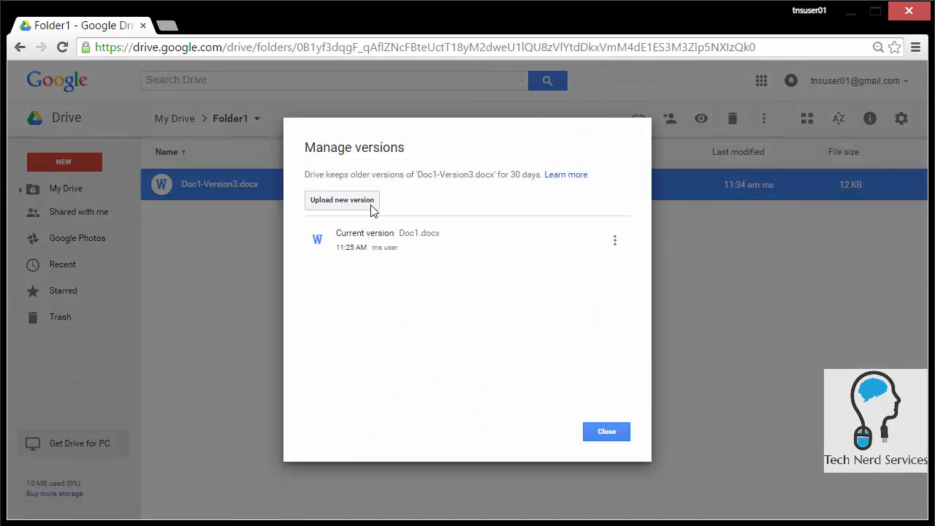
{"action": "left_click", "coordinate": [342, 200]}
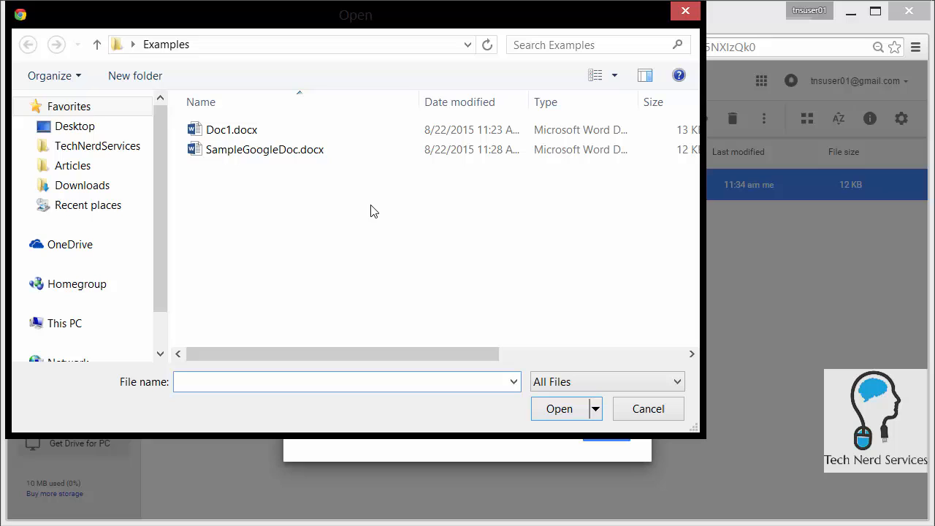
- Upload Doc1.docx as the new version, leaving two stored versions
{"action": "left_click", "coordinate": [230, 128]}
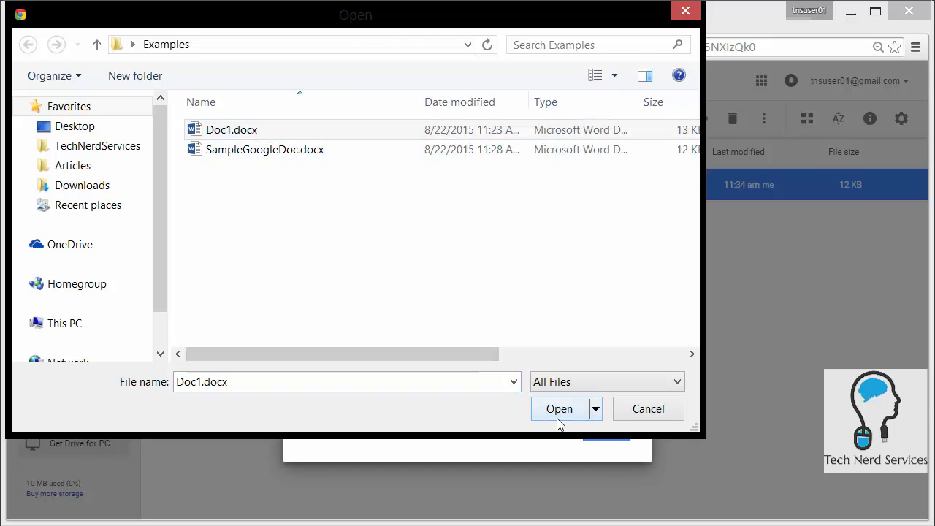
{"action": "left_click", "coordinate": [560, 409]}
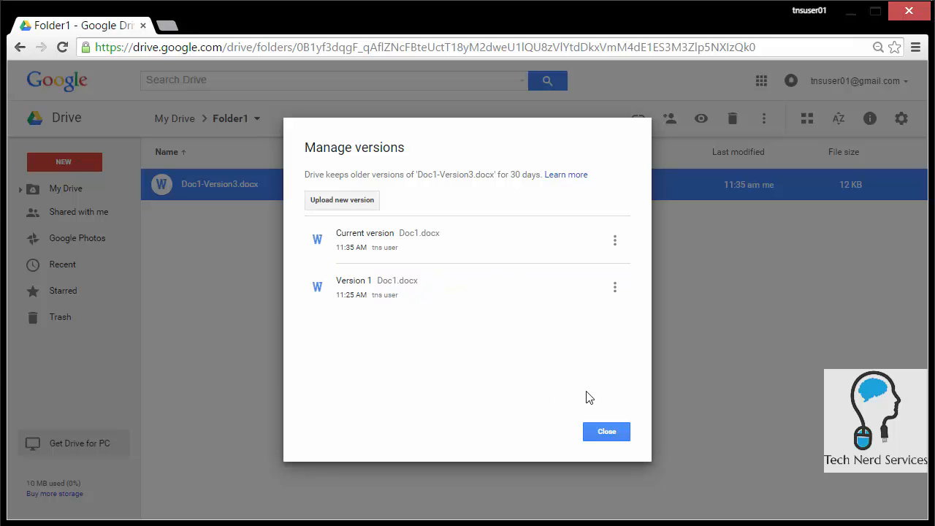
{"action": "left_click", "coordinate": [607, 431]}
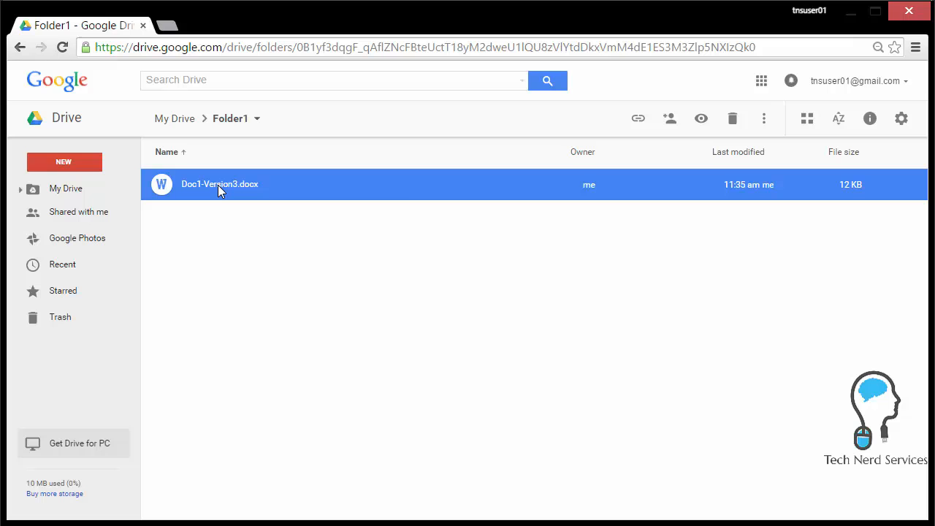
- Rename Doc1-Version3.docx to Doc1.docx
{"action": "right_click", "coordinate": [219, 185]}
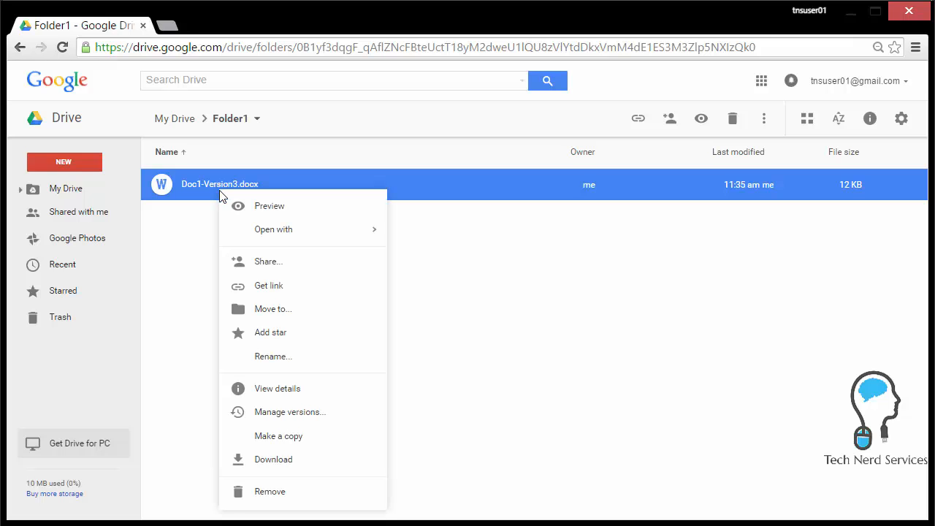
{"action": "mouse_move", "coordinate": [331, 431]}
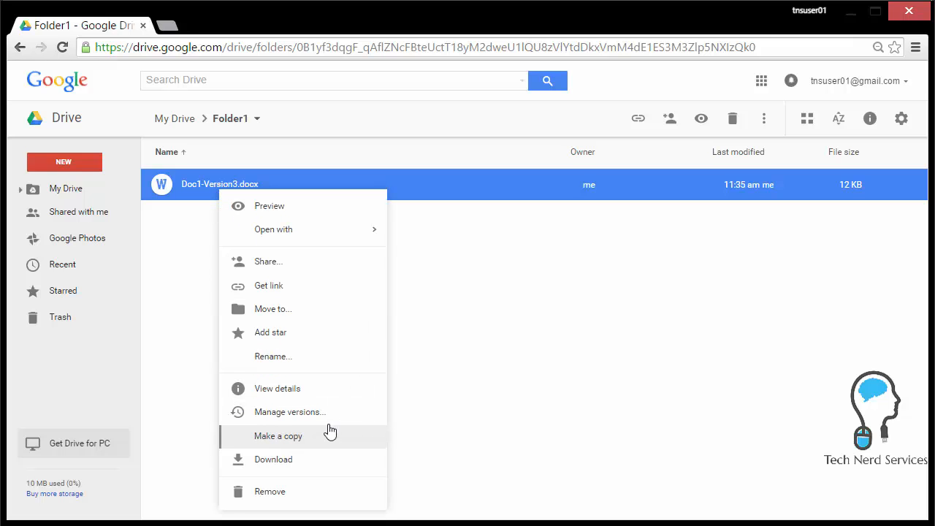
{"action": "left_click", "coordinate": [273, 356]}
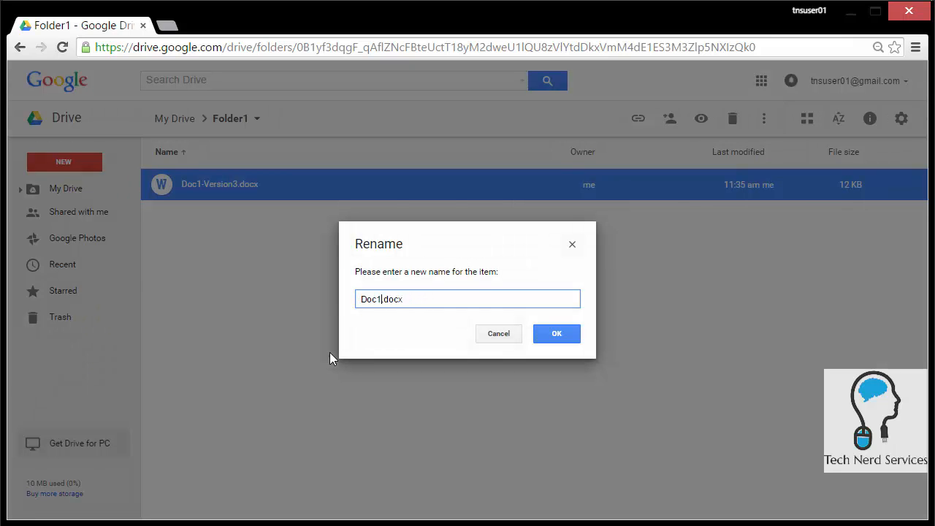
{"action": "left_click", "coordinate": [557, 333]}
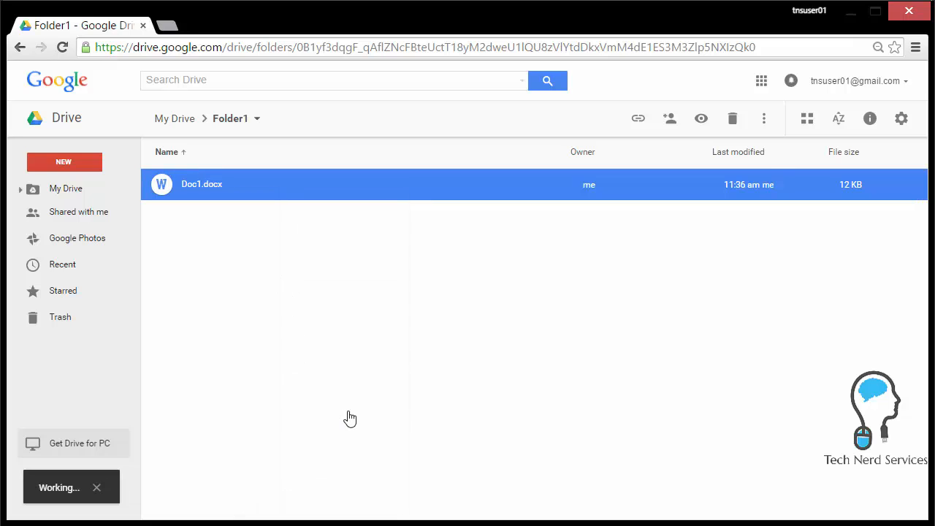
- Review Manage versions to confirm both versions of Doc1.docx remain
{"action": "left_click", "coordinate": [763, 118]}
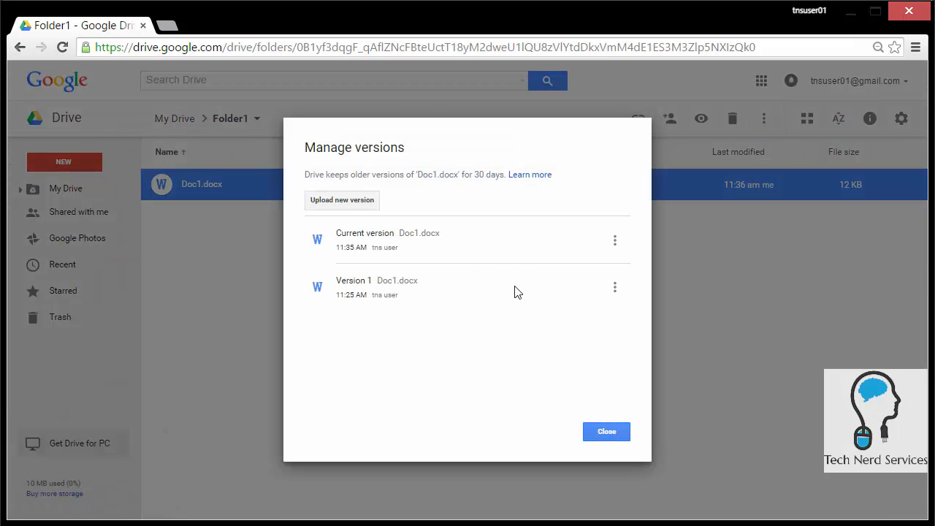
{"action": "mouse_move", "coordinate": [482, 291]}
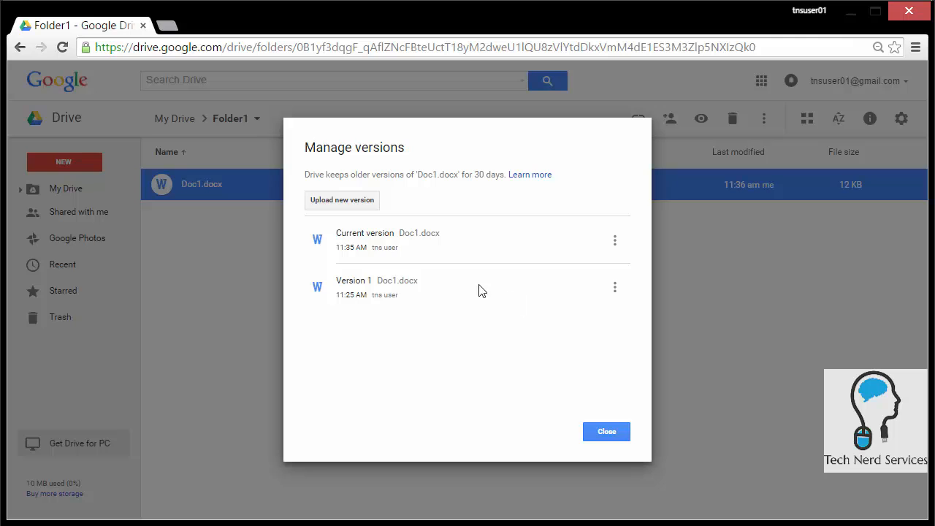
{"action": "left_click", "coordinate": [614, 287]}
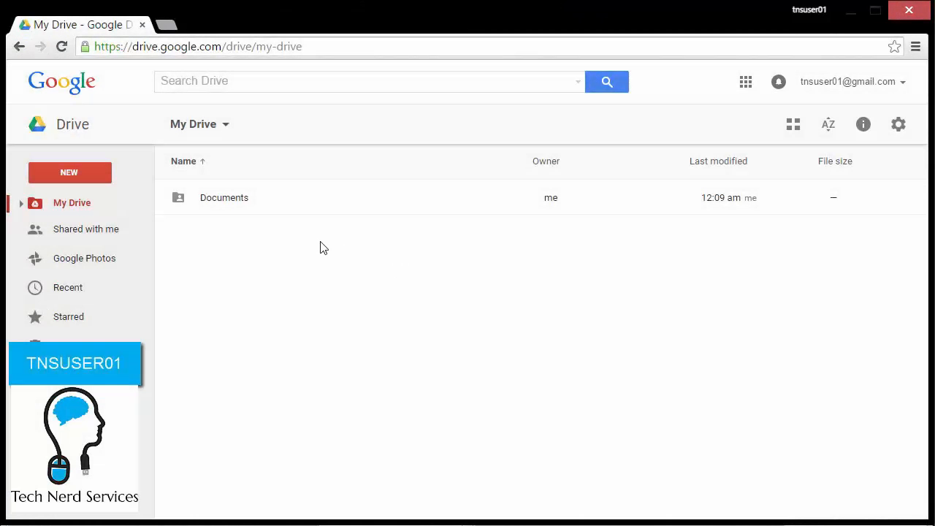
{"action": "right_click", "coordinate": [223, 198]}
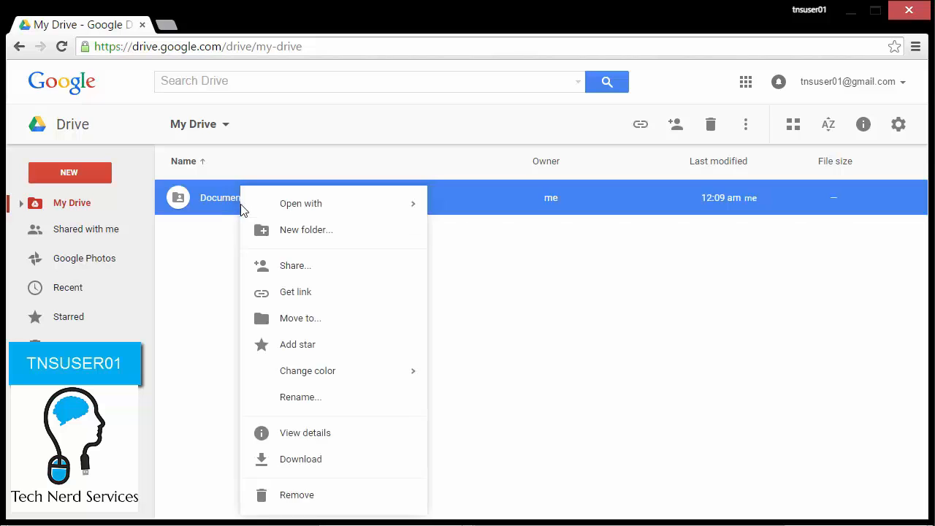
{"action": "left_click", "coordinate": [295, 266]}
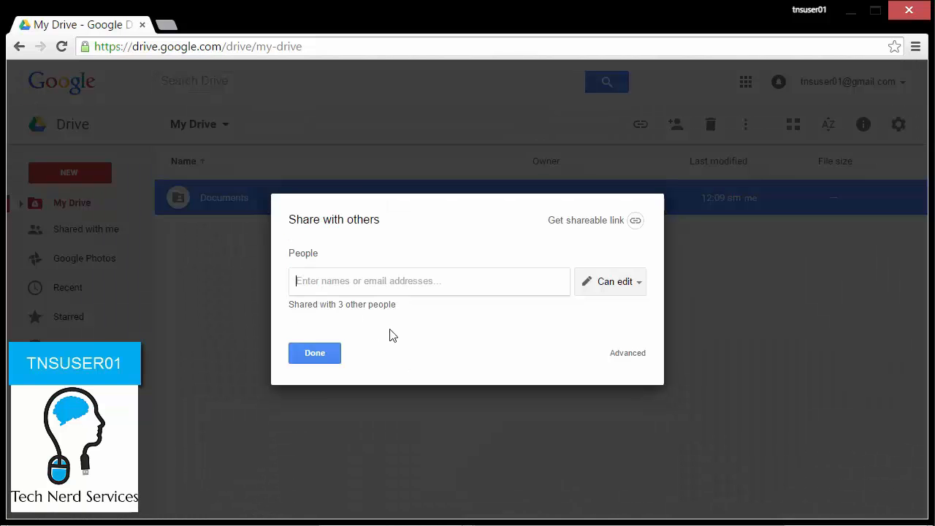
{"action": "left_click", "coordinate": [627, 352]}
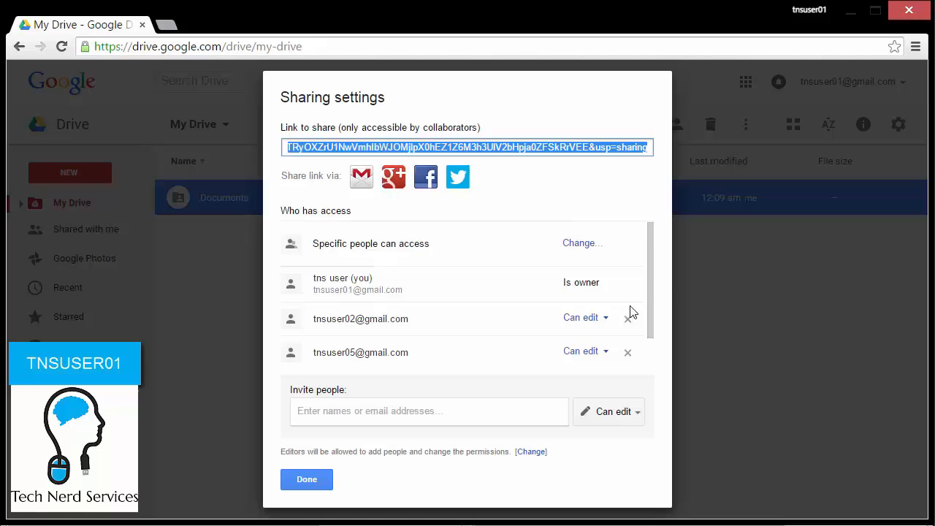
{"action": "scroll", "scroll_direction": "down", "scroll_amount": 3}
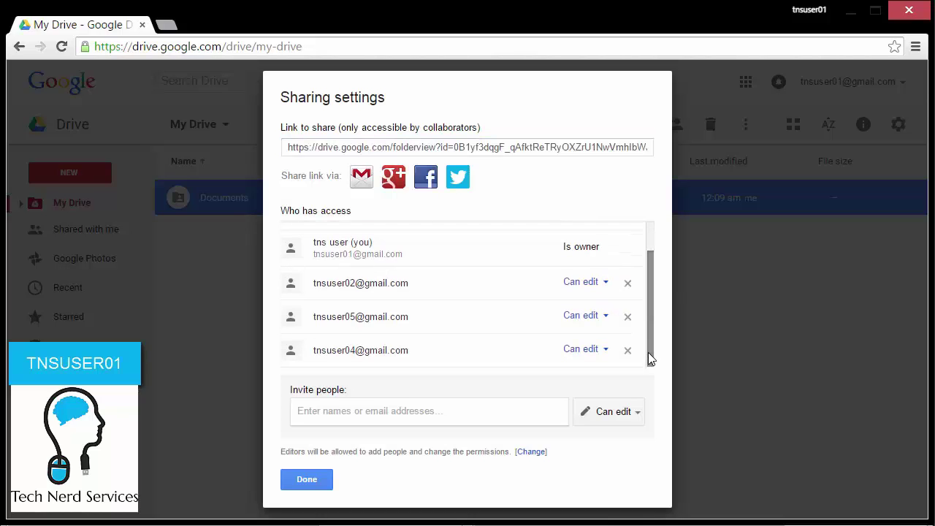
{"action": "mouse_move", "coordinate": [473, 359]}
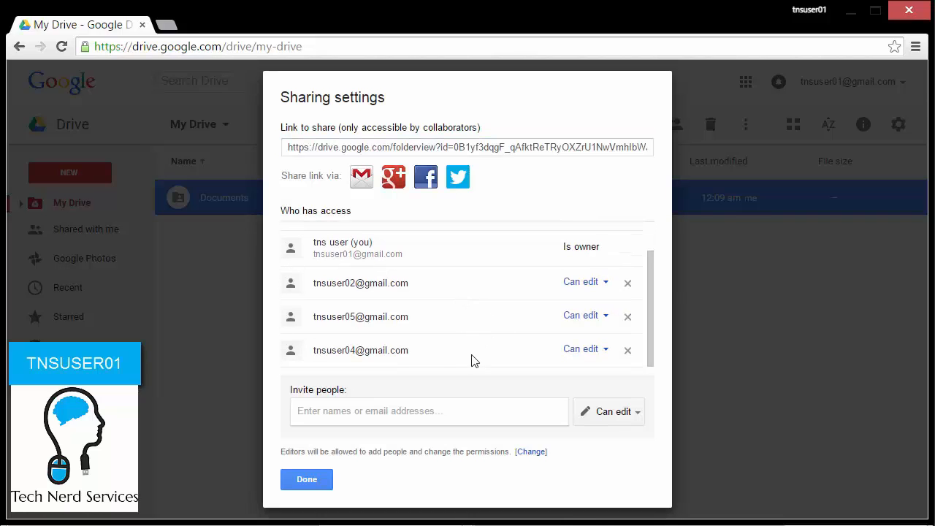
{"action": "mouse_move", "coordinate": [307, 479]}
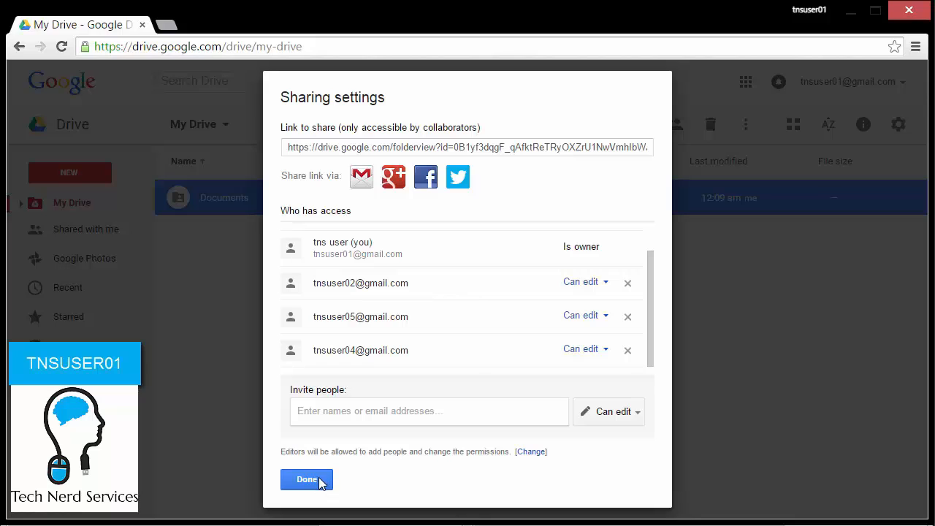
{"action": "left_click", "coordinate": [307, 479]}
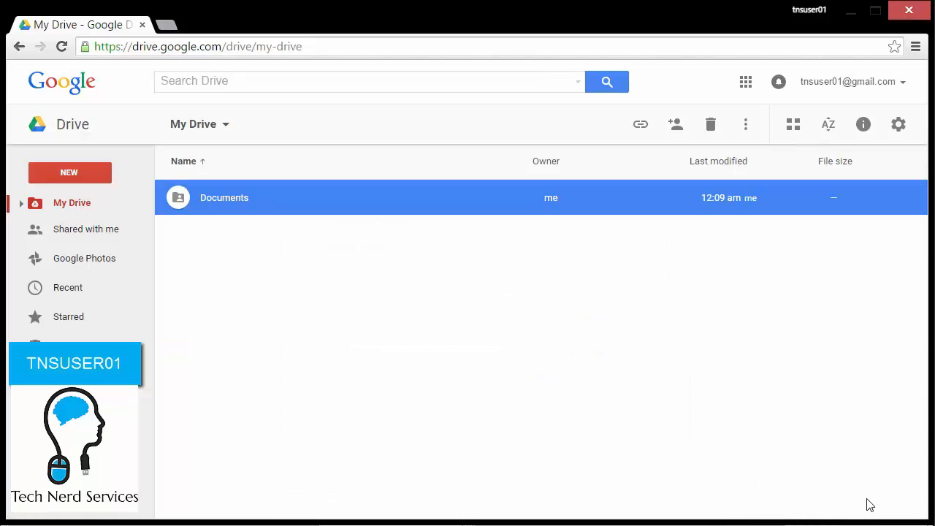
- As a collaborator, remove File3 from the shared Documents folder for every account
{"action": "double_click", "coordinate": [225, 197]}
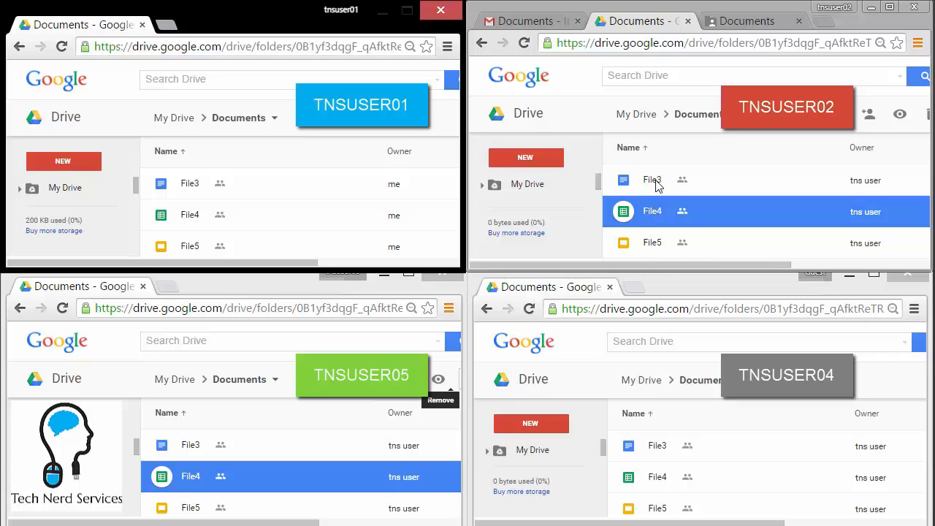
{"action": "right_click", "coordinate": [652, 180]}
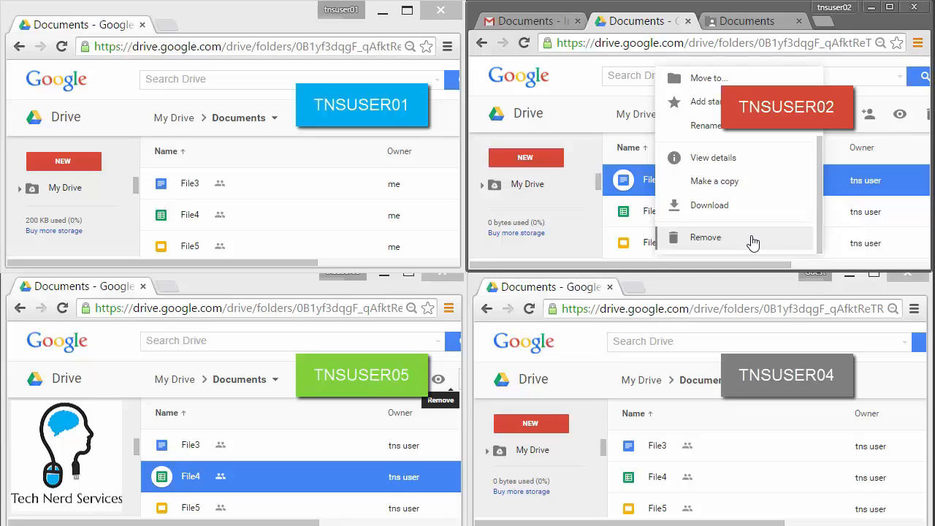
{"action": "left_click", "coordinate": [704, 236]}
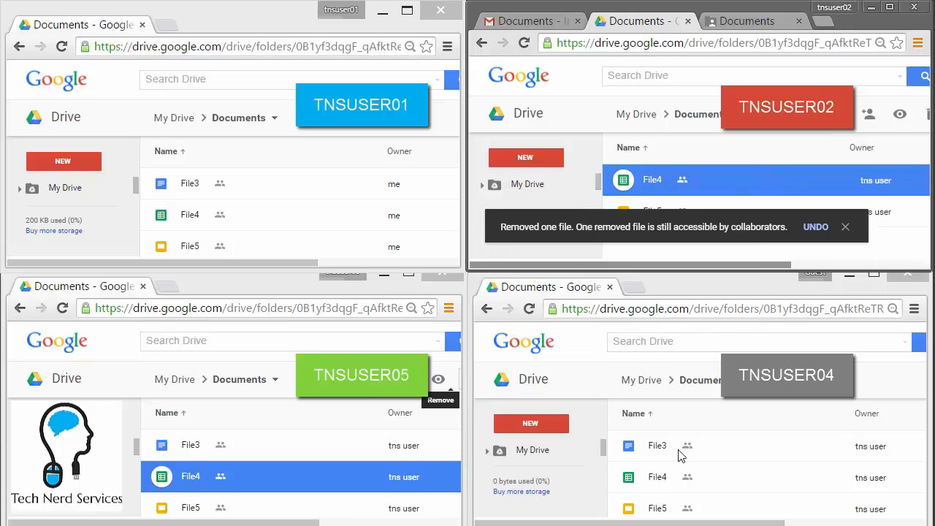
{"action": "left_click", "coordinate": [440, 378]}
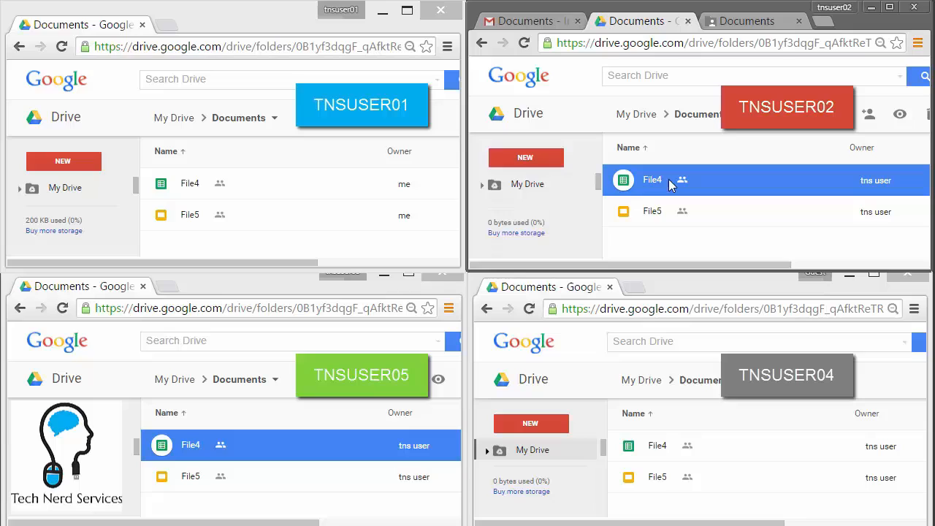
{"action": "mouse_move", "coordinate": [679, 214]}
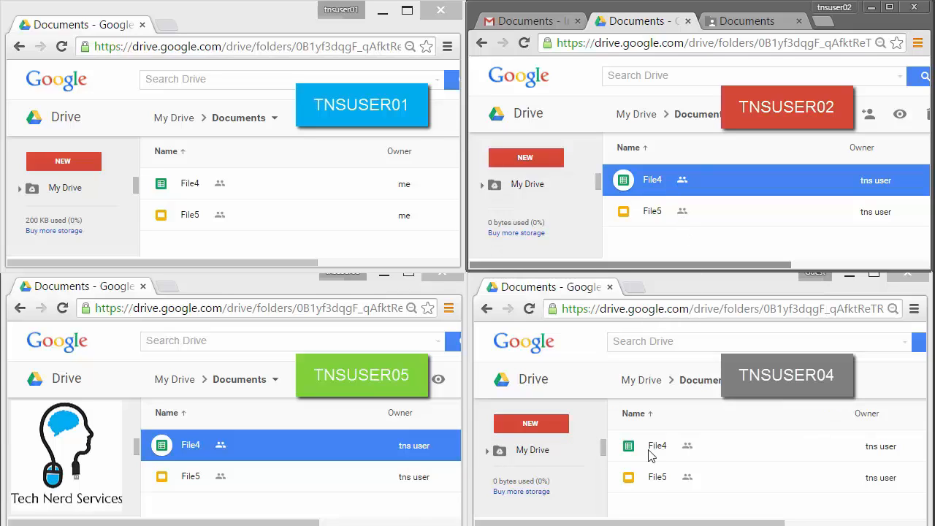
- Drag File4 from the shared Documents folder into My Drive and confirm the move
{"action": "left_click_drag", "start_coordinate": [658, 444], "coordinate": [529, 450]}
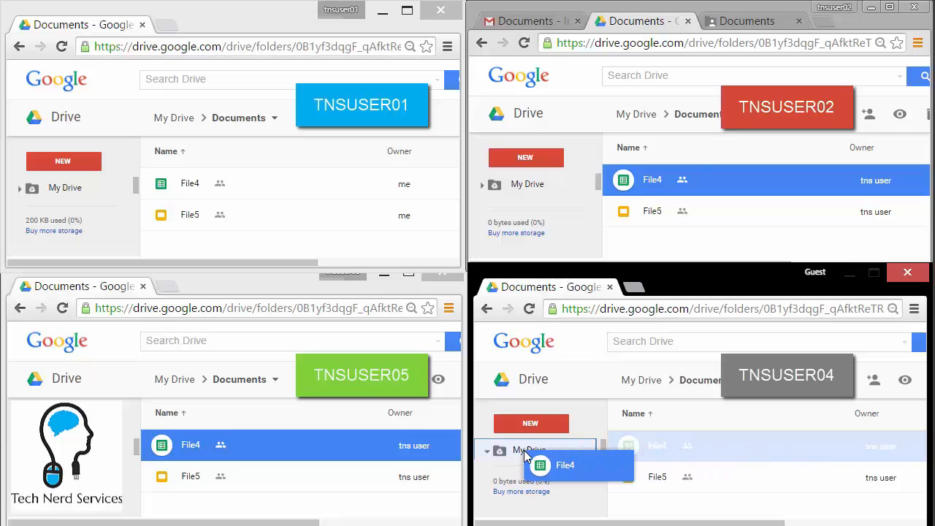
{"action": "left_click_drag", "start_coordinate": [563, 464], "coordinate": [526, 450]}
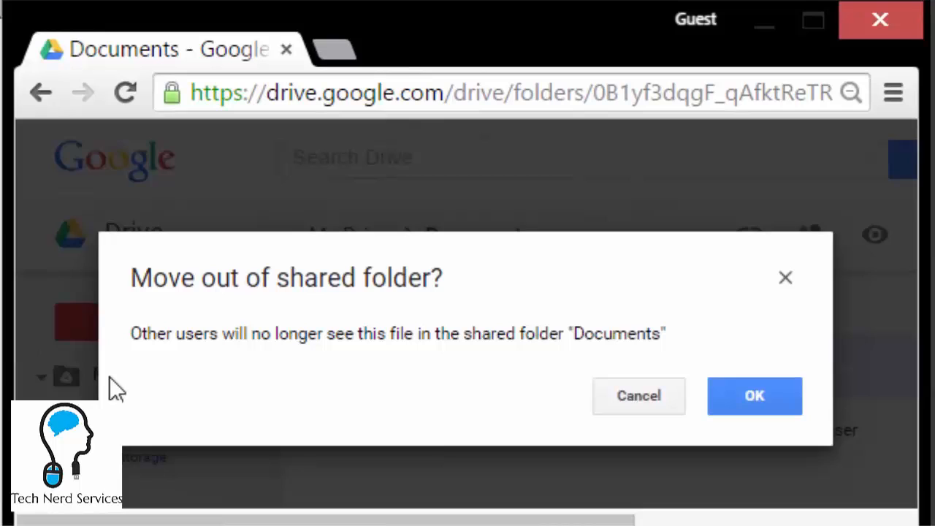
{"action": "mouse_move", "coordinate": [518, 365]}
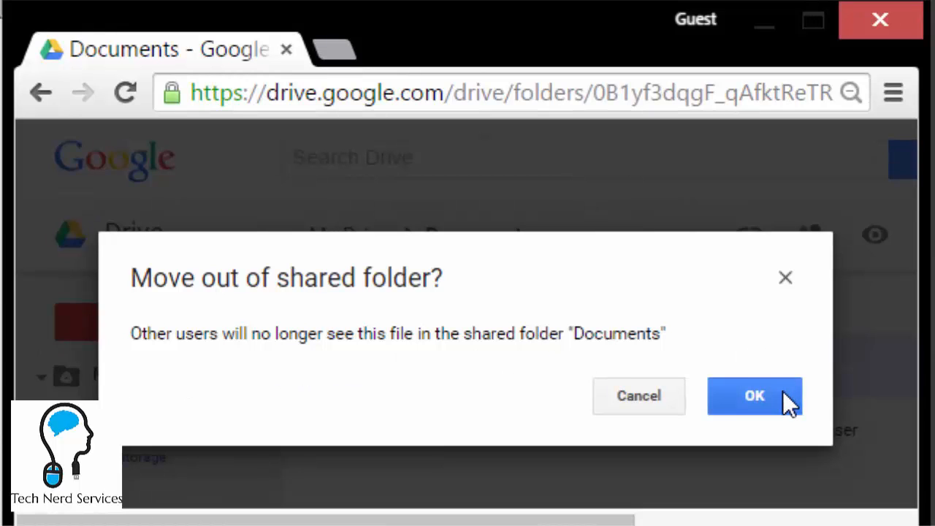
{"action": "left_click", "coordinate": [754, 394]}
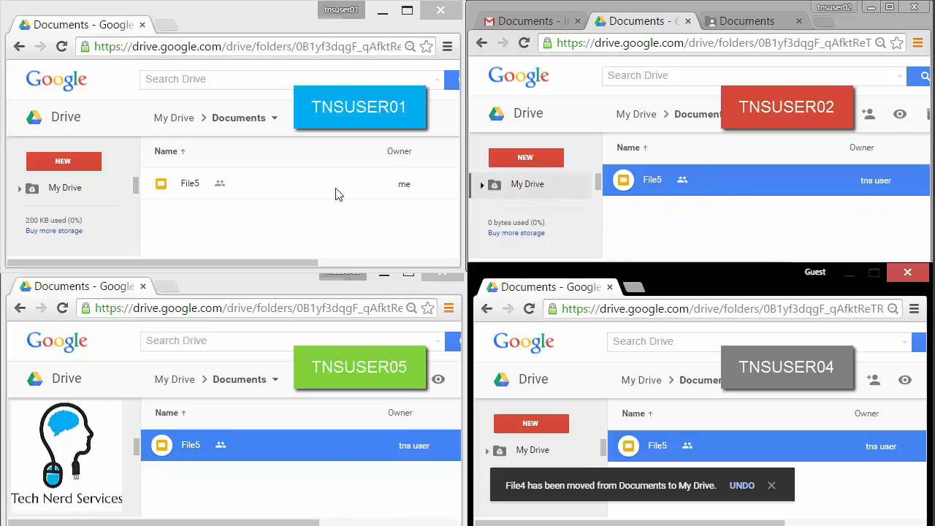
{"action": "mouse_move", "coordinate": [339, 249]}
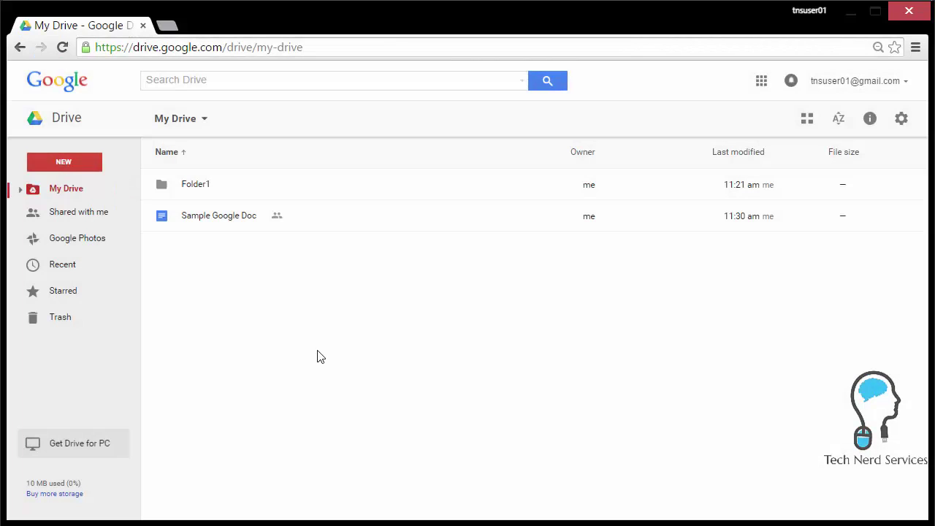
- Get a shareable link for Sample Google Doc from its Share dialog
{"action": "left_click", "coordinate": [219, 215]}
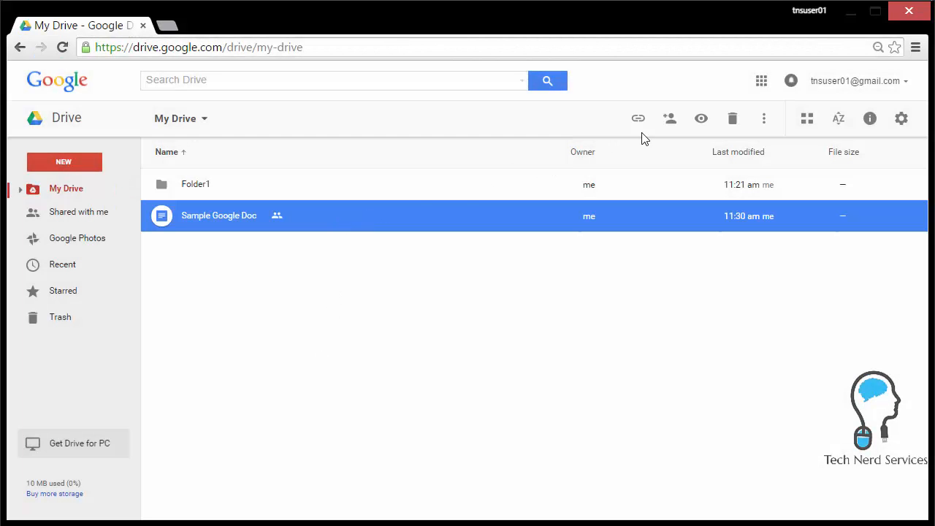
{"action": "left_click", "coordinate": [669, 117]}
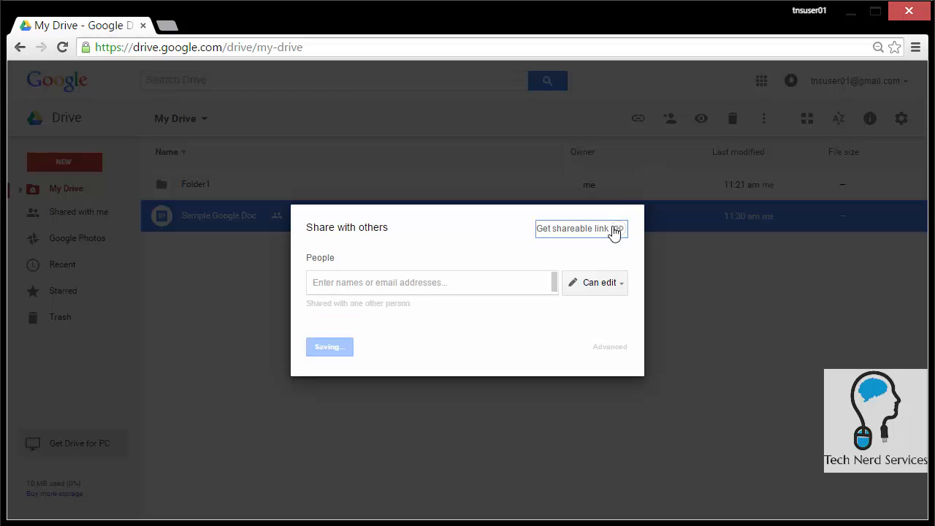
{"action": "left_click", "coordinate": [574, 228]}
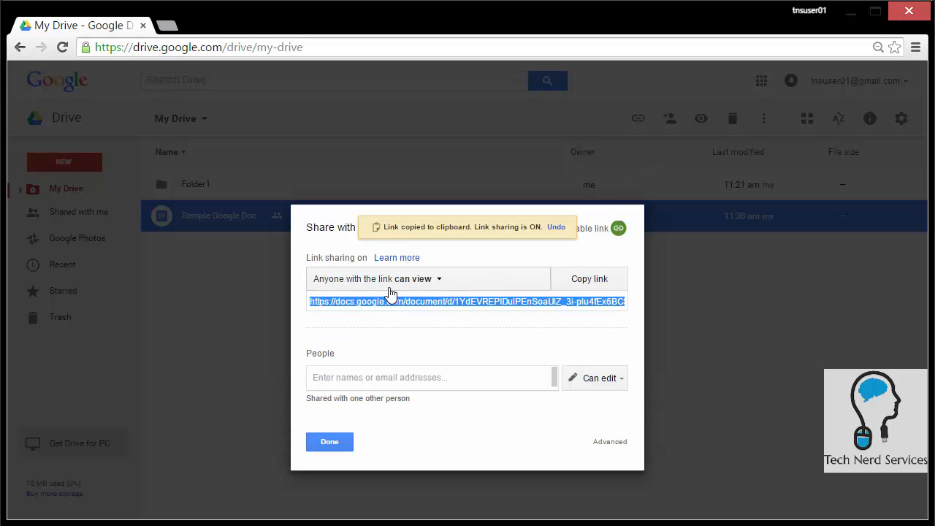
{"action": "mouse_move", "coordinate": [406, 292]}
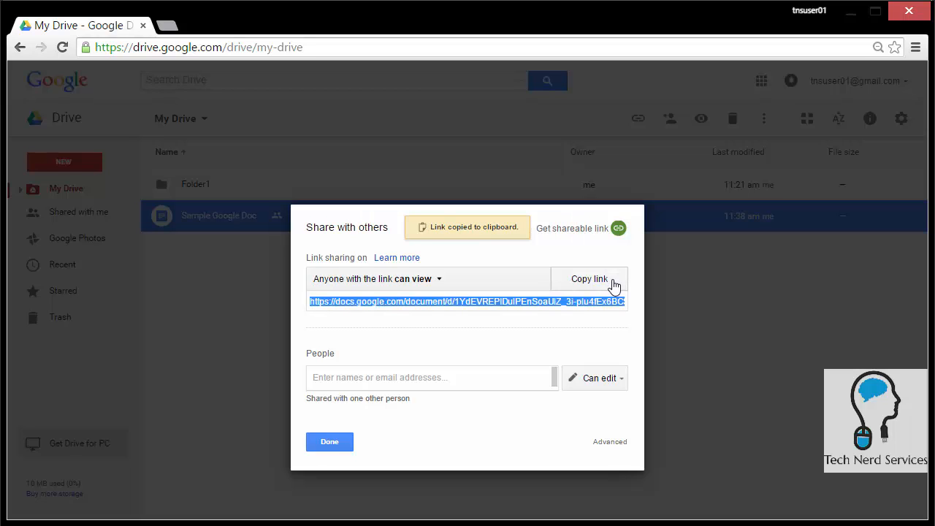
{"action": "mouse_move", "coordinate": [431, 285]}
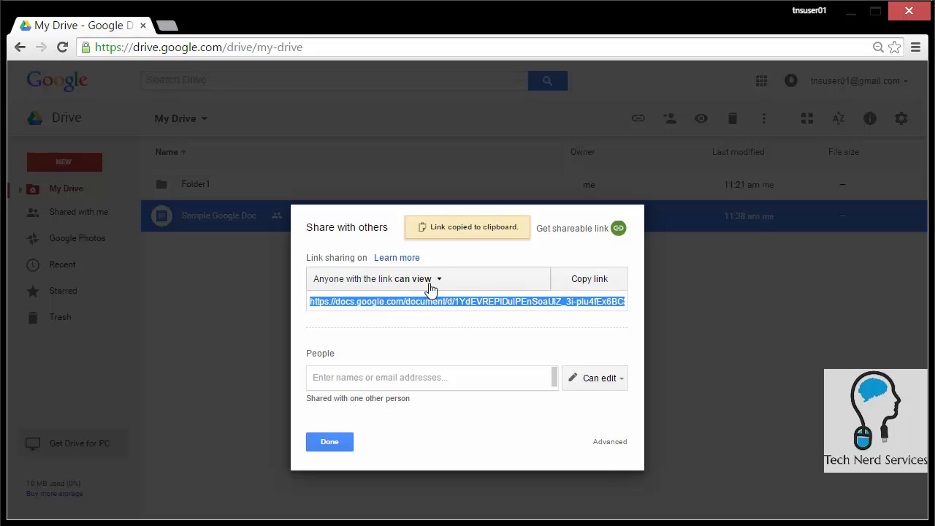
{"action": "mouse_move", "coordinate": [592, 450]}
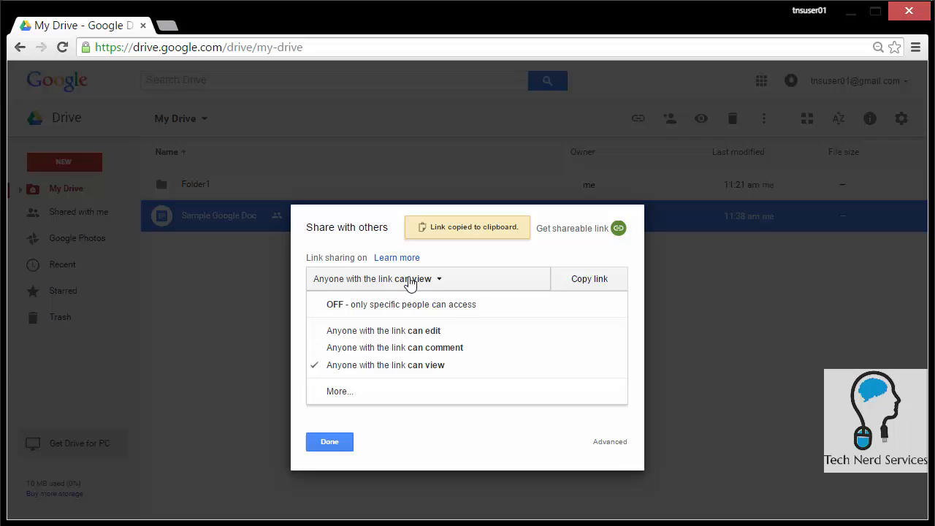
- Turn link sharing off, then back to anyone with the link can view
{"action": "left_click", "coordinate": [400, 304]}
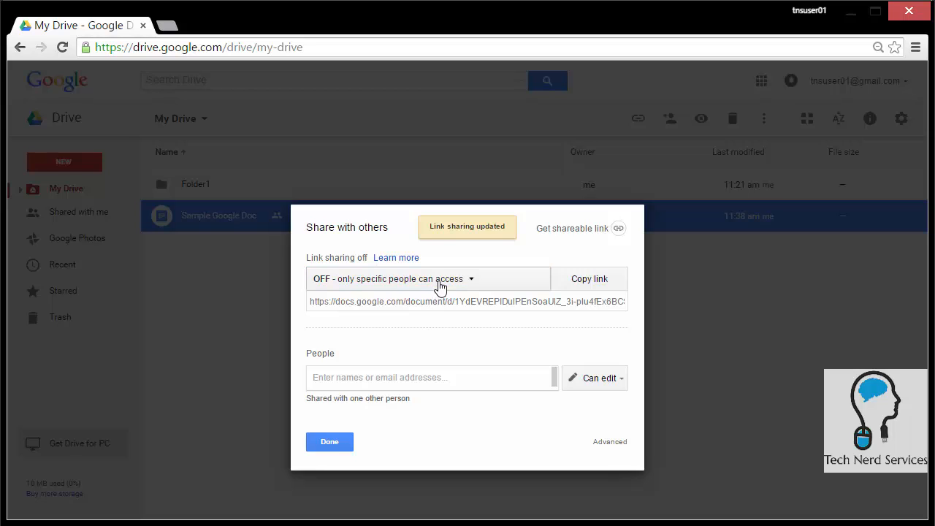
{"action": "left_click", "coordinate": [391, 278]}
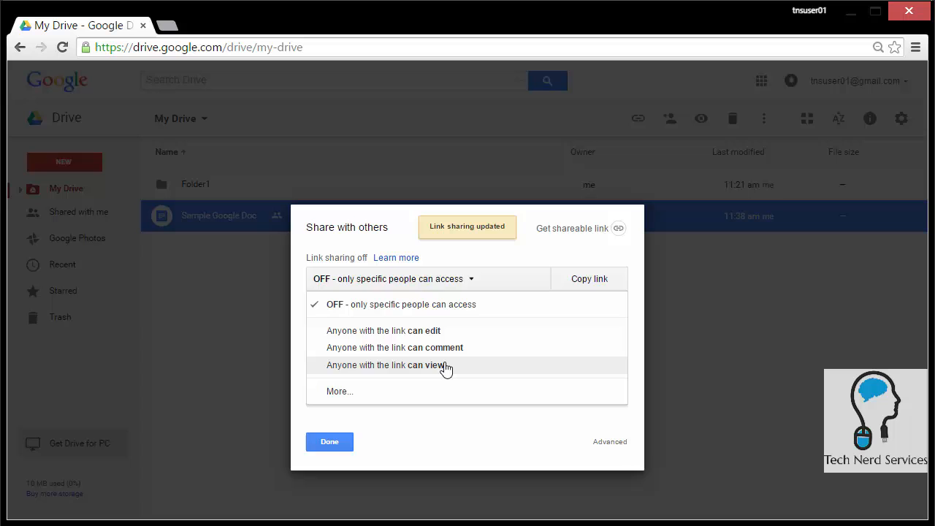
{"action": "left_click", "coordinate": [329, 441]}
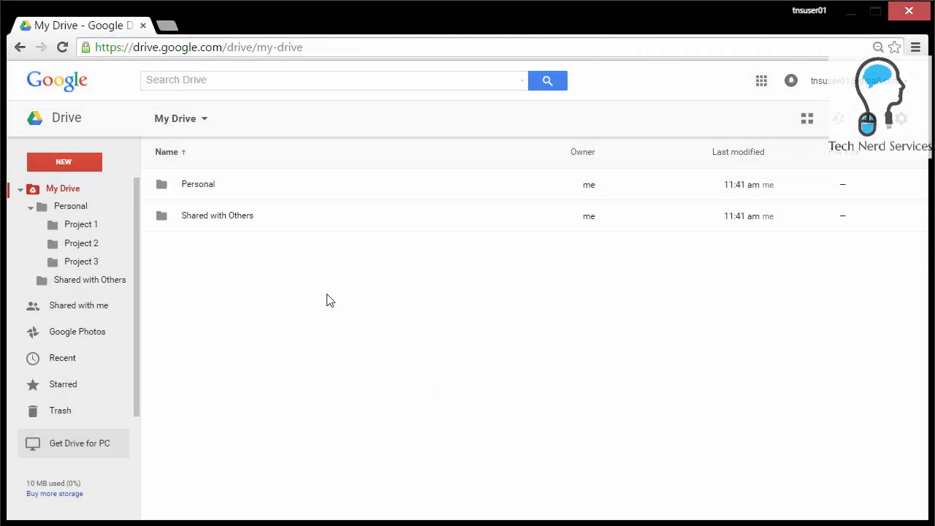
{"action": "mouse_move", "coordinate": [234, 242]}
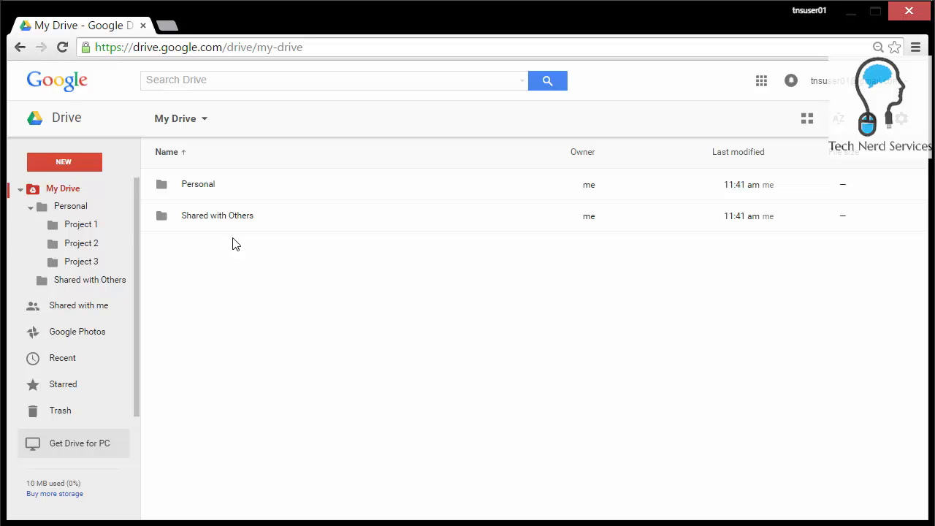
- Open Personal's Project 1 and Project 3 folders, both listing Sample Google Doc
{"action": "double_click", "coordinate": [199, 184]}
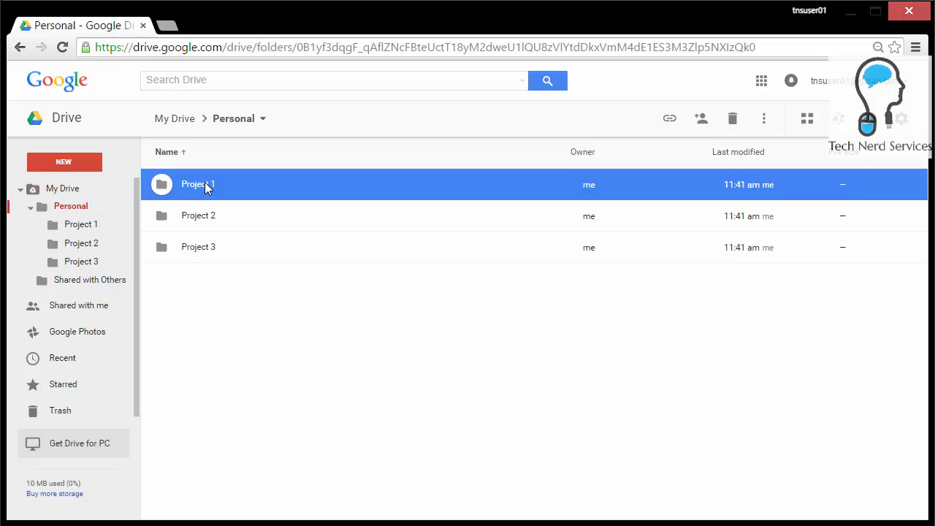
{"action": "double_click", "coordinate": [199, 184]}
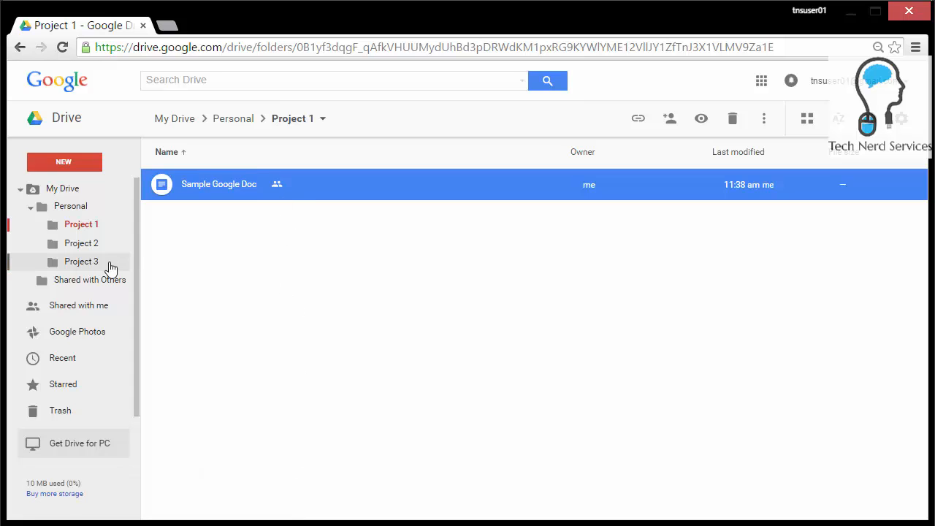
{"action": "left_click", "coordinate": [82, 261]}
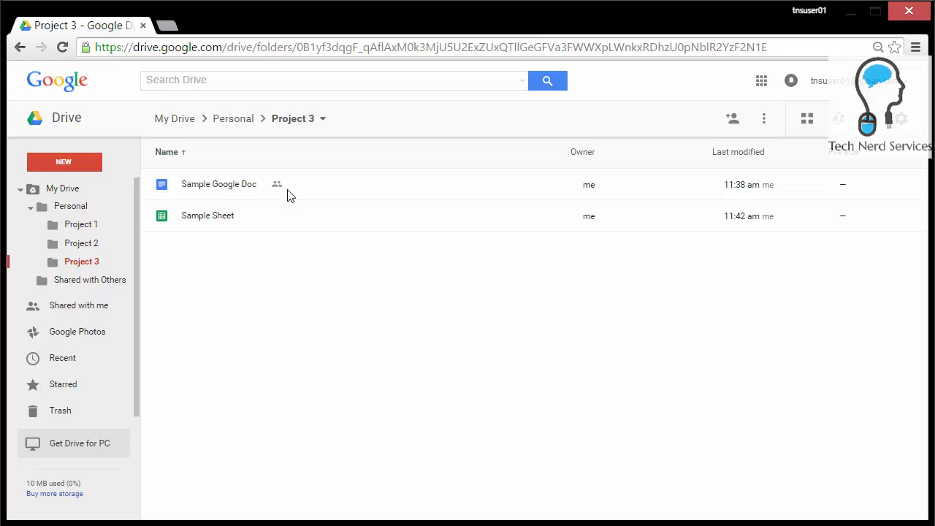
{"action": "left_click", "coordinate": [82, 225]}
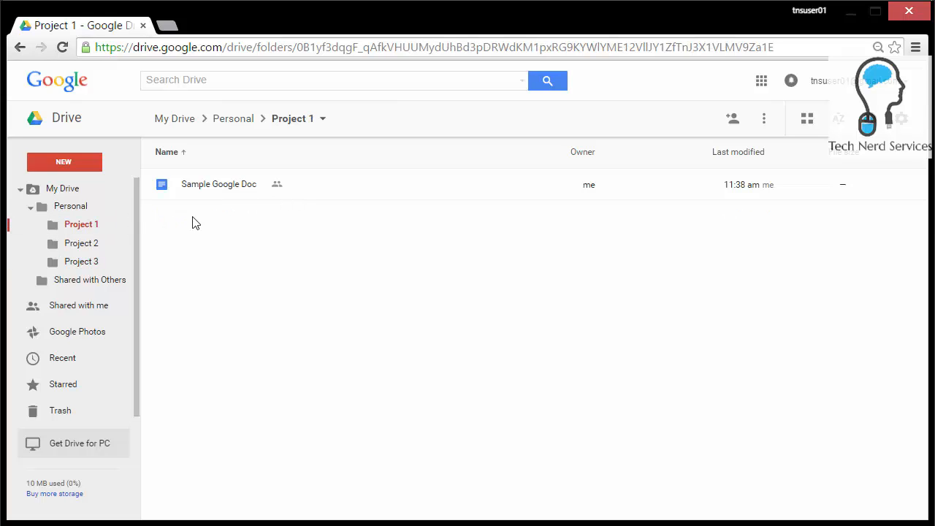
{"action": "mouse_move", "coordinate": [261, 222]}
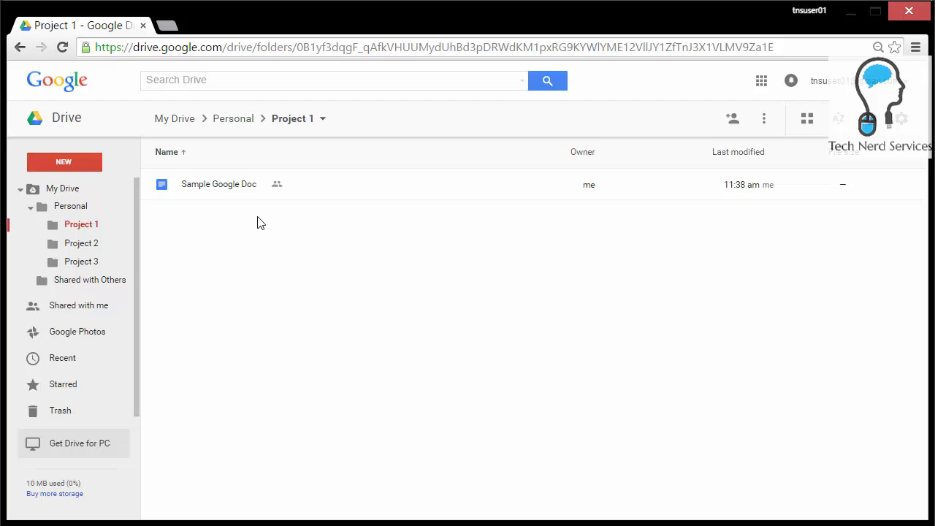
{"action": "mouse_move", "coordinate": [108, 283]}
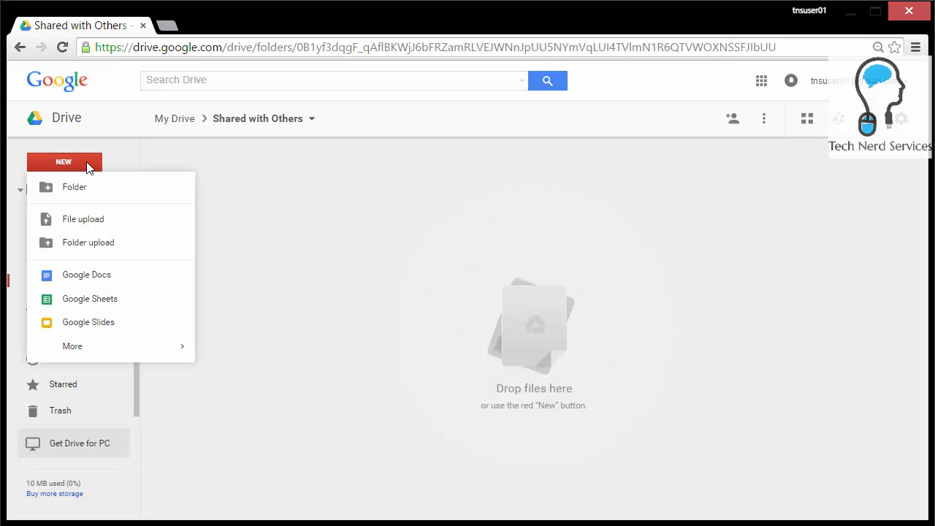
- Create a new folder named John Smith under Shared with Others
{"action": "left_click", "coordinate": [73, 187]}
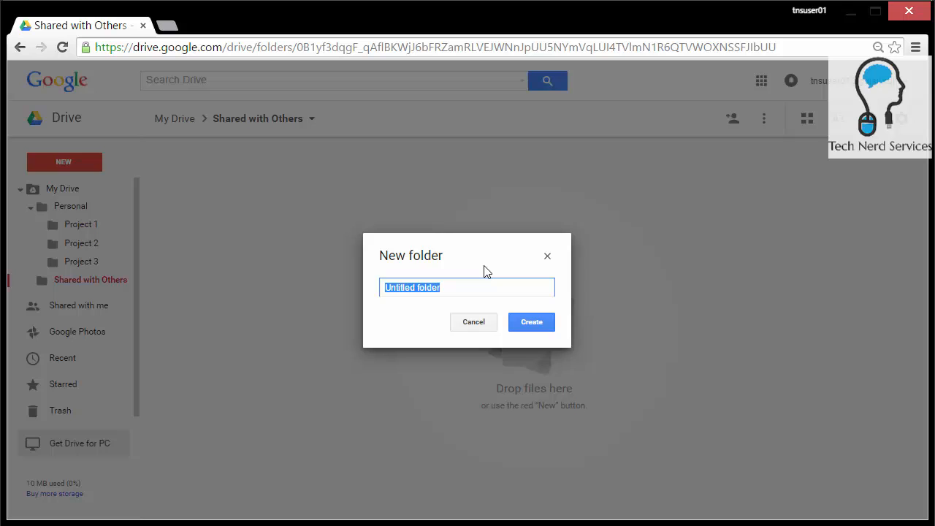
{"action": "type", "text": "John"}
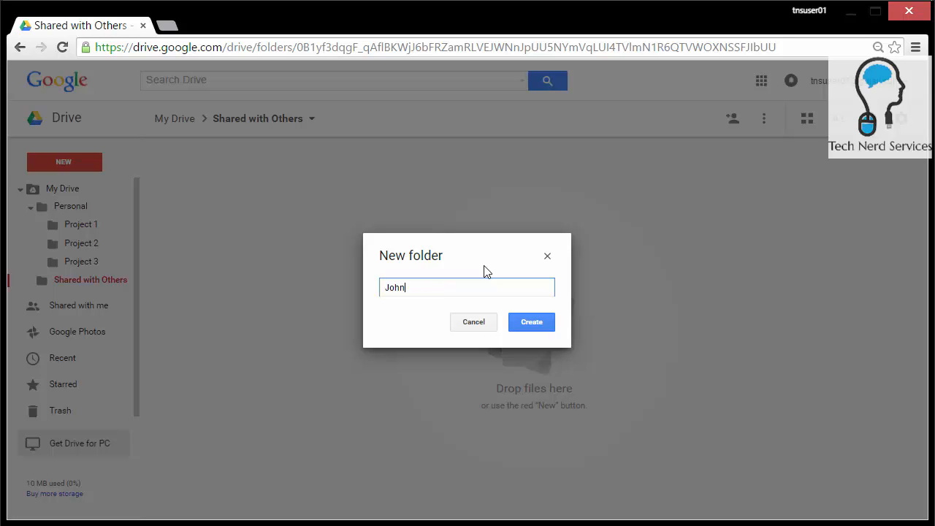
{"action": "left_click", "coordinate": [532, 323]}
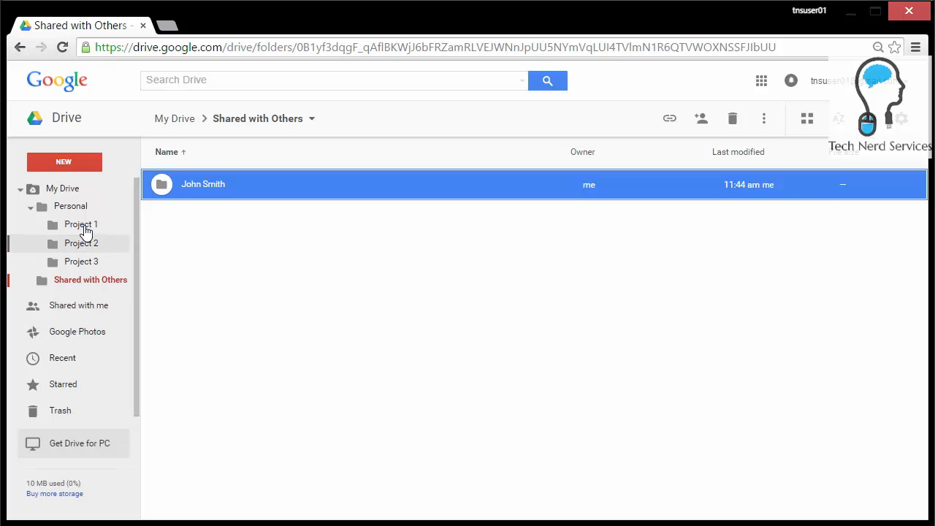
- Add Sample Google Doc and Sample Sheet from Project 3 to the John Smith folder
{"action": "left_click", "coordinate": [81, 225]}
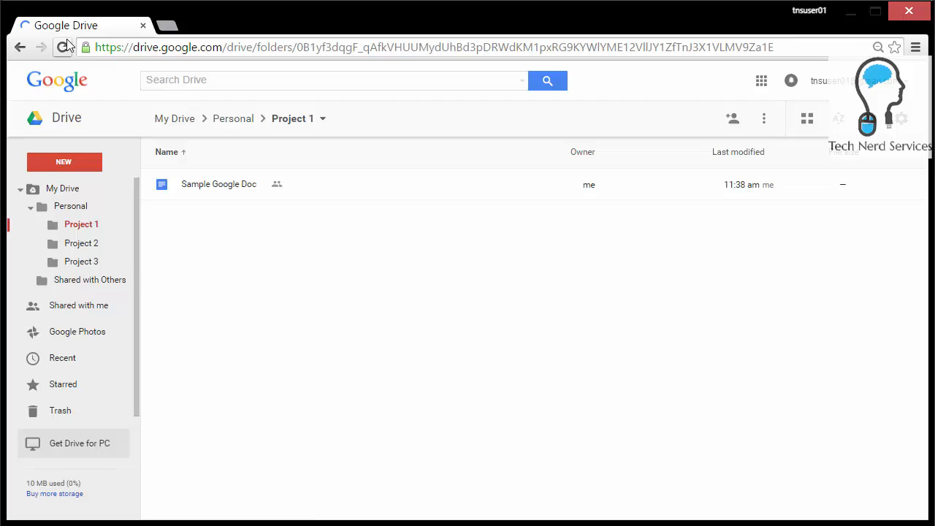
{"action": "left_click", "coordinate": [62, 47]}
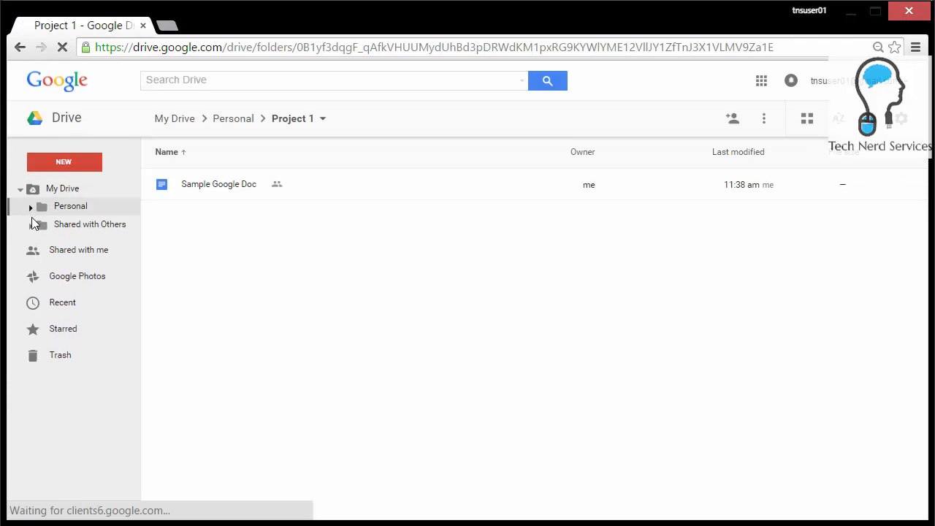
{"action": "left_click", "coordinate": [31, 206]}
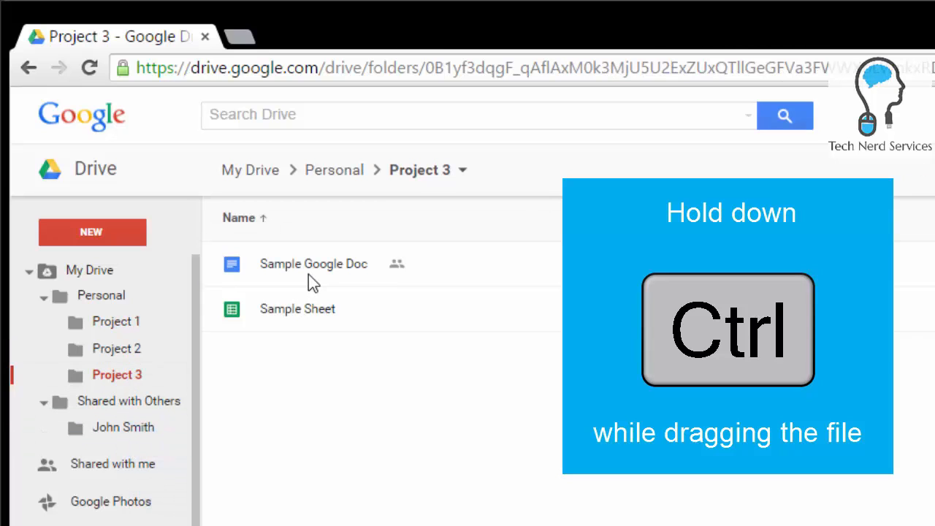
{"action": "left_click_drag", "start_coordinate": [298, 308], "coordinate": [146, 426]}
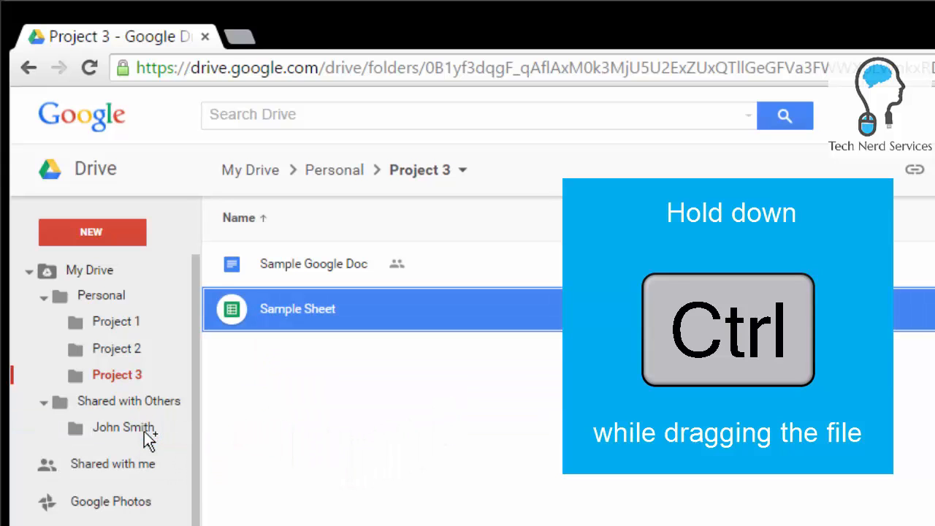
{"action": "left_click", "coordinate": [122, 426]}
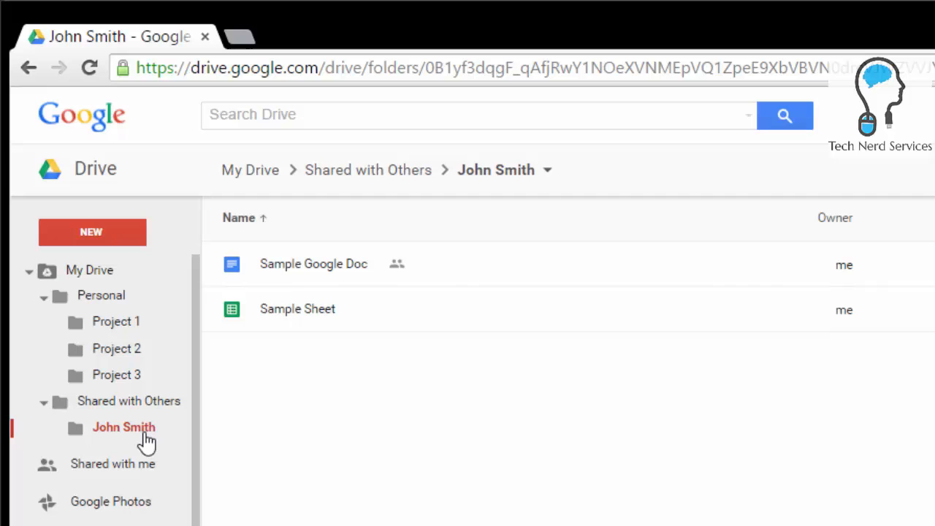
{"action": "mouse_move", "coordinate": [334, 406]}
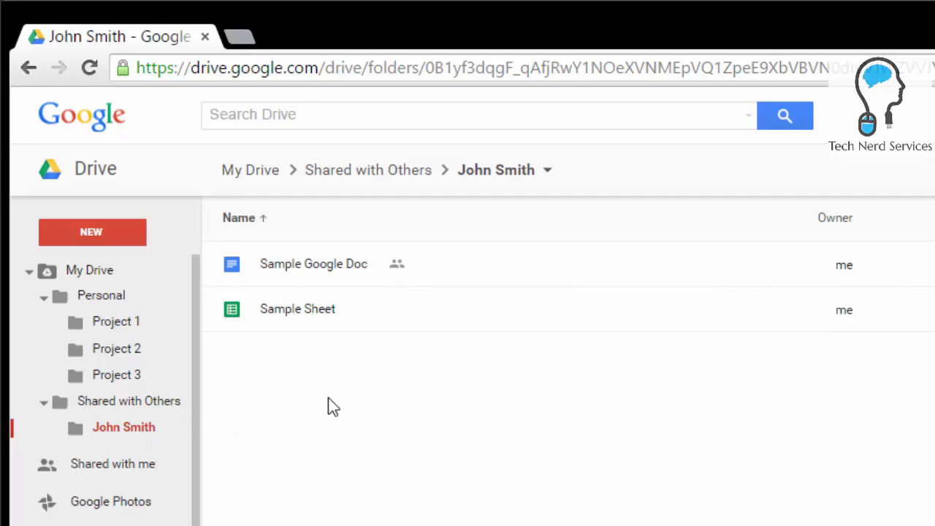
{"action": "right_click", "coordinate": [122, 426]}
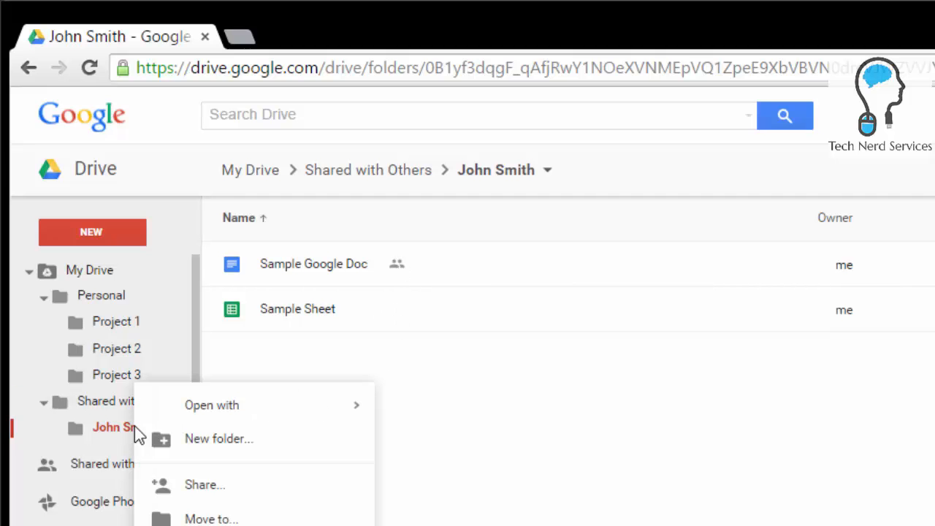
- Share the John Smith folder with tnsuser with Can edit access and send the invitation
{"action": "left_click", "coordinate": [205, 485]}
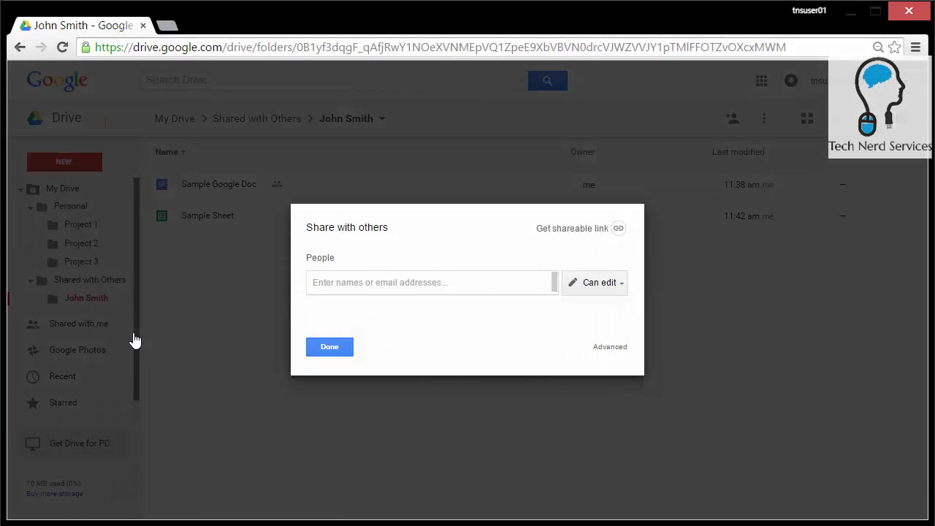
{"action": "type", "text": "tnsuser"}
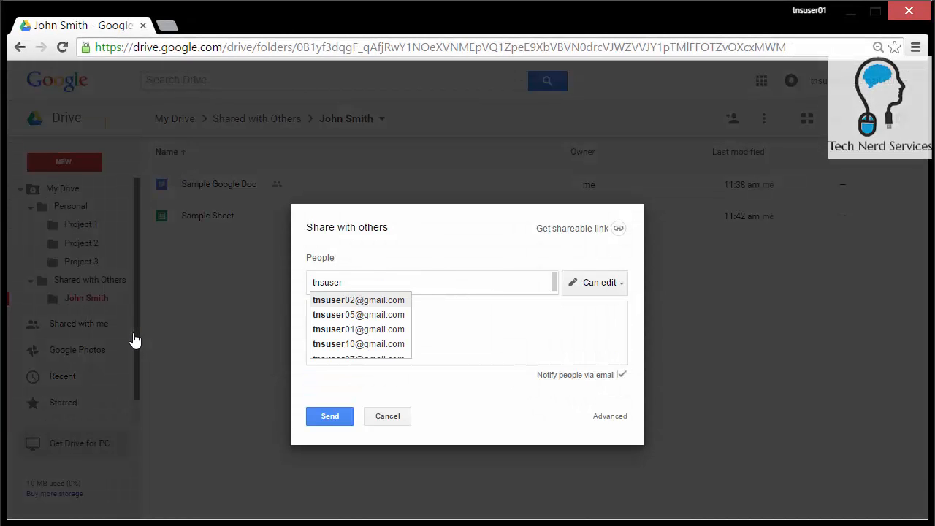
{"action": "left_click", "coordinate": [358, 299]}
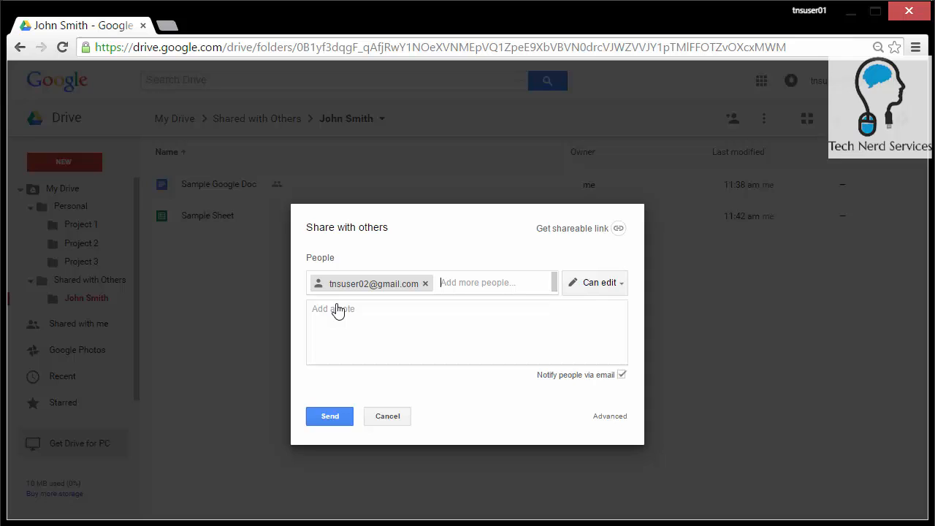
{"action": "mouse_move", "coordinate": [330, 415]}
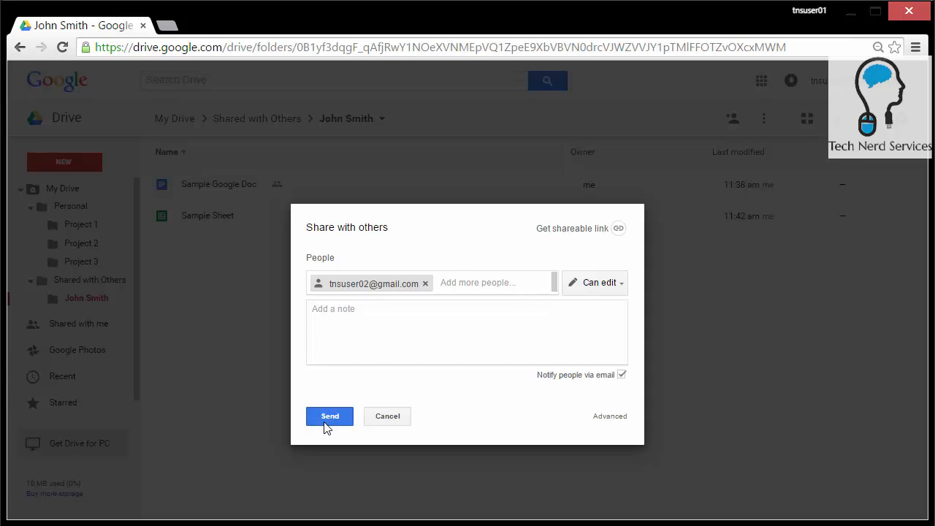
{"action": "left_click", "coordinate": [330, 415]}
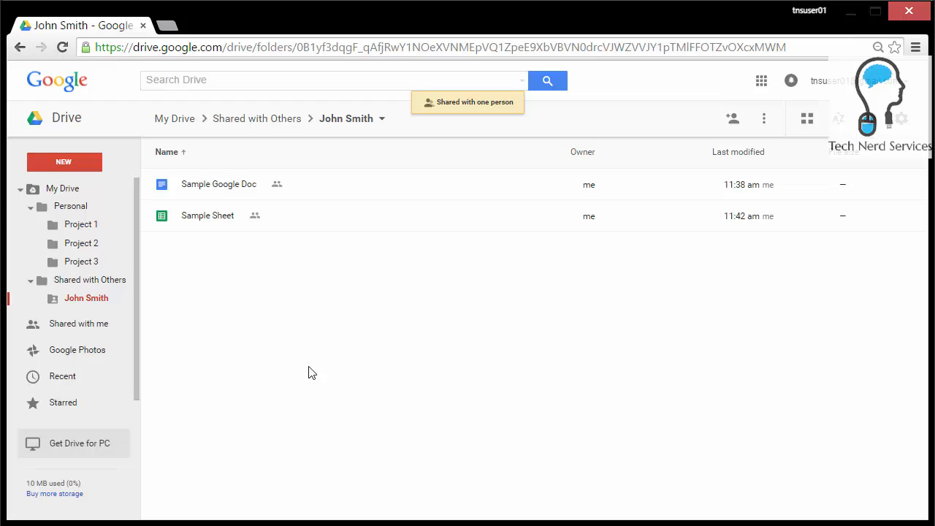
{"action": "mouse_move", "coordinate": [304, 231]}
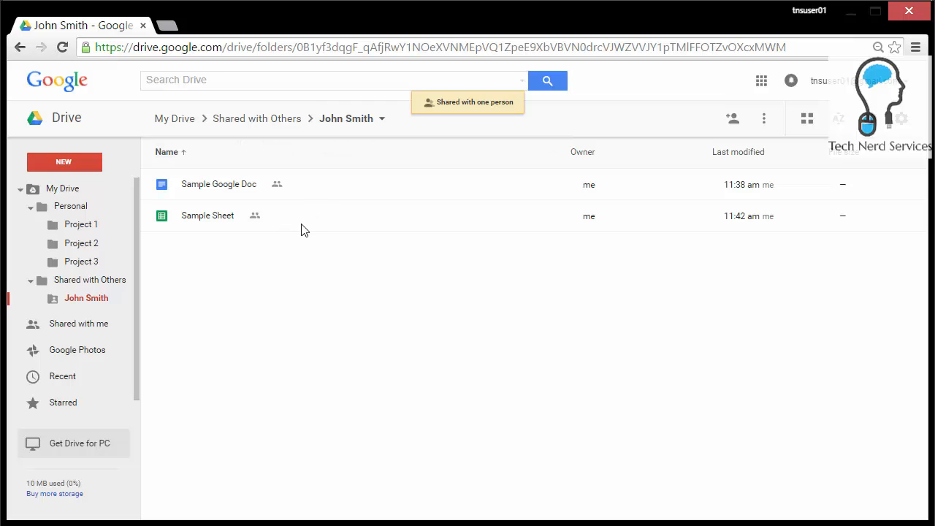
{"action": "mouse_move", "coordinate": [82, 225]}
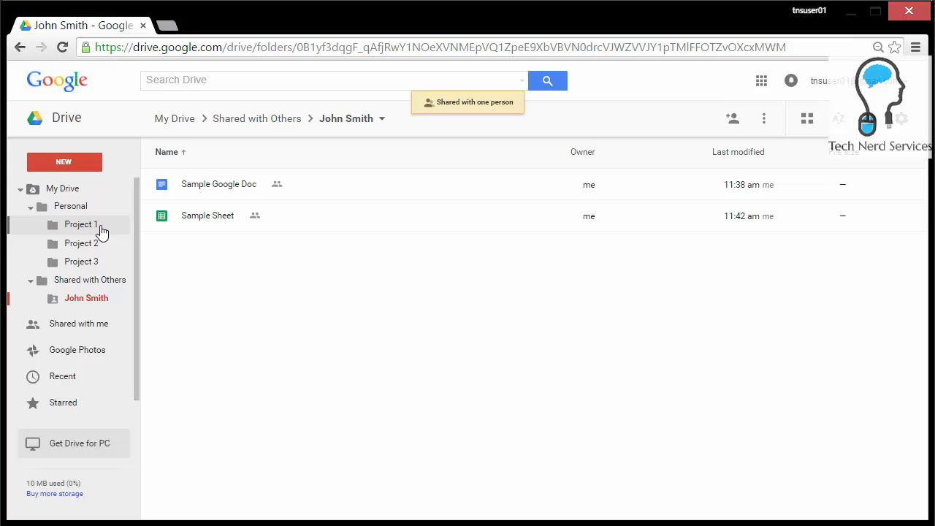
{"action": "mouse_move", "coordinate": [99, 262]}
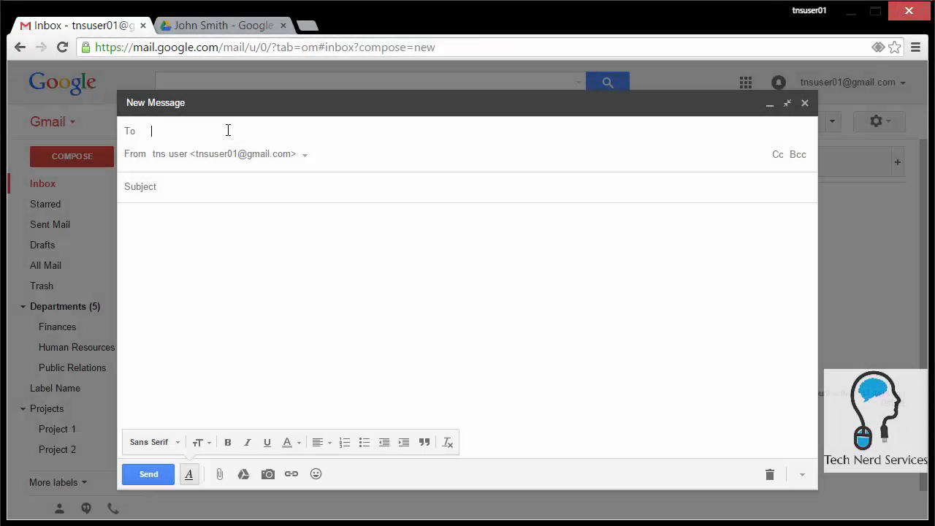
- Address the new message to the suggested tnsuser03 contact with subject 'Important File'
{"action": "type", "text": "tnsuser"}
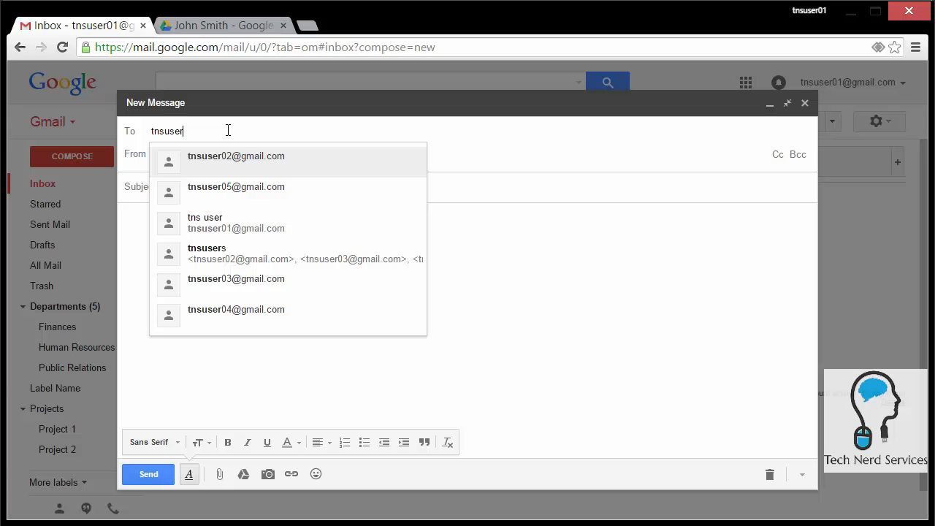
{"action": "left_click", "coordinate": [237, 278]}
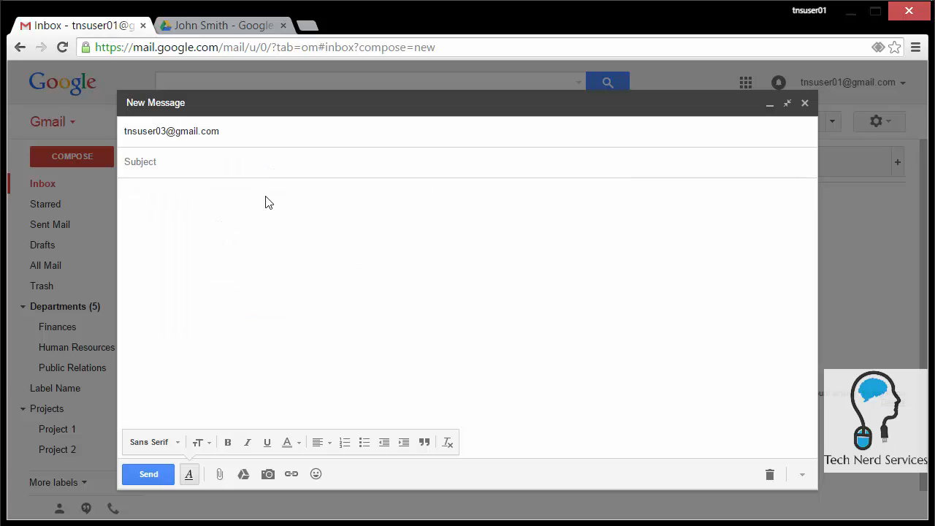
{"action": "type", "text": "Important F"}
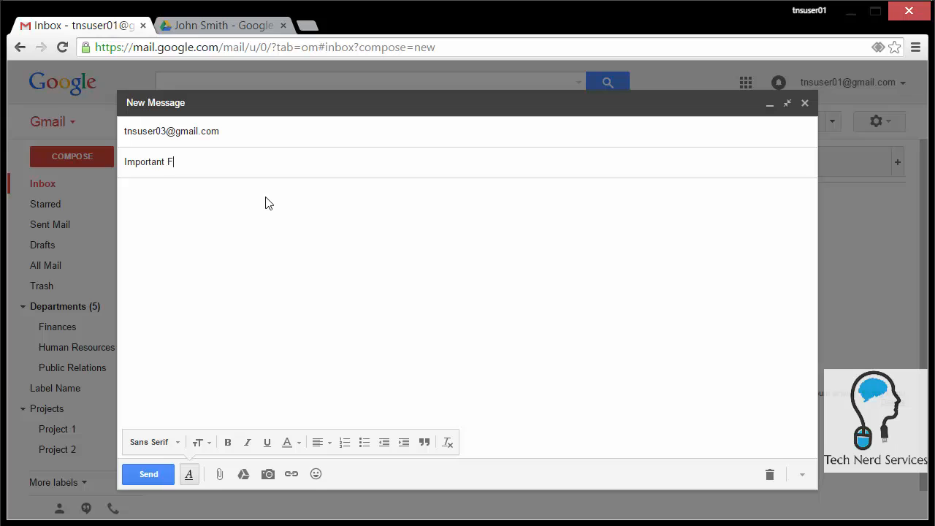
{"action": "type", "text": "ile"}
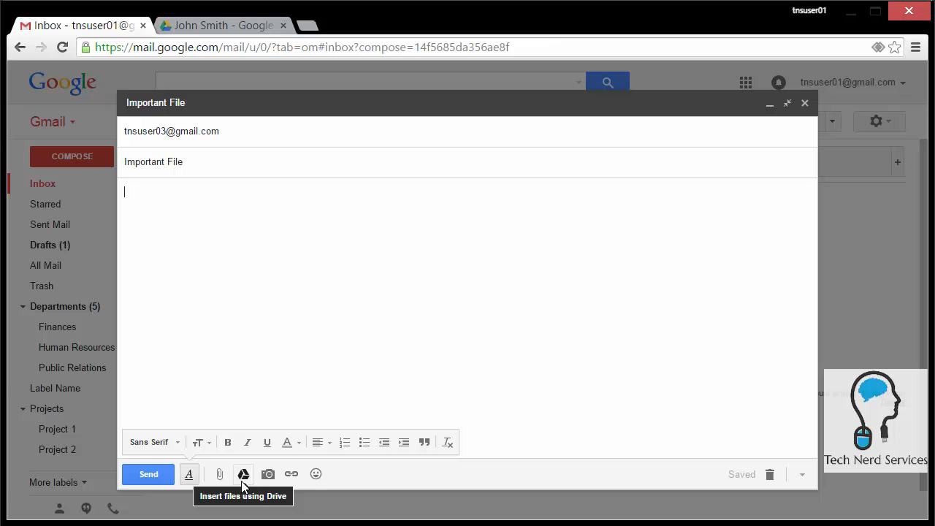
{"action": "left_click", "coordinate": [243, 473]}
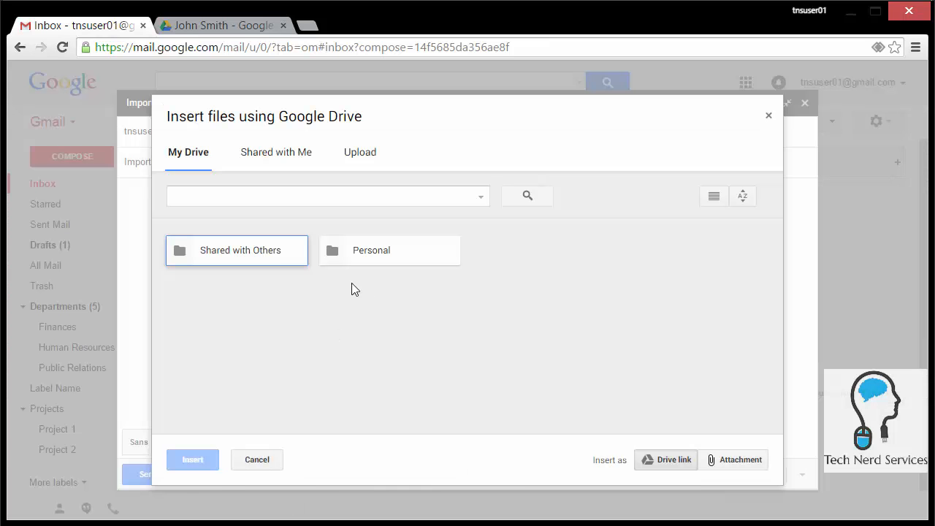
- Navigate the Drive picker into Personal > Project 3 and choose Drive link insertion
{"action": "left_click", "coordinate": [371, 250]}
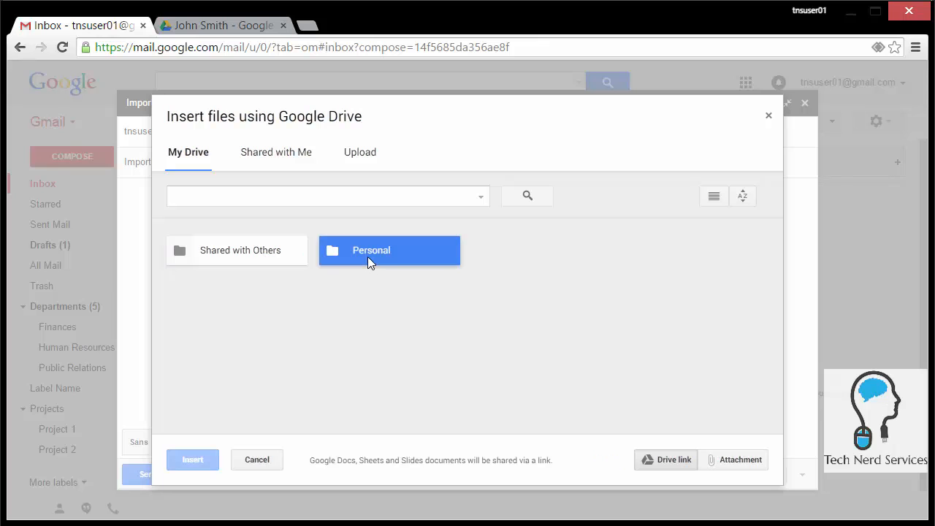
{"action": "double_click", "coordinate": [371, 250]}
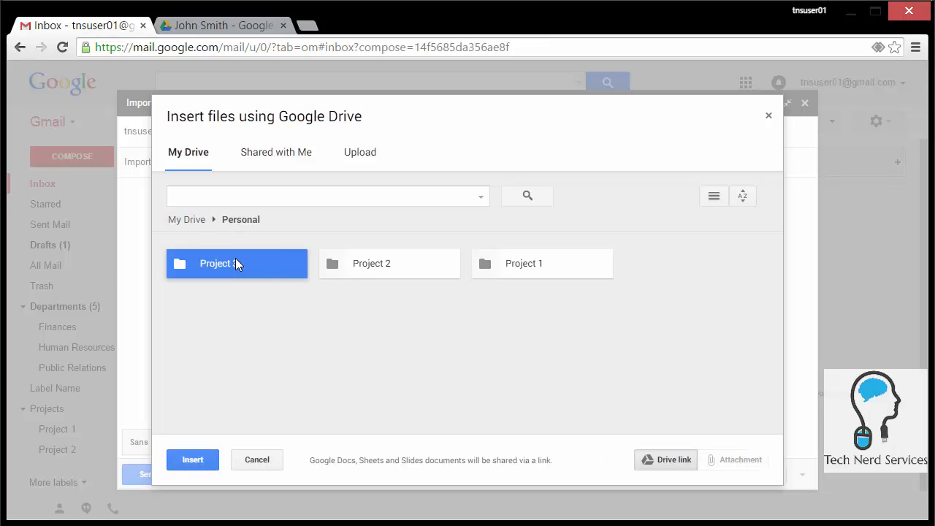
{"action": "double_click", "coordinate": [237, 263]}
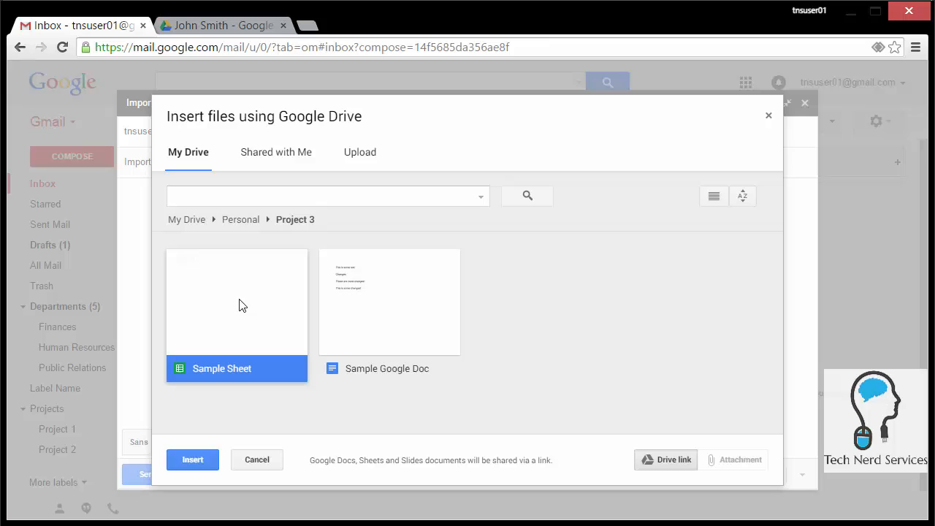
{"action": "mouse_move", "coordinate": [617, 466]}
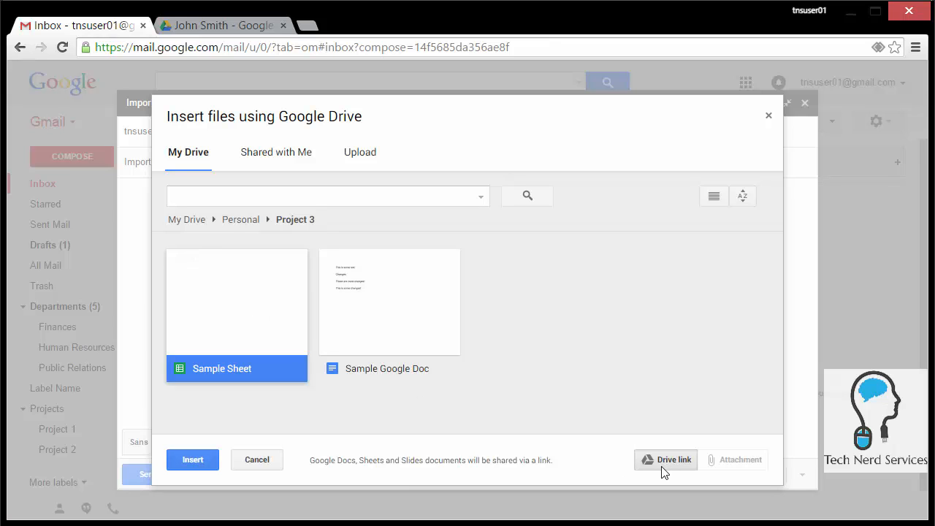
{"action": "mouse_move", "coordinate": [651, 465]}
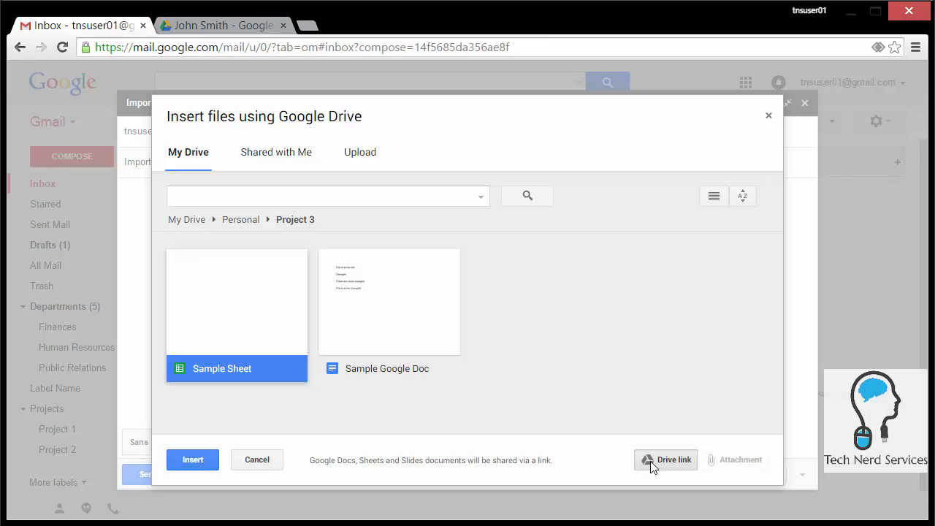
{"action": "left_click", "coordinate": [240, 219]}
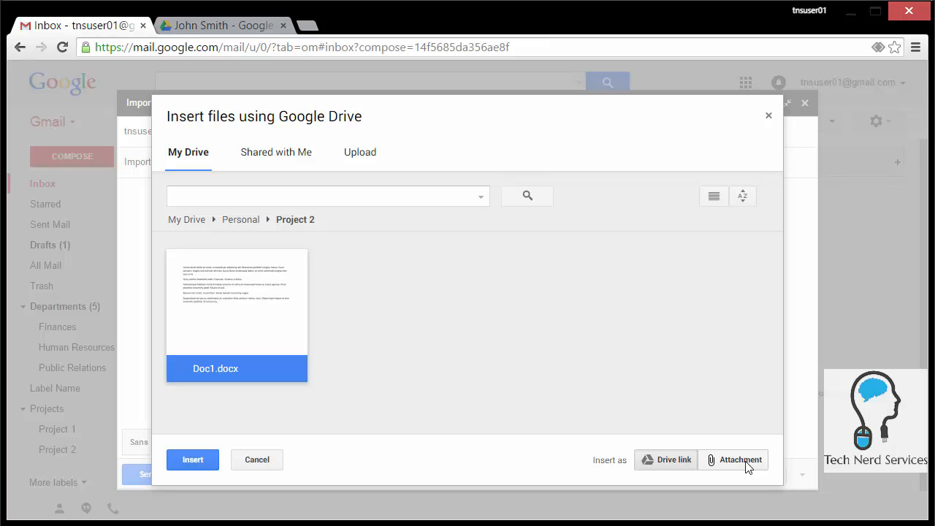
- Reopen Project 3 and insert Sample Sheet into the email as a Drive link
{"action": "left_click", "coordinate": [240, 219]}
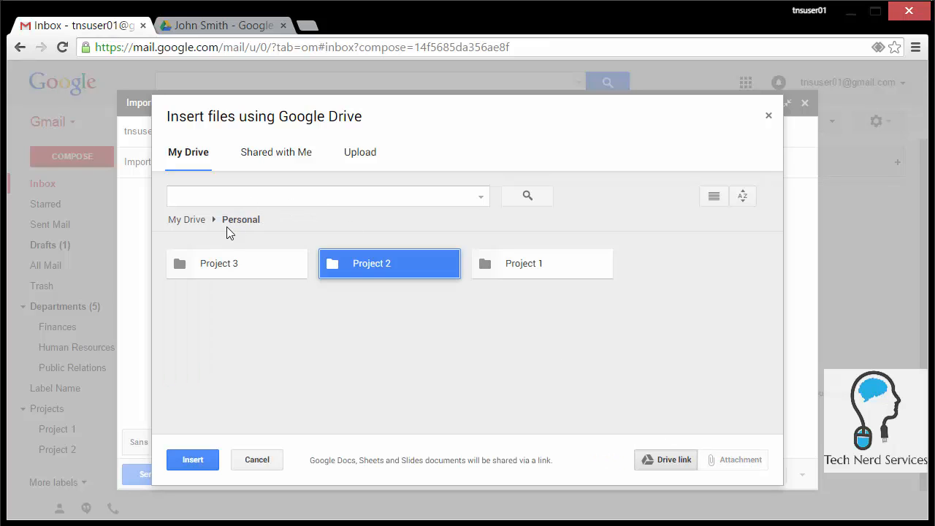
{"action": "double_click", "coordinate": [219, 263]}
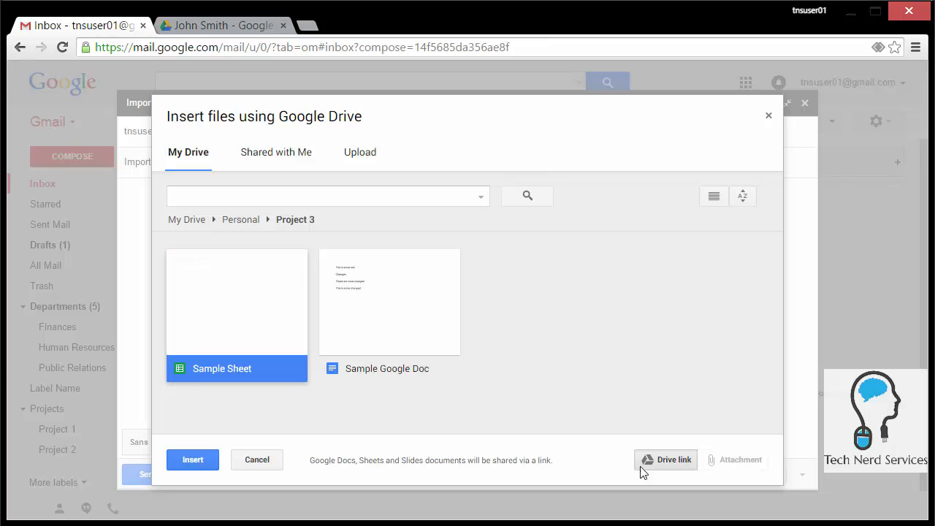
{"action": "left_click", "coordinate": [193, 459]}
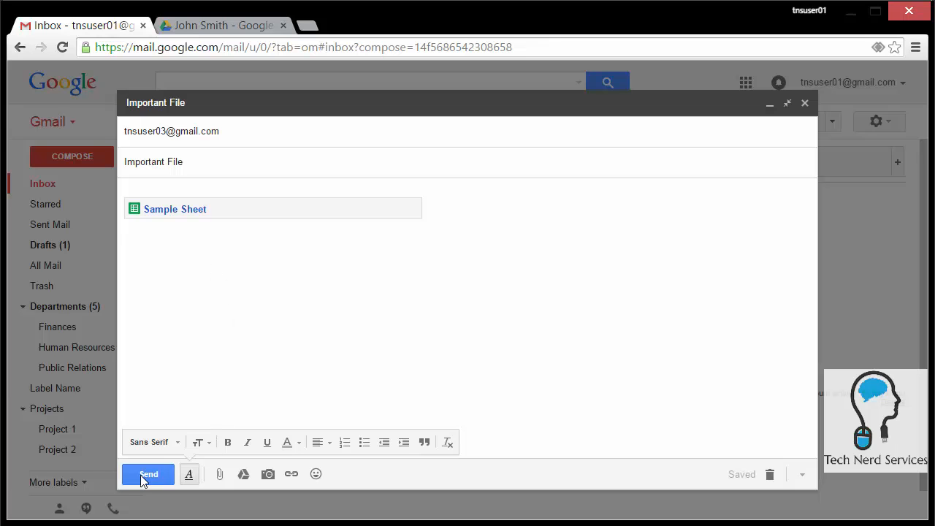
- Send the email and limit Sample Sheet sharing to recipients of this email
{"action": "left_click", "coordinate": [149, 474]}
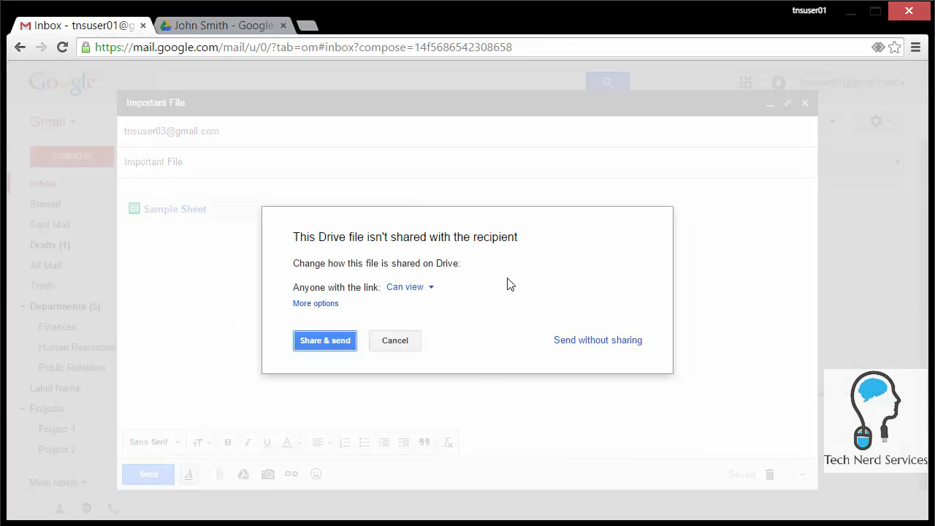
{"action": "mouse_move", "coordinate": [352, 307]}
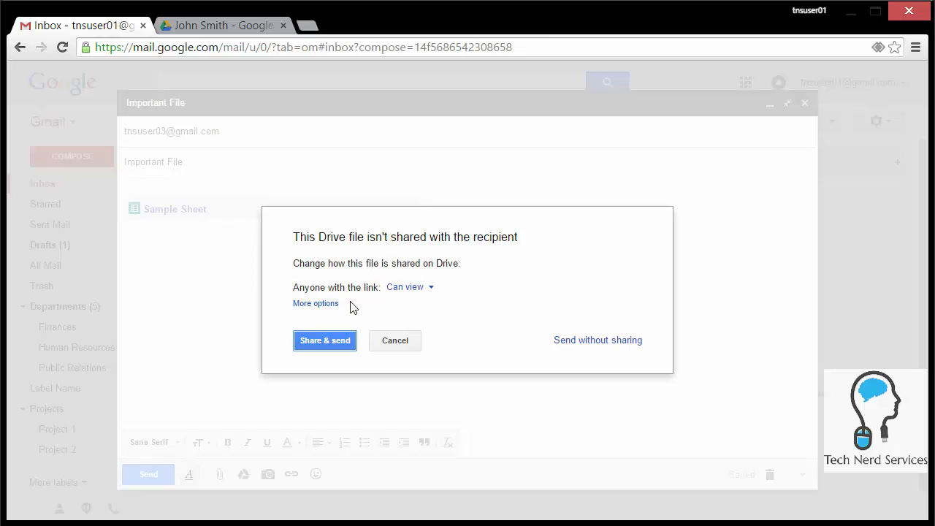
{"action": "mouse_move", "coordinate": [450, 306]}
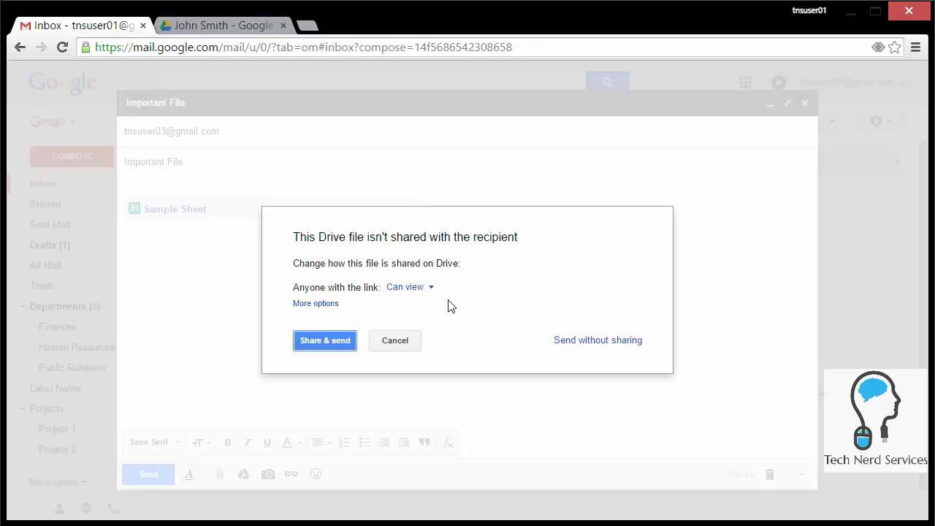
{"action": "mouse_move", "coordinate": [387, 321]}
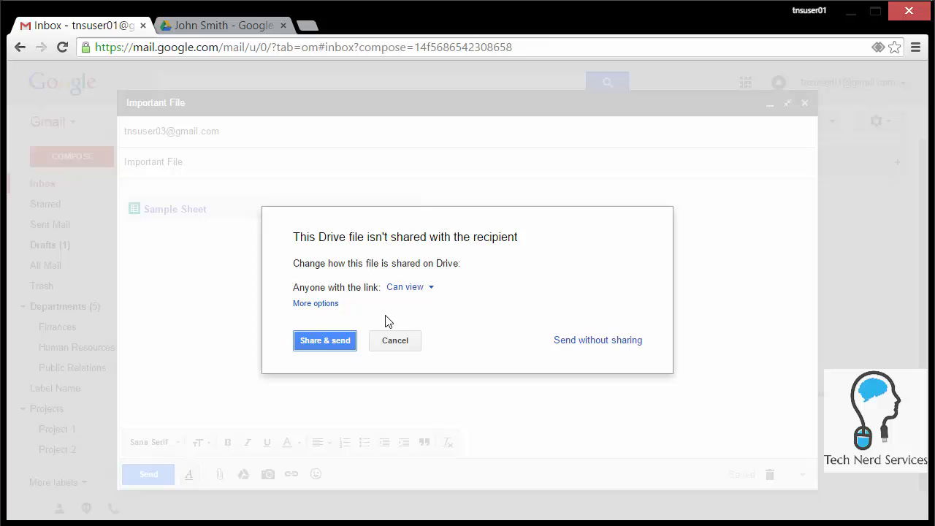
{"action": "left_click", "coordinate": [316, 303]}
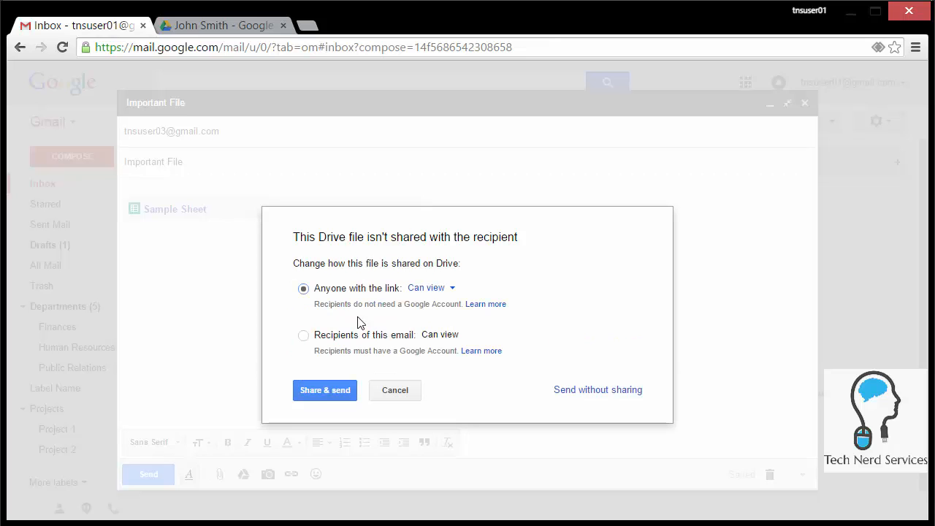
{"action": "left_click", "coordinate": [304, 334]}
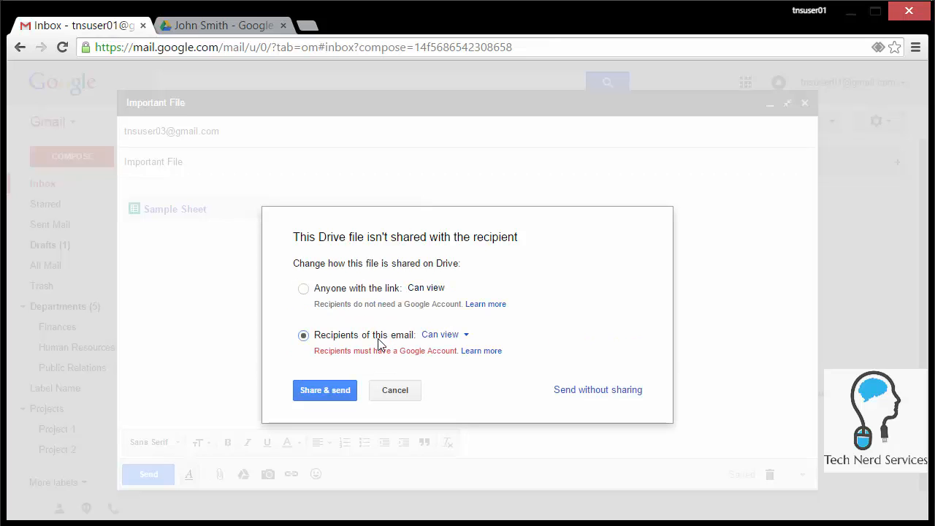
- Give the recipients Can edit access and share & send the email
{"action": "left_click", "coordinate": [442, 335]}
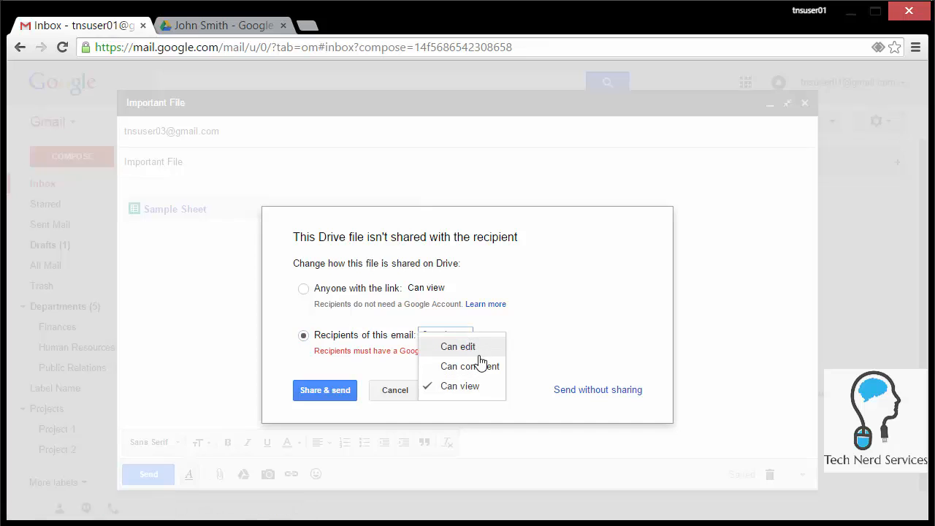
{"action": "left_click", "coordinate": [458, 346]}
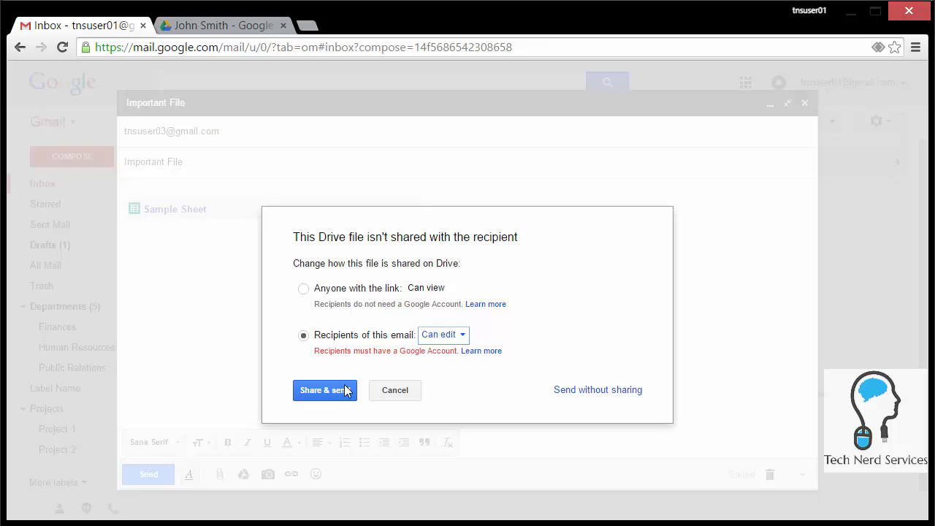
{"action": "left_click", "coordinate": [324, 388]}
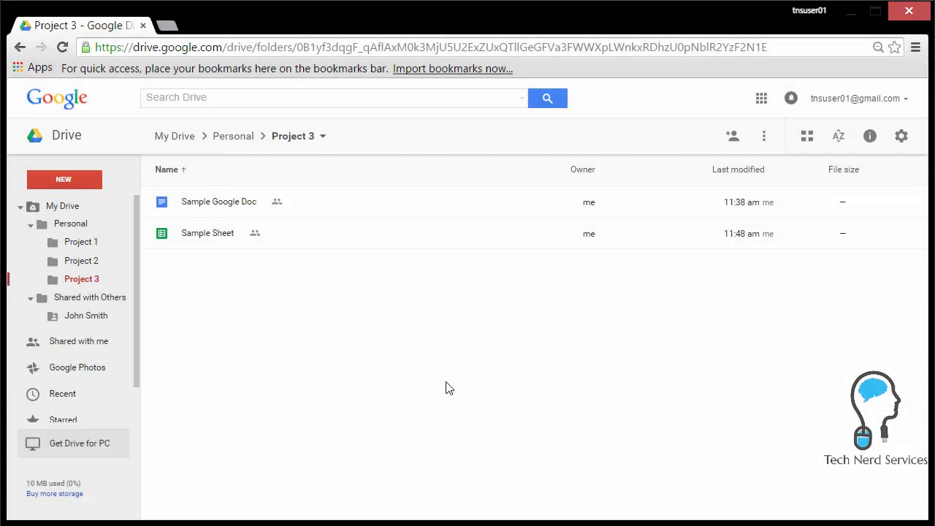
{"action": "mouse_move", "coordinate": [908, 95]}
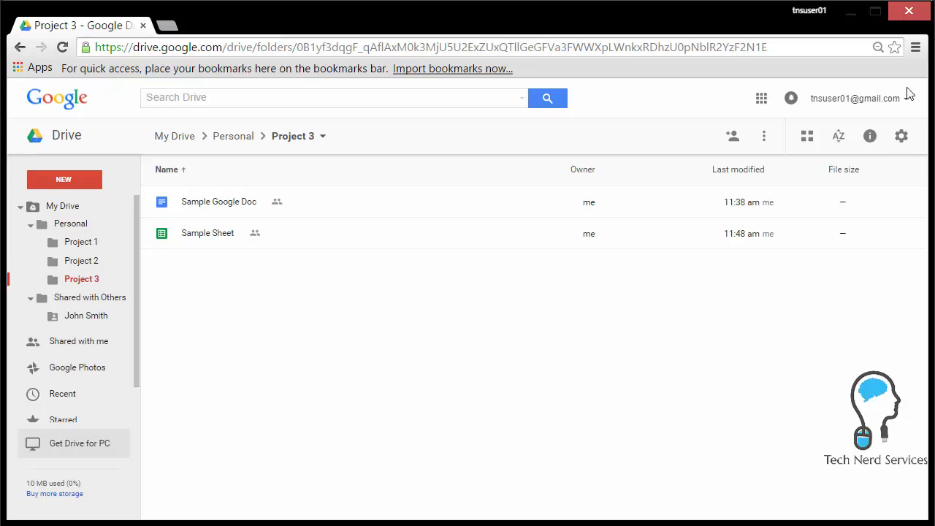
{"action": "mouse_move", "coordinate": [894, 46]}
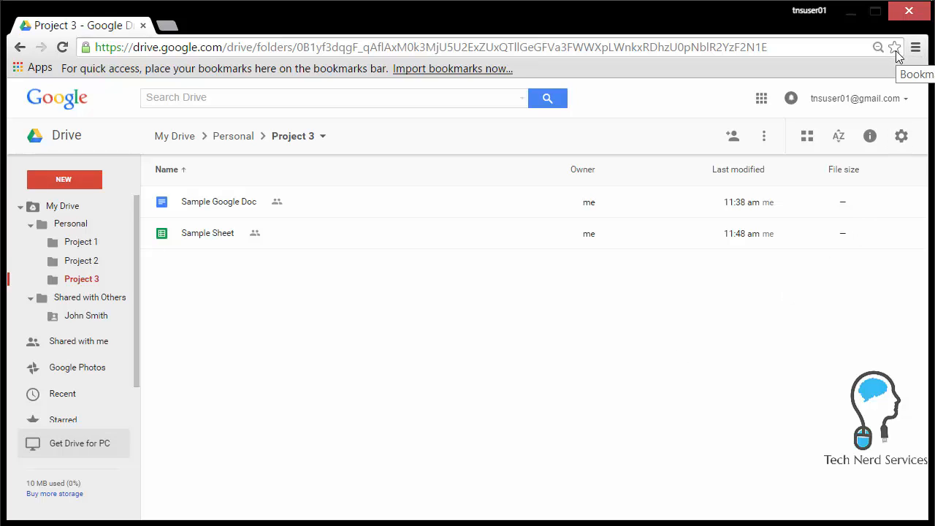
- Bookmark the Project 3 folder page from the address bar star
{"action": "left_click", "coordinate": [895, 47]}
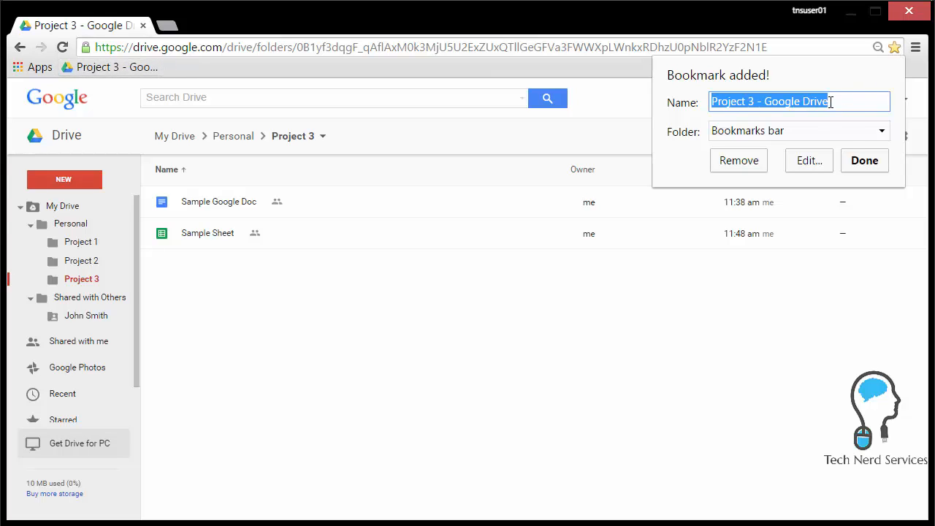
{"action": "left_click", "coordinate": [865, 160]}
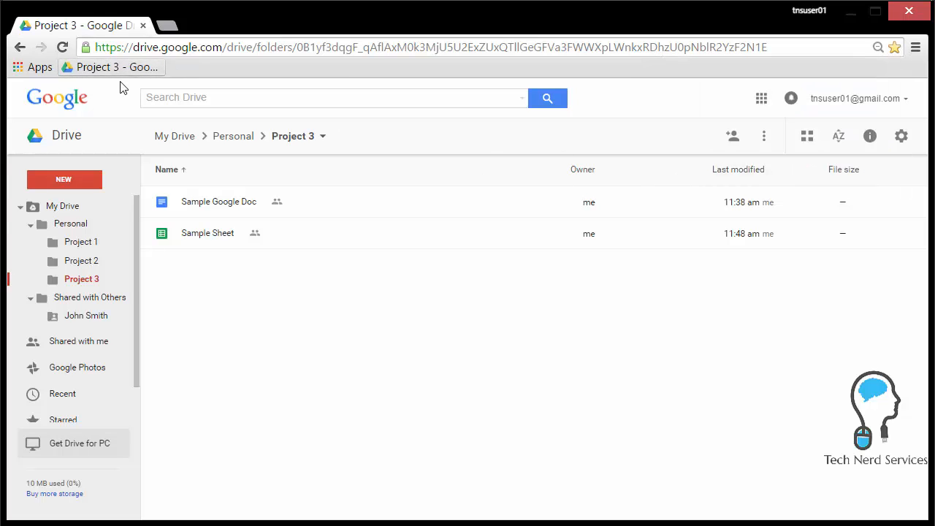
{"action": "mouse_move", "coordinate": [111, 67]}
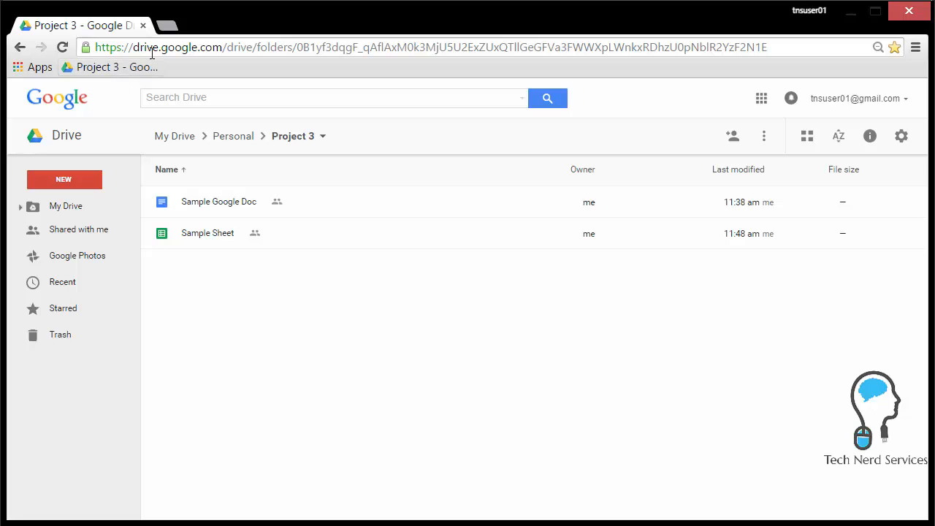
- Reopen the Project 3 folder from the bookmarks bar in a new tab
{"action": "left_click", "coordinate": [167, 25]}
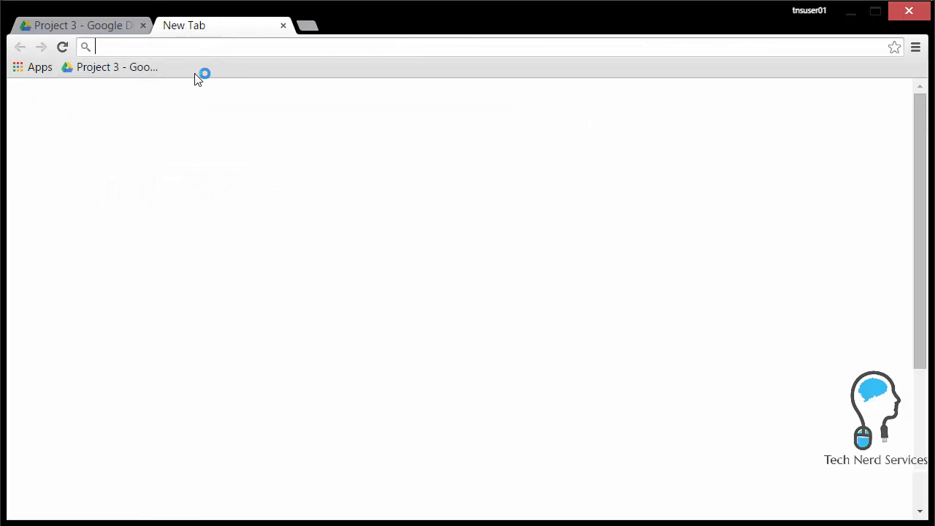
{"action": "left_click", "coordinate": [117, 67]}
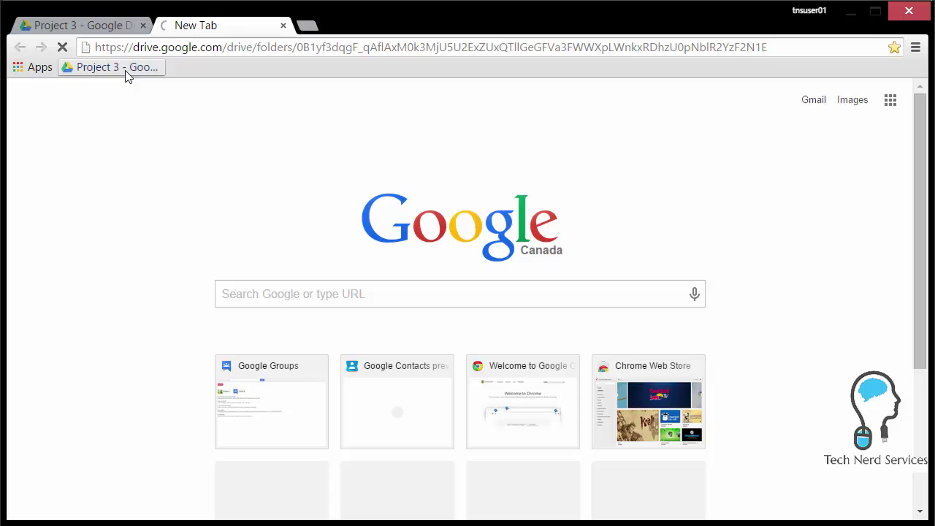
{"action": "left_click", "coordinate": [117, 67]}
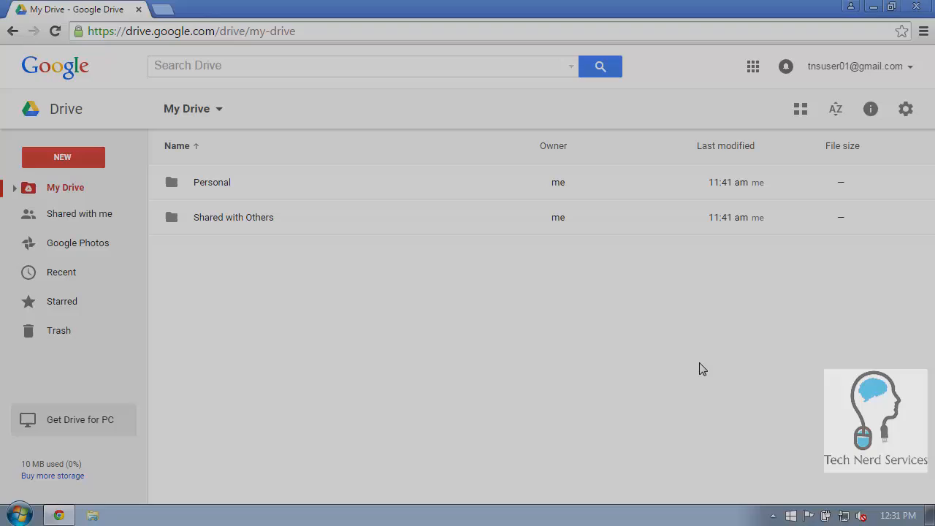
- From Drive settings, download Drive for Mac and PC, accepting the terms of service
{"action": "left_click", "coordinate": [906, 108]}
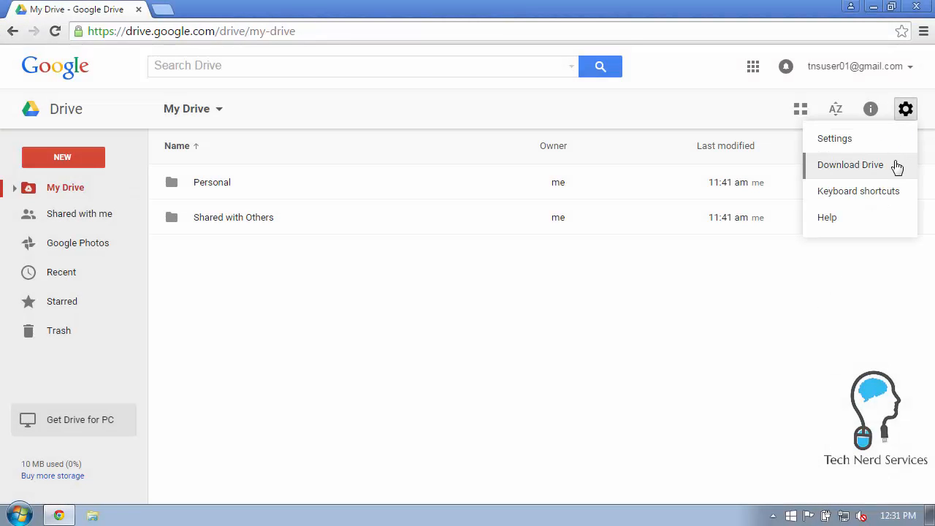
{"action": "left_click", "coordinate": [850, 164]}
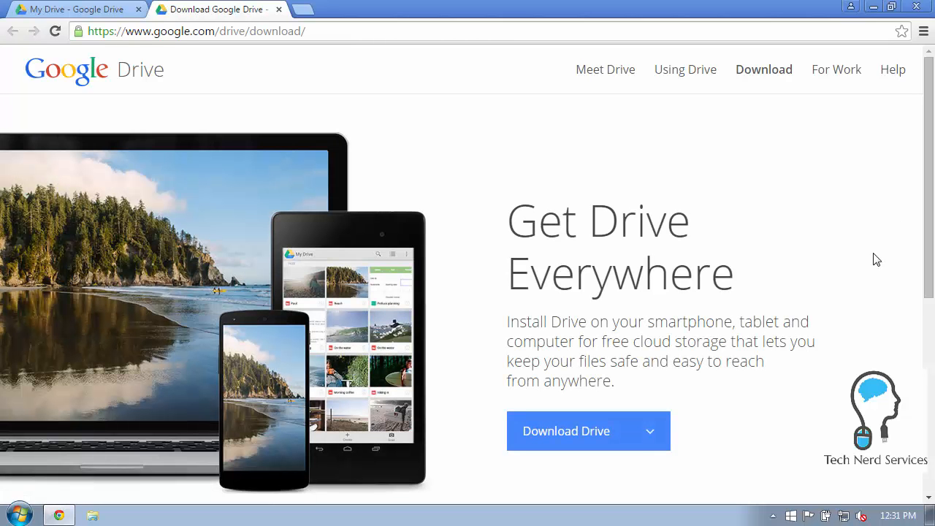
{"action": "mouse_move", "coordinate": [599, 430]}
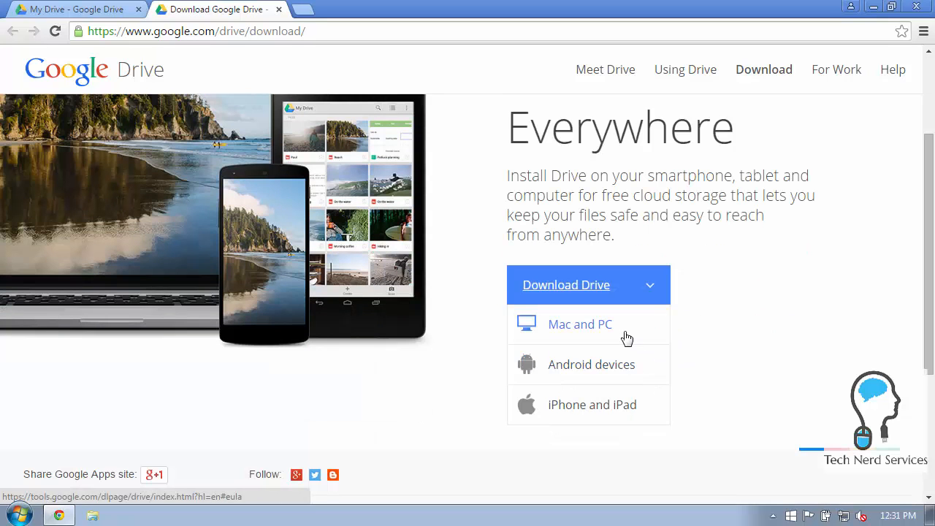
{"action": "left_click", "coordinate": [580, 324]}
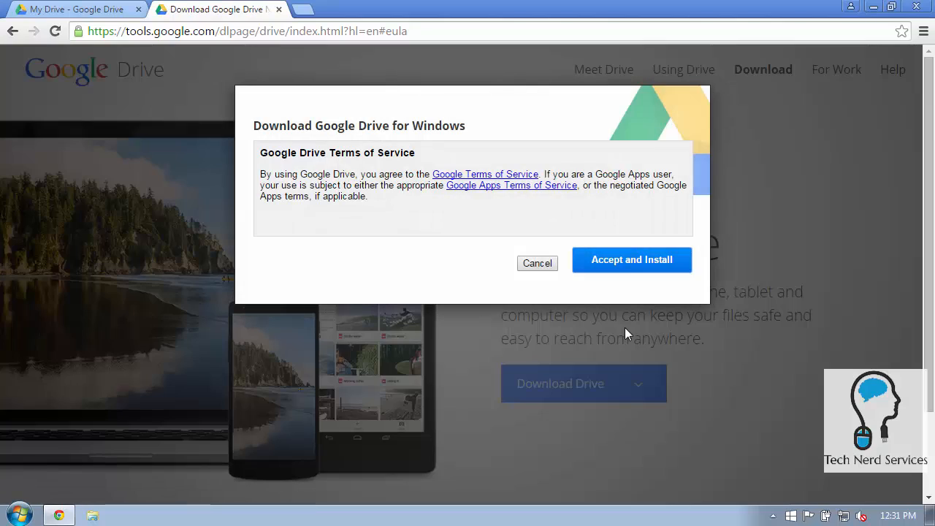
{"action": "left_click", "coordinate": [631, 260]}
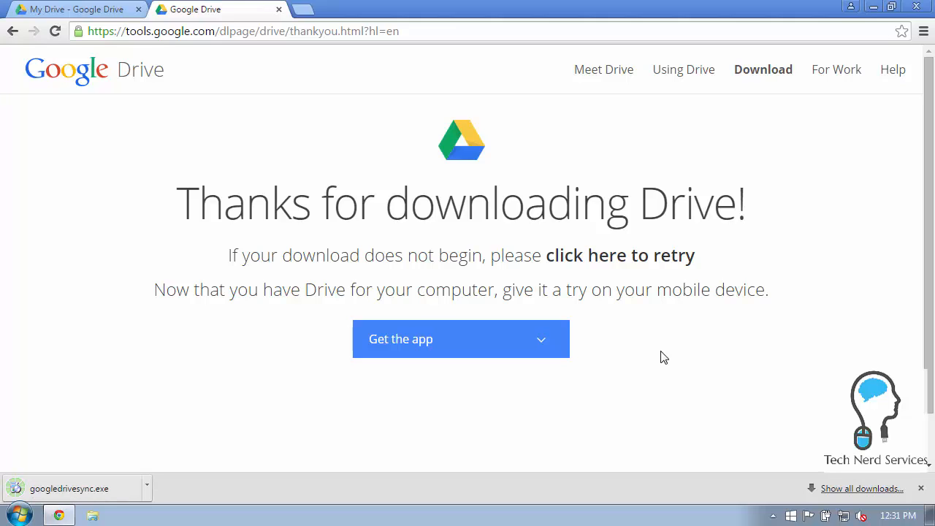
{"action": "mouse_move", "coordinate": [368, 432]}
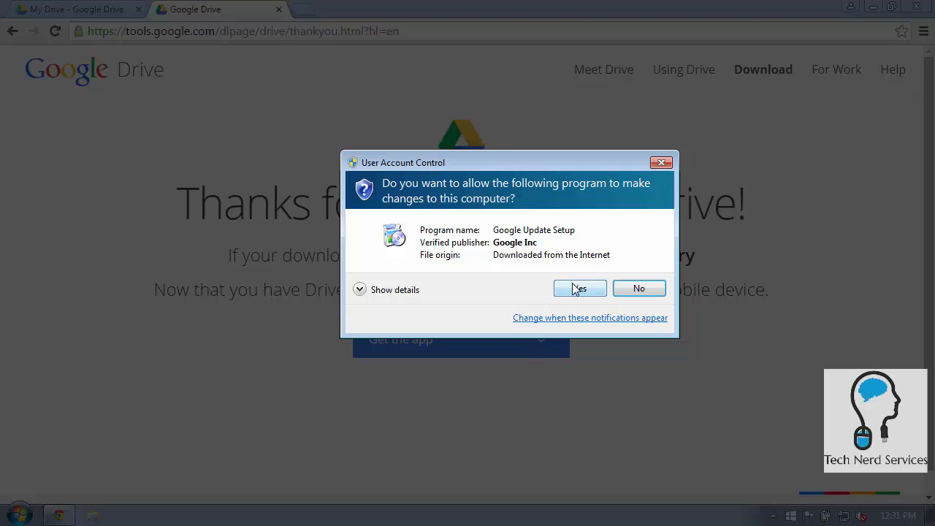
- Allow googledrivesync.exe in User Account Control and close the installation complete message
{"action": "left_click", "coordinate": [578, 288]}
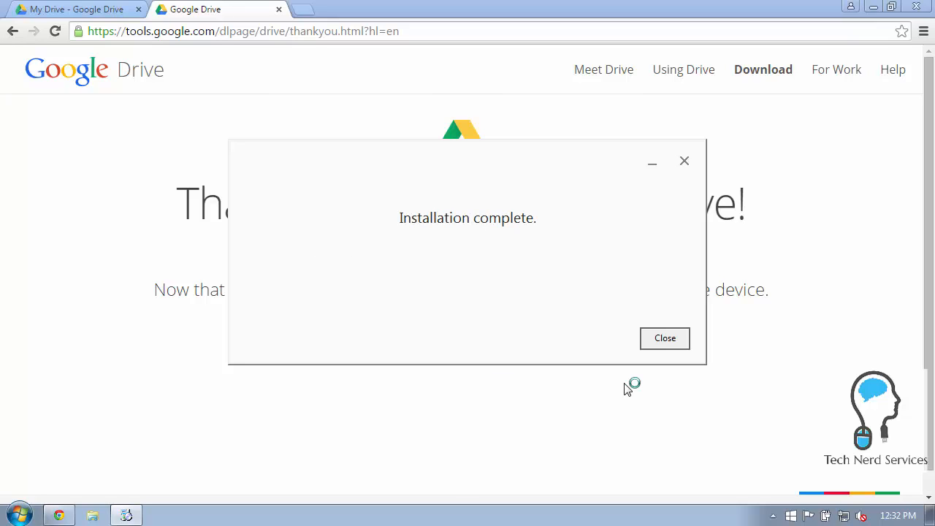
{"action": "left_click", "coordinate": [664, 338]}
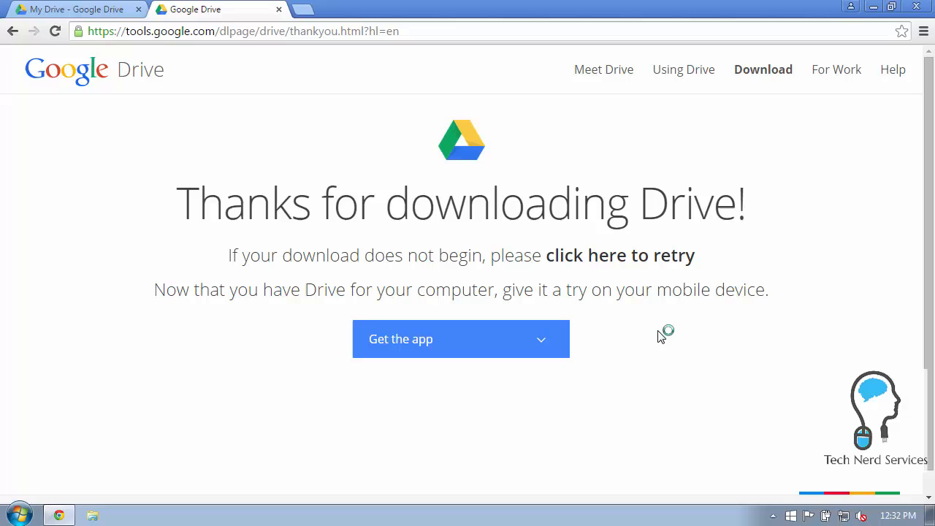
{"action": "mouse_move", "coordinate": [661, 386]}
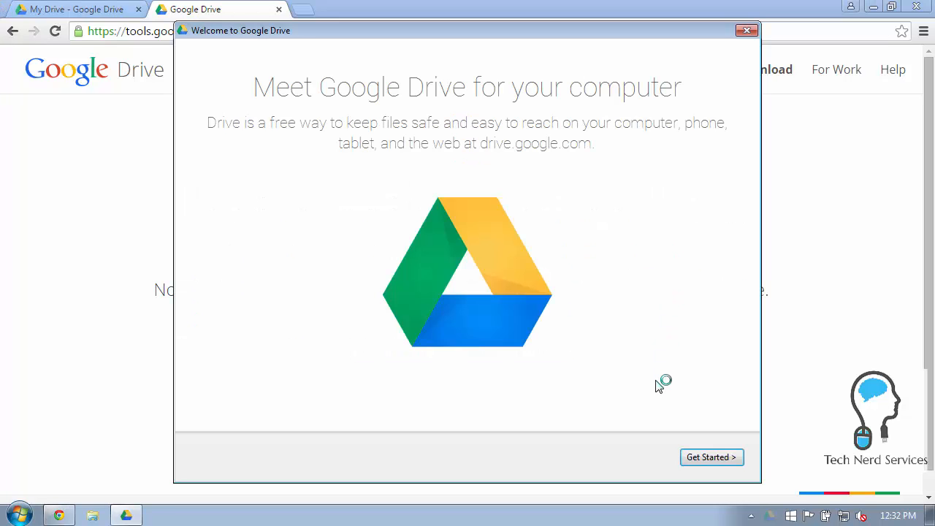
{"action": "left_click", "coordinate": [712, 456]}
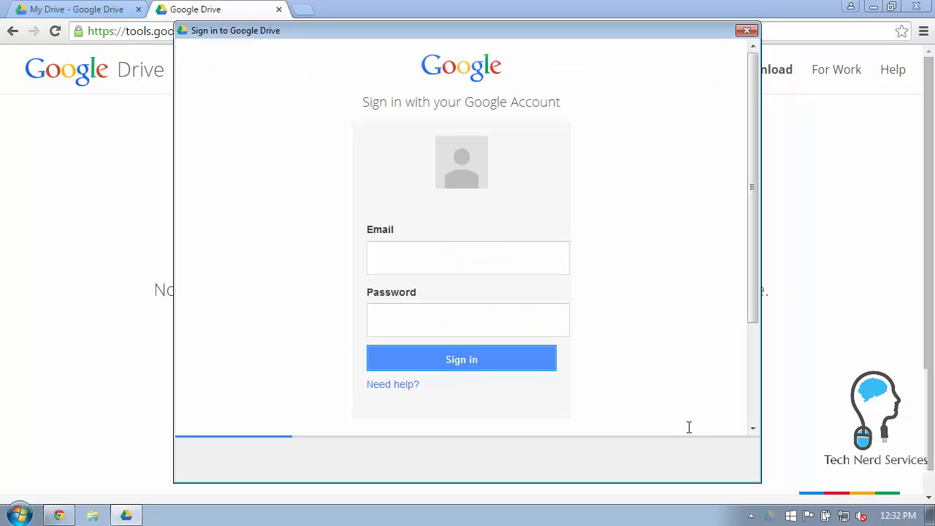
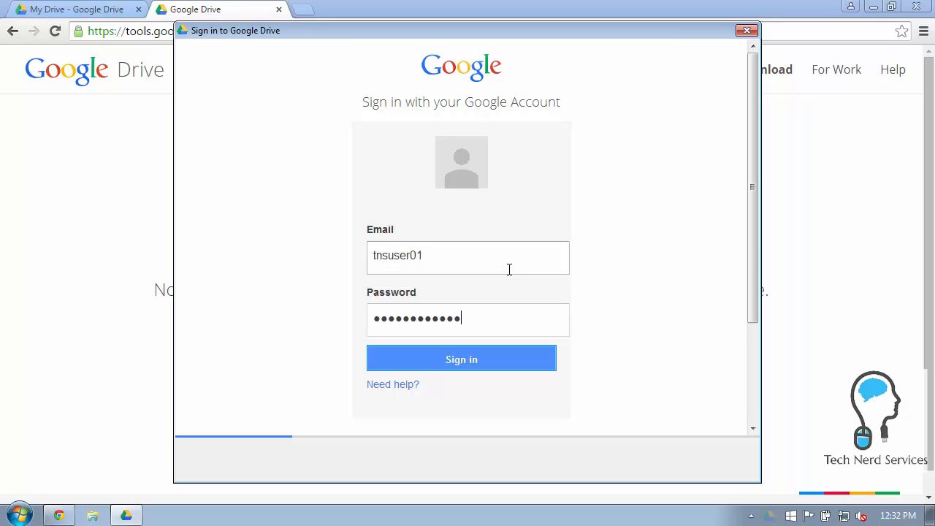
{"action": "left_click", "coordinate": [462, 359]}
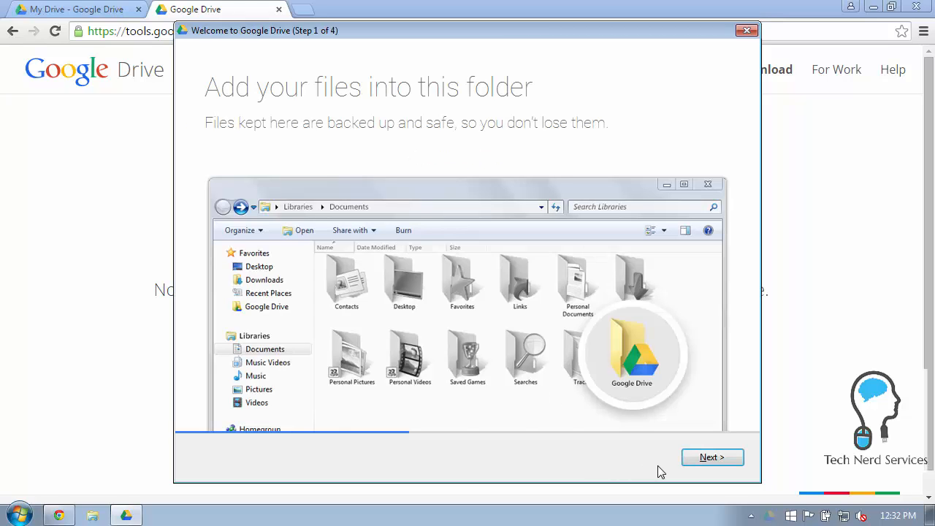
- Step through the remaining welcome tour pages and finish the Drive setup
{"action": "left_click", "coordinate": [712, 456]}
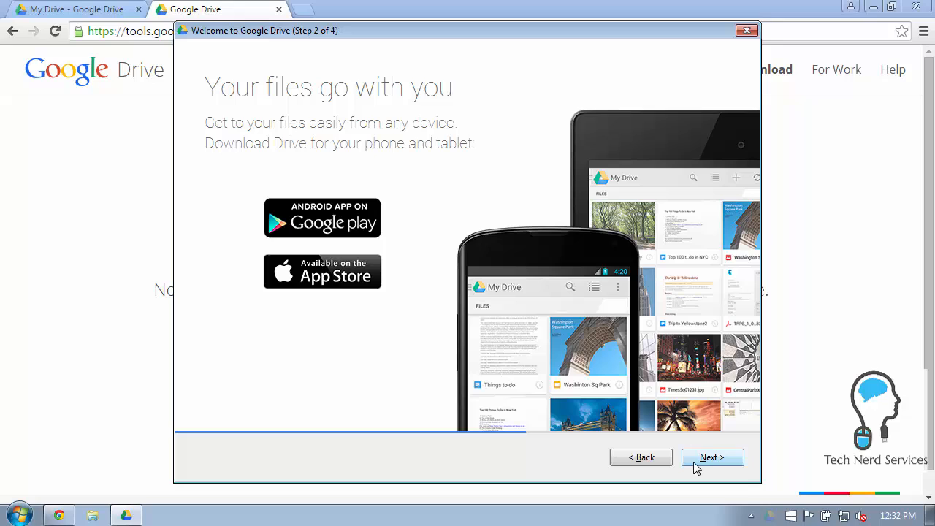
{"action": "left_click", "coordinate": [711, 456]}
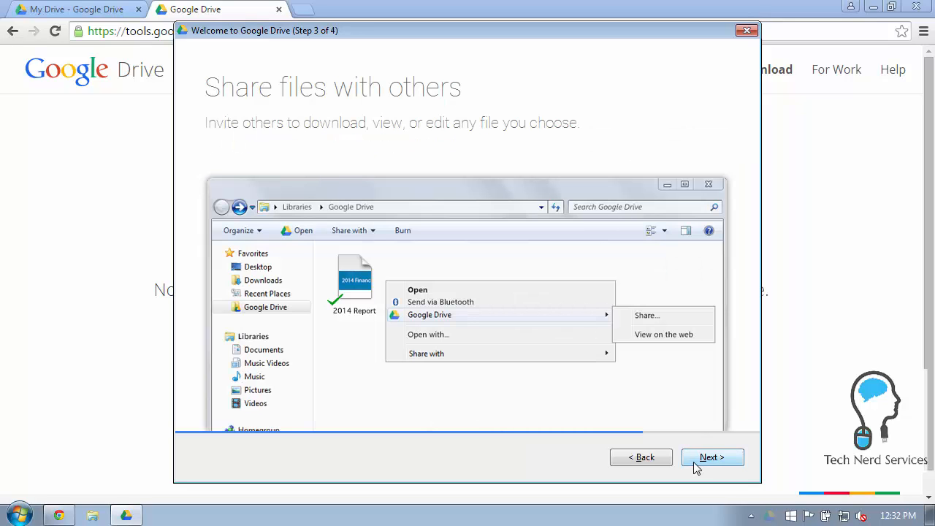
{"action": "left_click", "coordinate": [711, 456]}
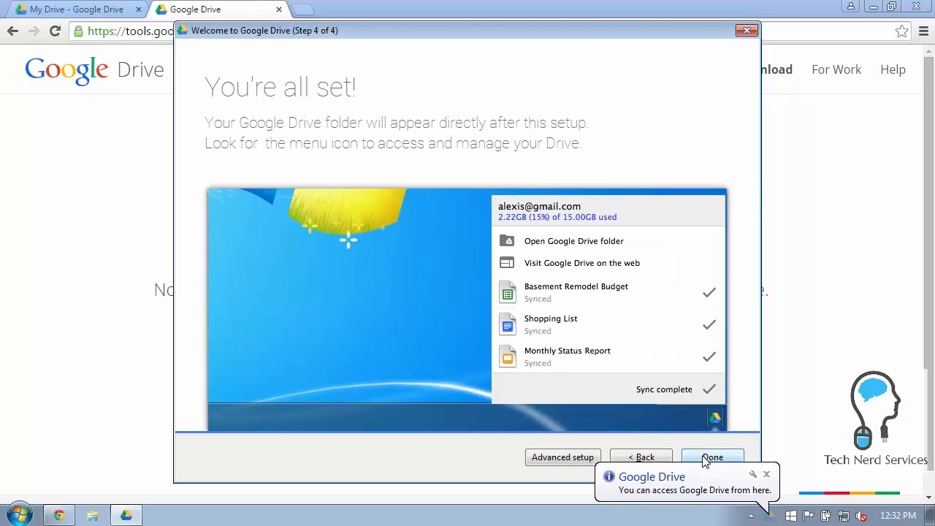
{"action": "left_click", "coordinate": [713, 456]}
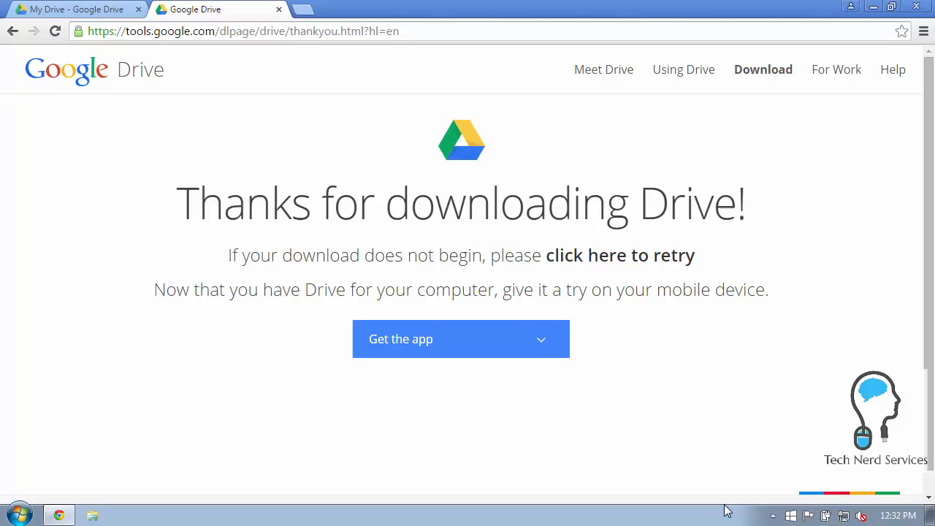
{"action": "mouse_move", "coordinate": [773, 515]}
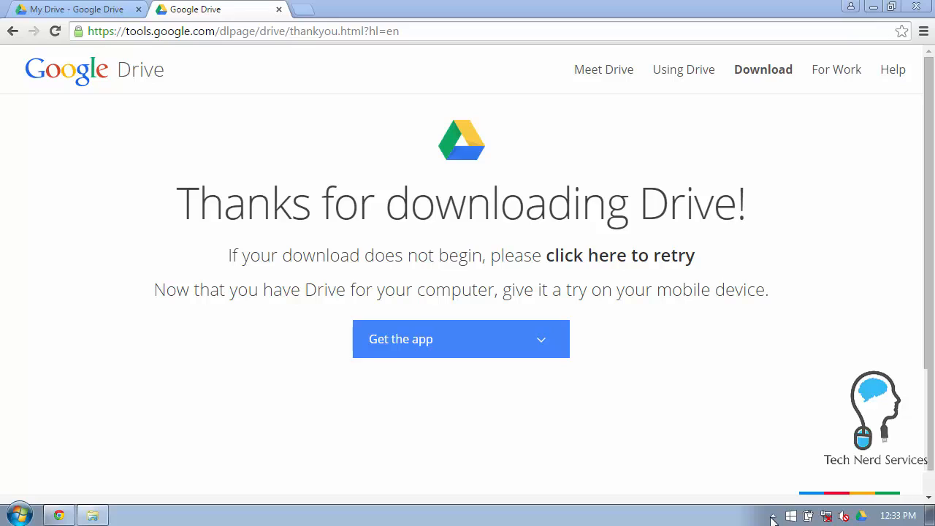
{"action": "mouse_move", "coordinate": [772, 518]}
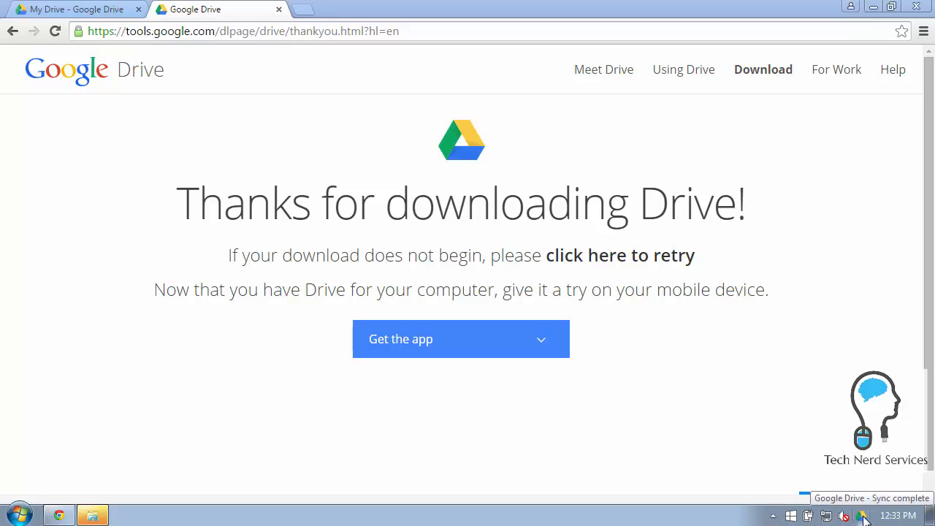
{"action": "mouse_move", "coordinate": [753, 515]}
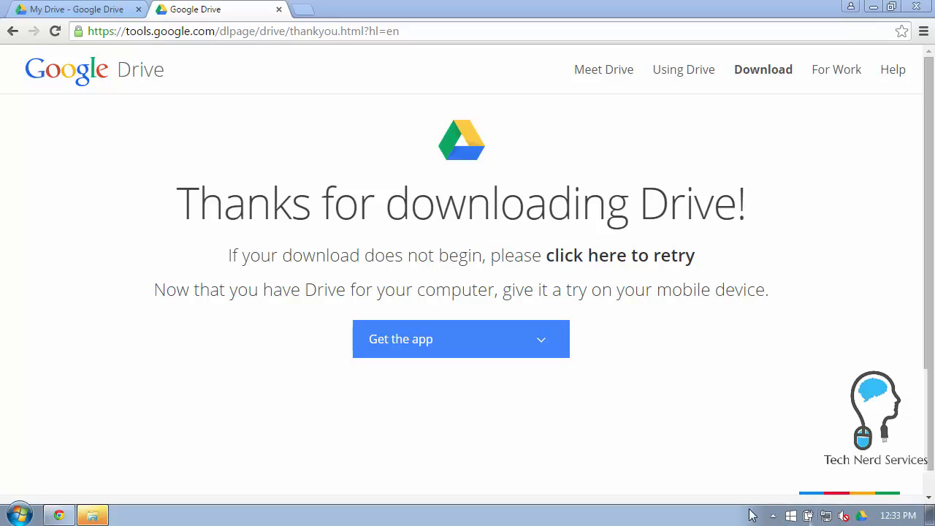
- Open the synced Google Drive folder from the Drive tray icon
{"action": "left_click", "coordinate": [92, 514]}
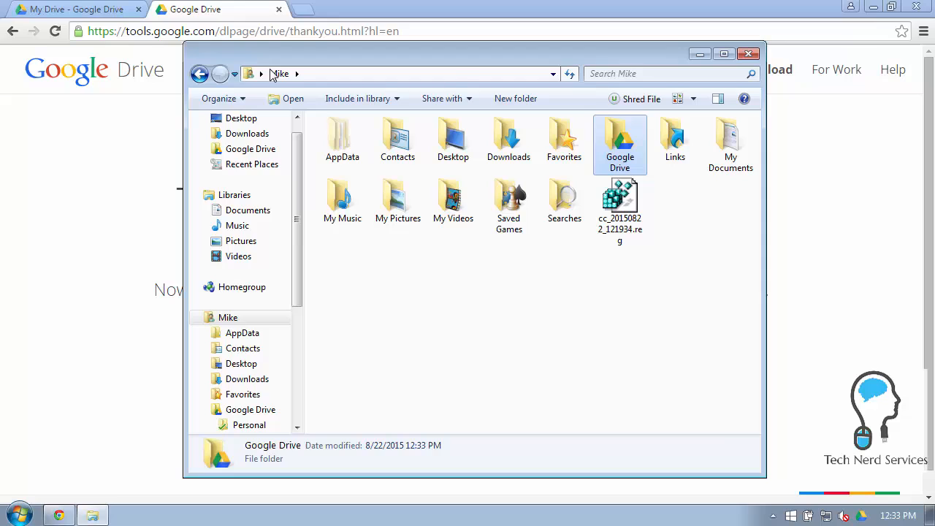
{"action": "mouse_move", "coordinate": [634, 168]}
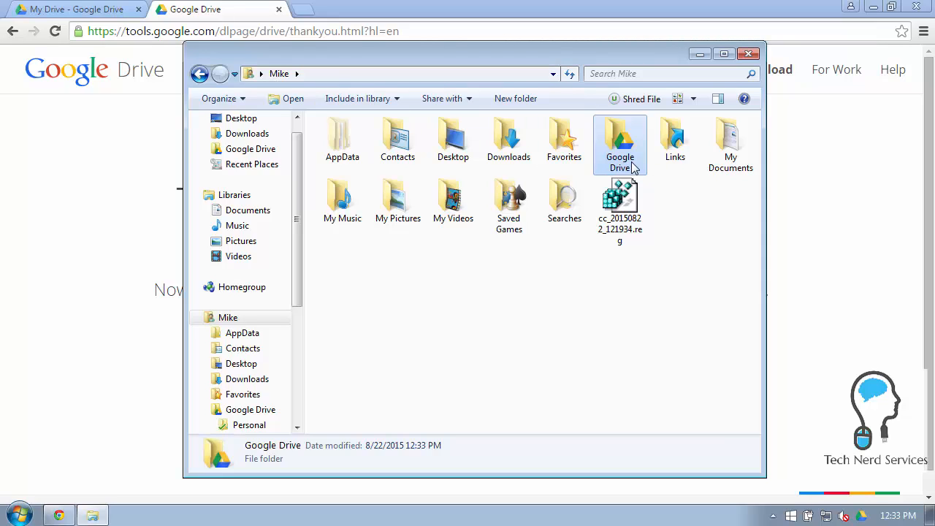
- Browse the synced Google Drive folder into Personal and Project 2, then back to Personal
{"action": "double_click", "coordinate": [619, 143]}
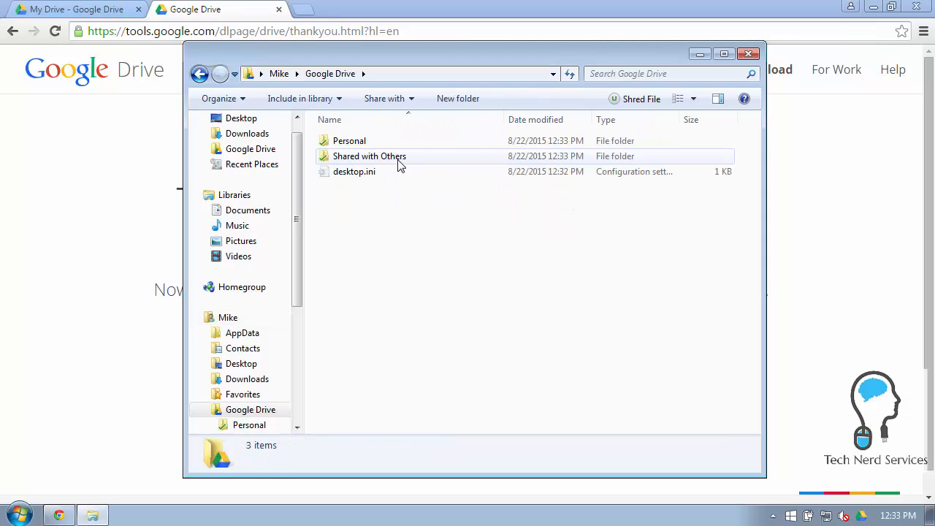
{"action": "mouse_move", "coordinate": [394, 149]}
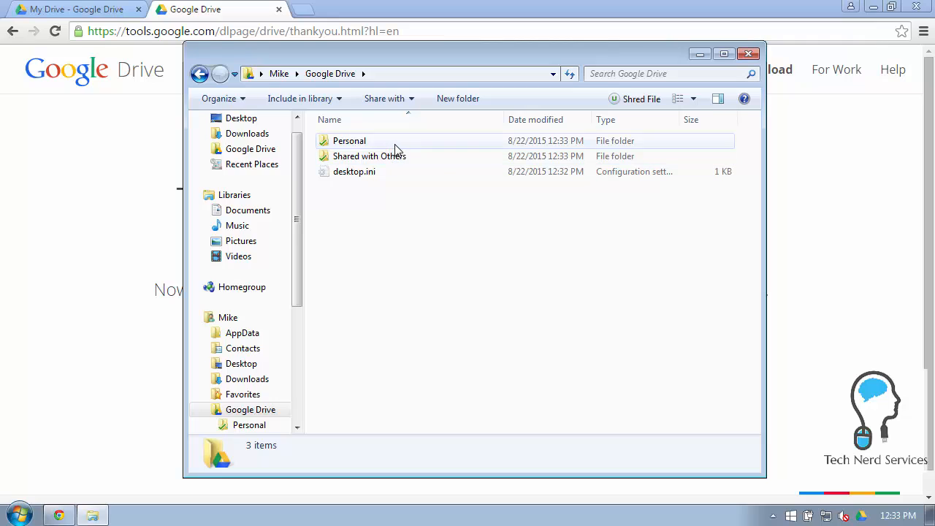
{"action": "double_click", "coordinate": [350, 141]}
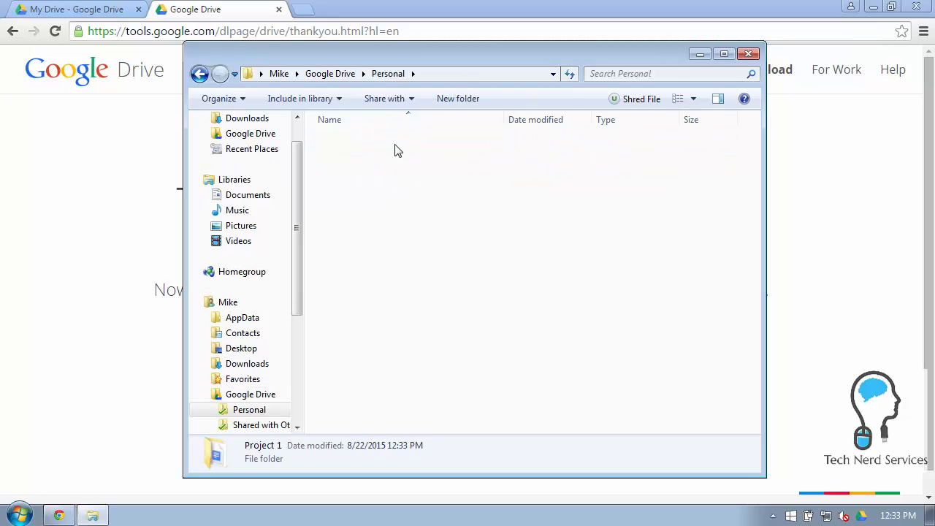
{"action": "double_click", "coordinate": [263, 444]}
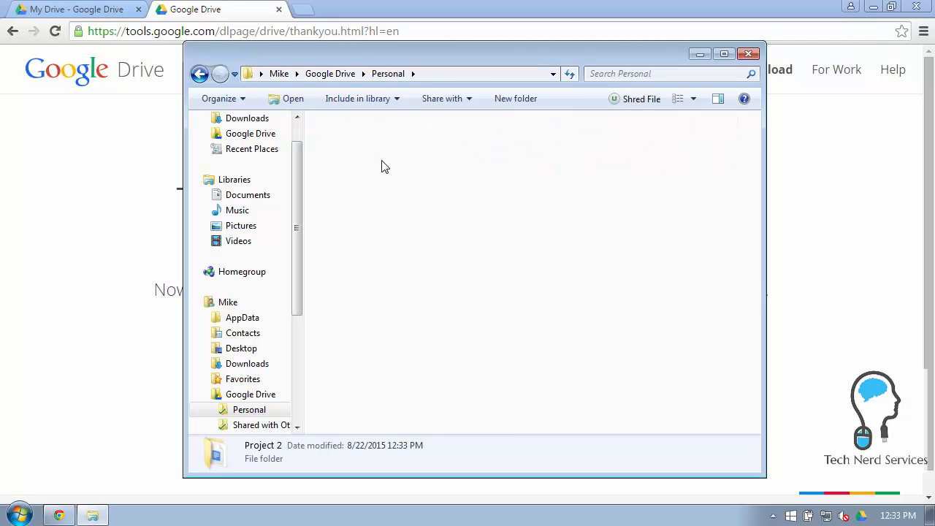
{"action": "double_click", "coordinate": [263, 452]}
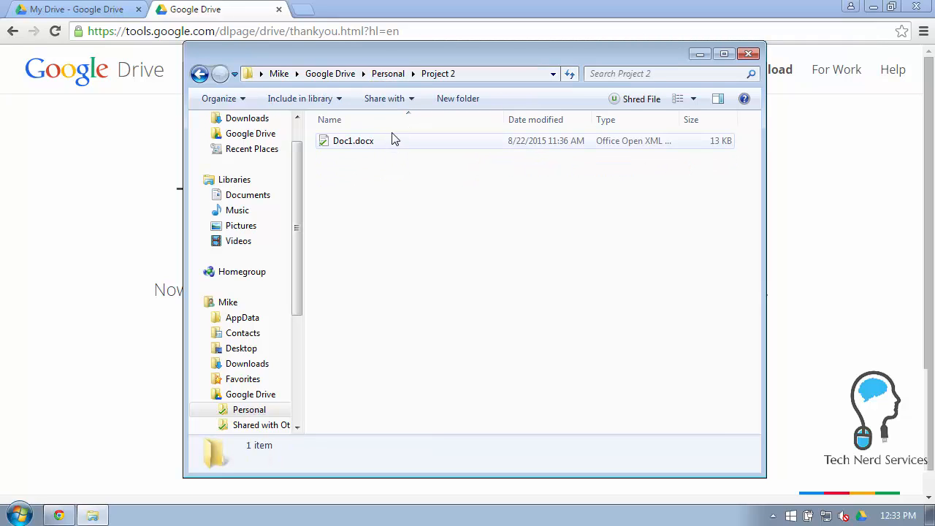
{"action": "left_click", "coordinate": [388, 73]}
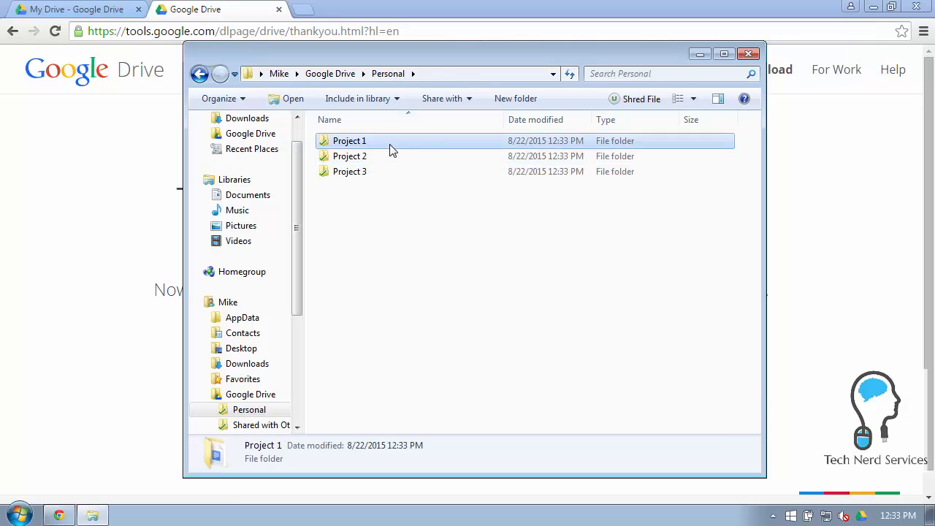
- Open Project 1 and launch Sample Google Doc.gdoc in the browser
{"action": "double_click", "coordinate": [350, 141]}
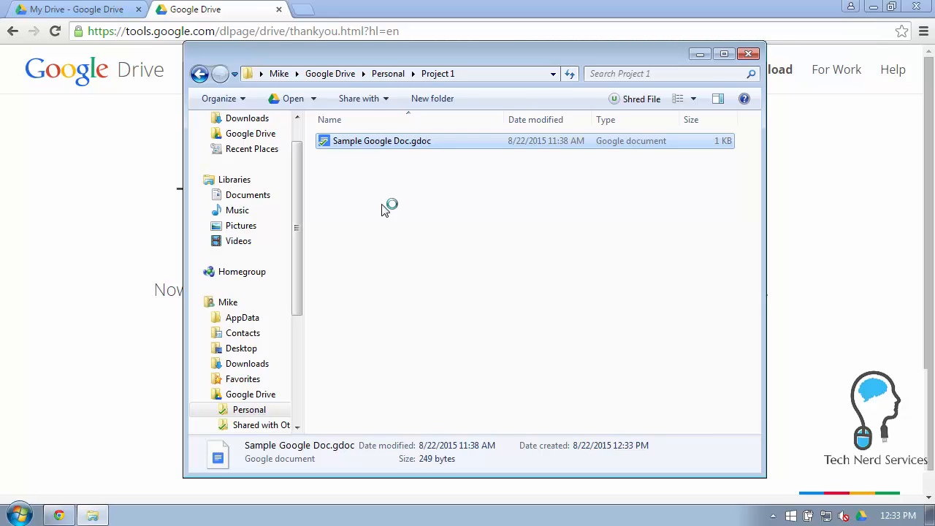
{"action": "double_click", "coordinate": [381, 140]}
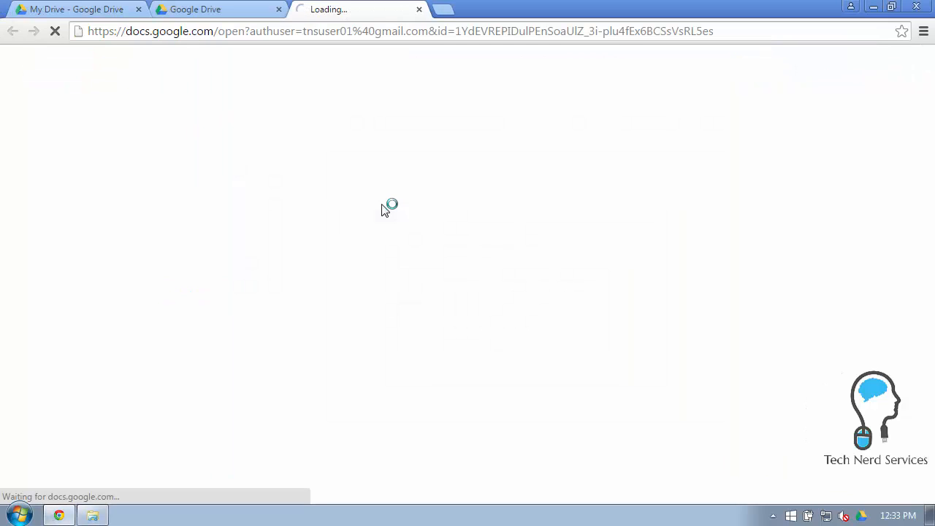